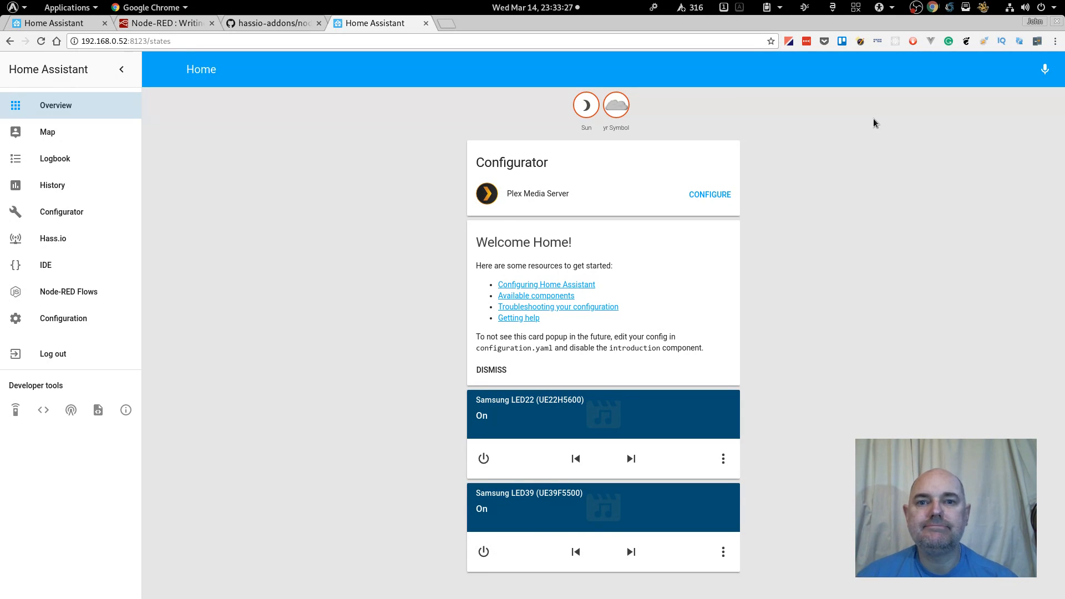
Step: Go to the Hass.io add-on store and remove the NotoriousBDG repository
click(48, 132)
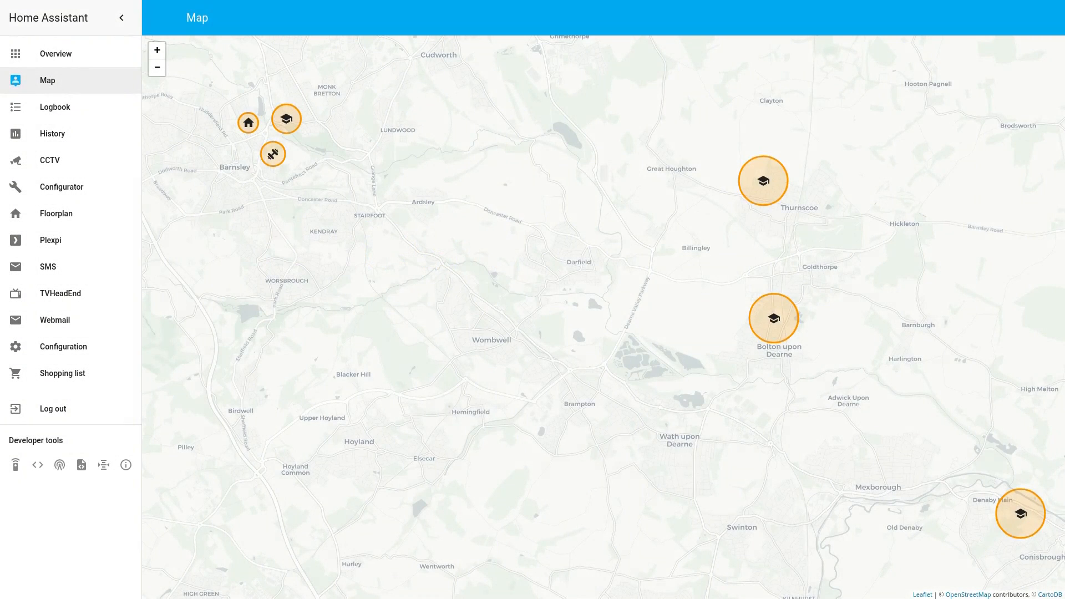
click(55, 53)
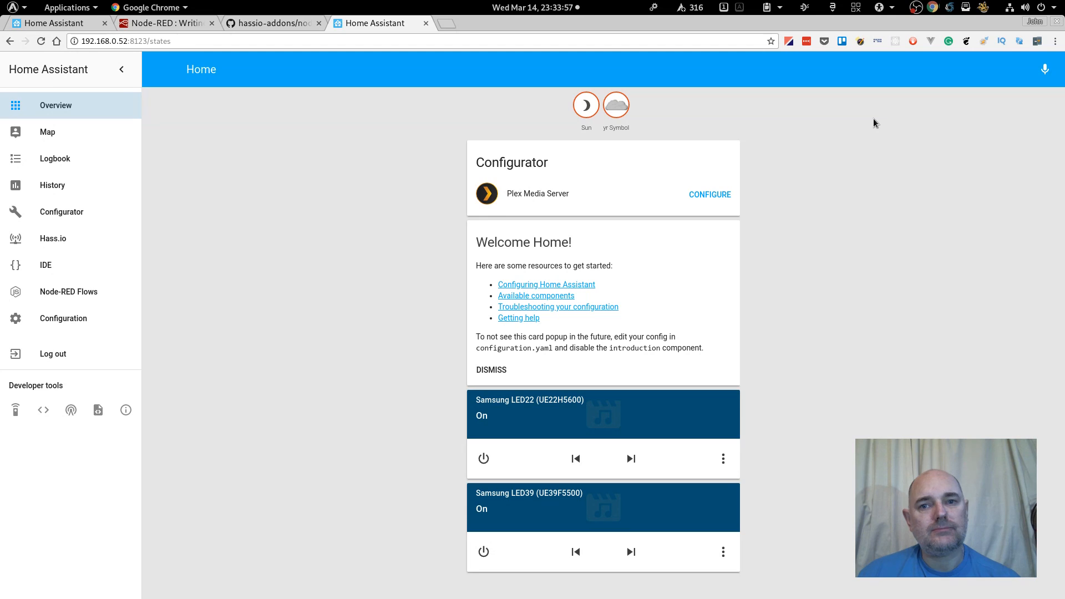
mouse_move(880, 176)
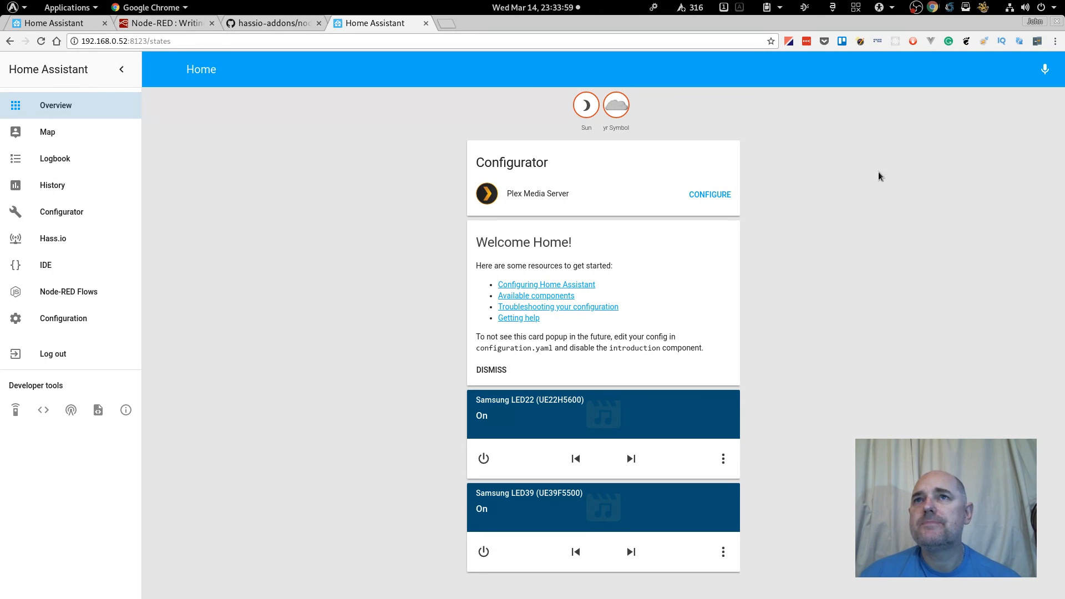
mouse_move(61, 244)
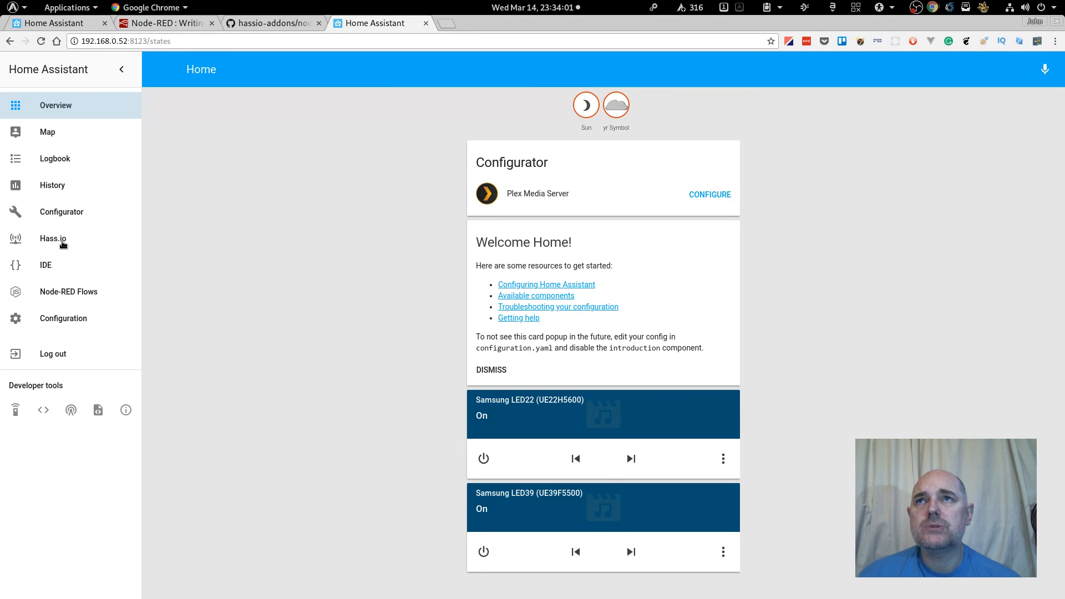
click(53, 239)
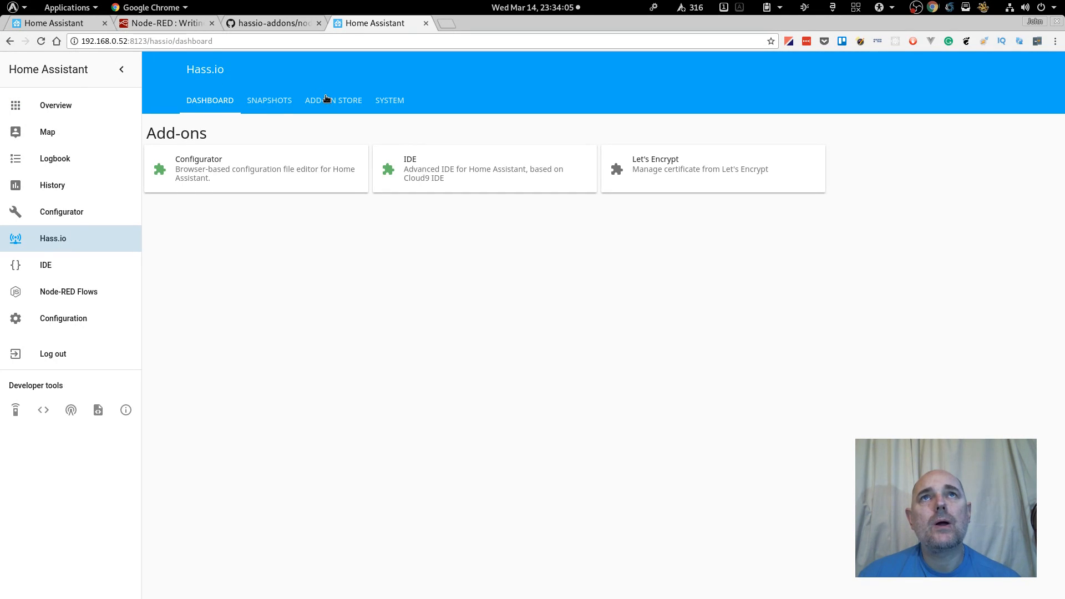
click(333, 99)
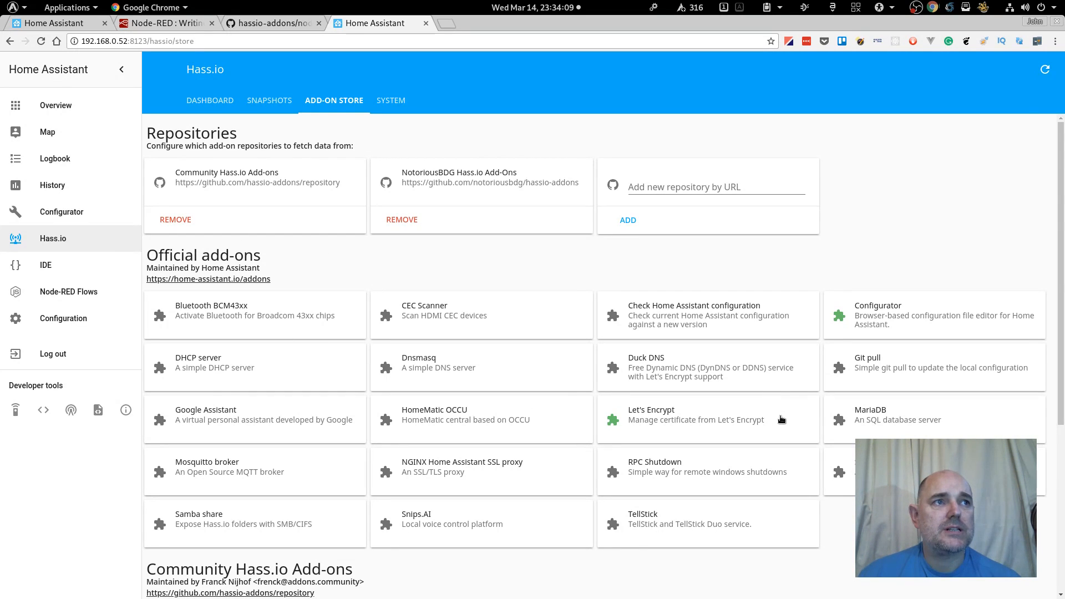
scroll(down, 3)
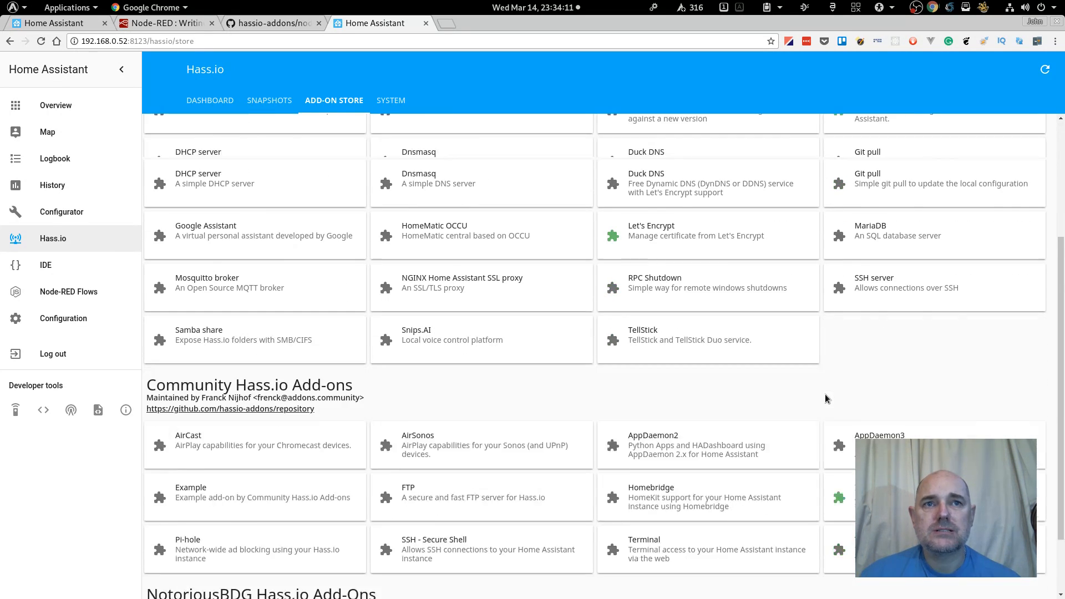
scroll(down, 3)
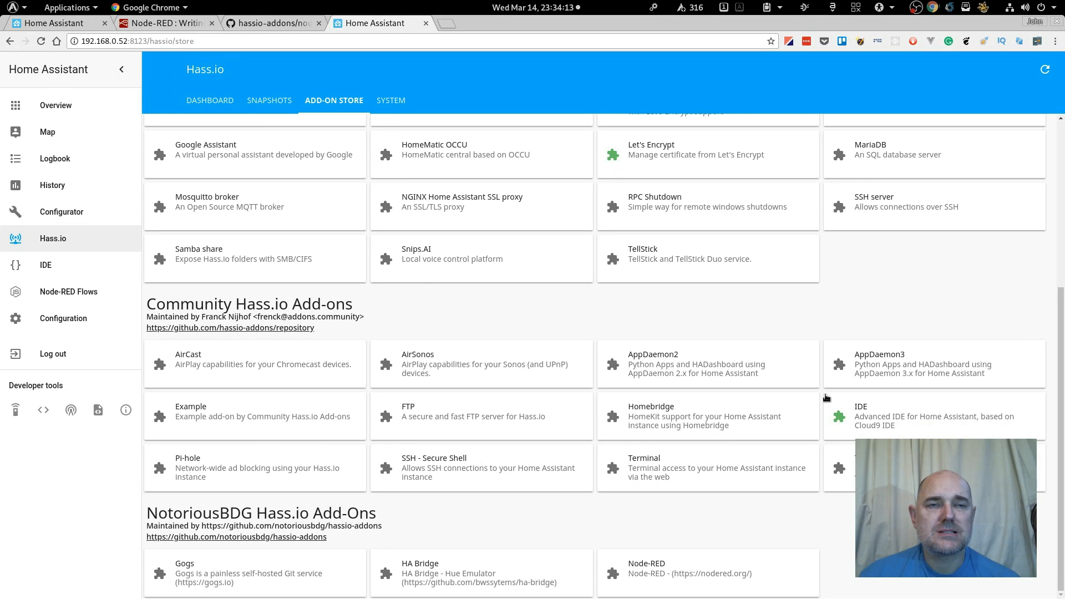
scroll(up, 3)
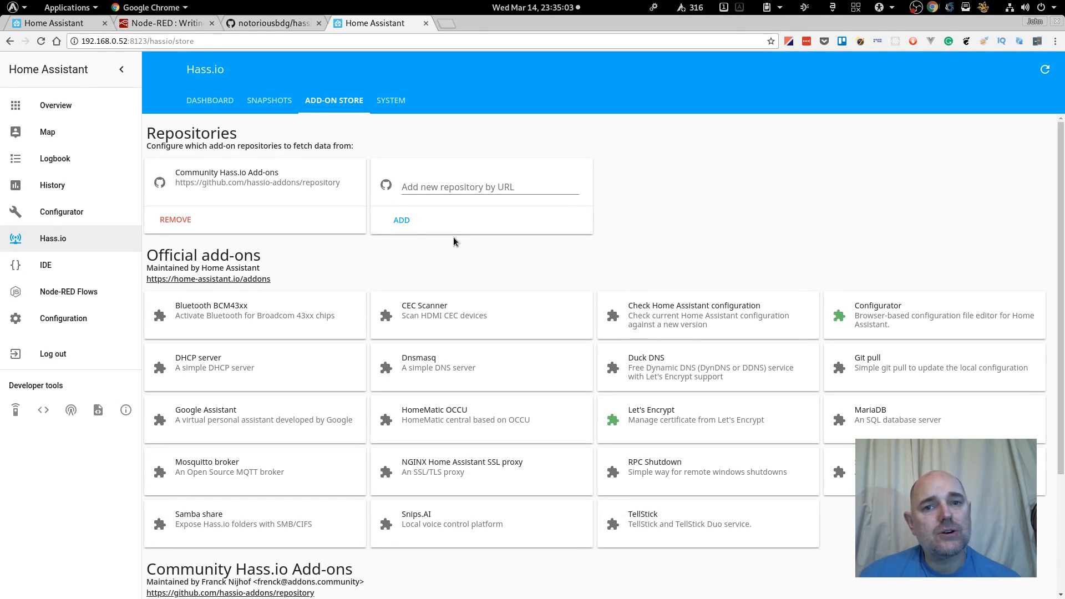
Step: Read the node-red folder README in notoriousbdg/hassio-addons, then return to the repository page
scroll(up, 3)
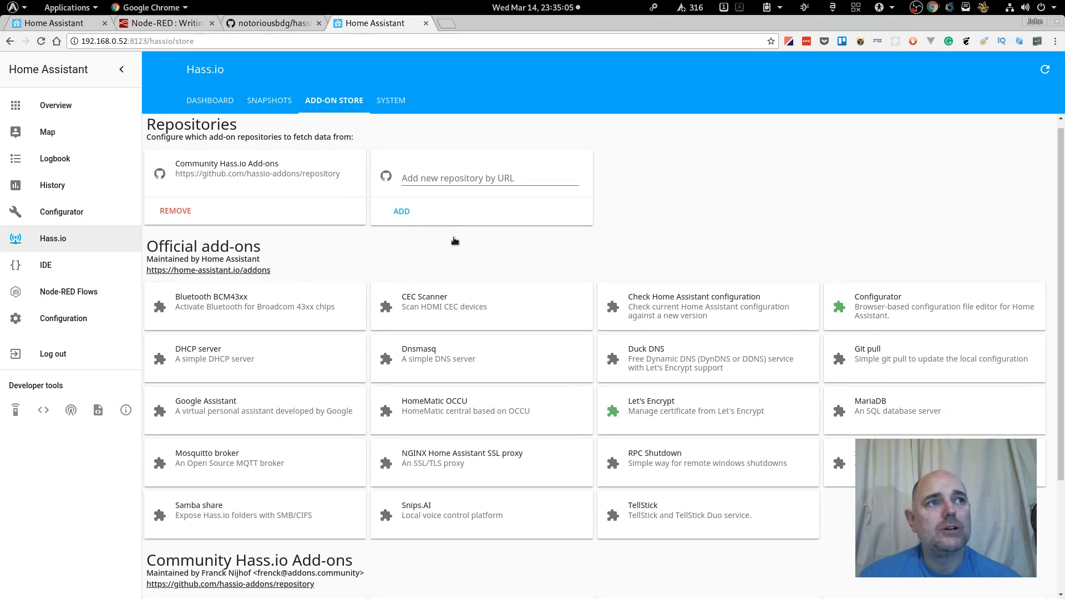
scroll(down, 3)
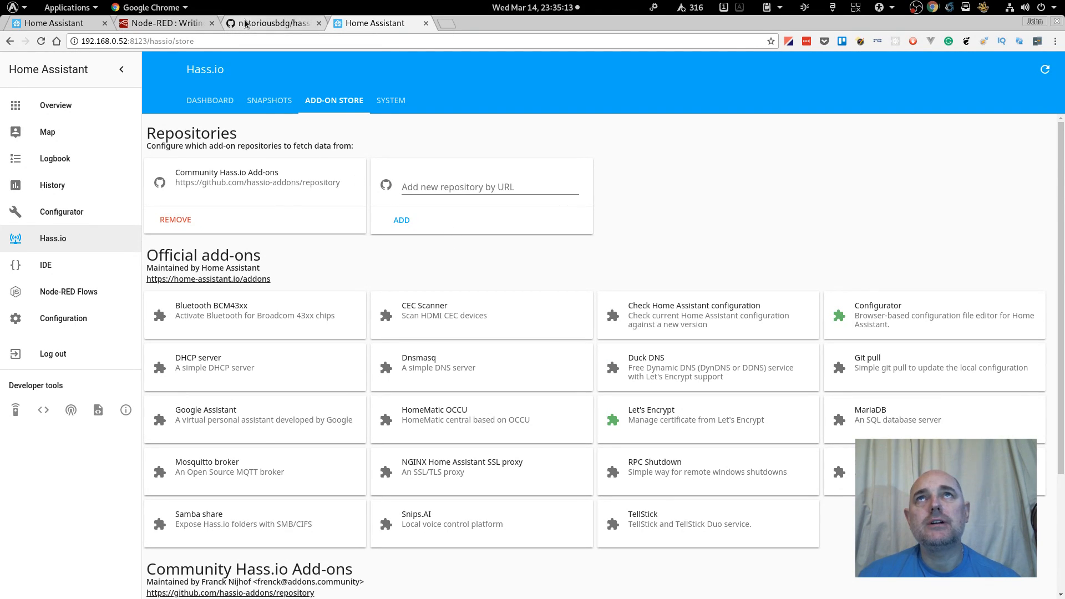
click(271, 22)
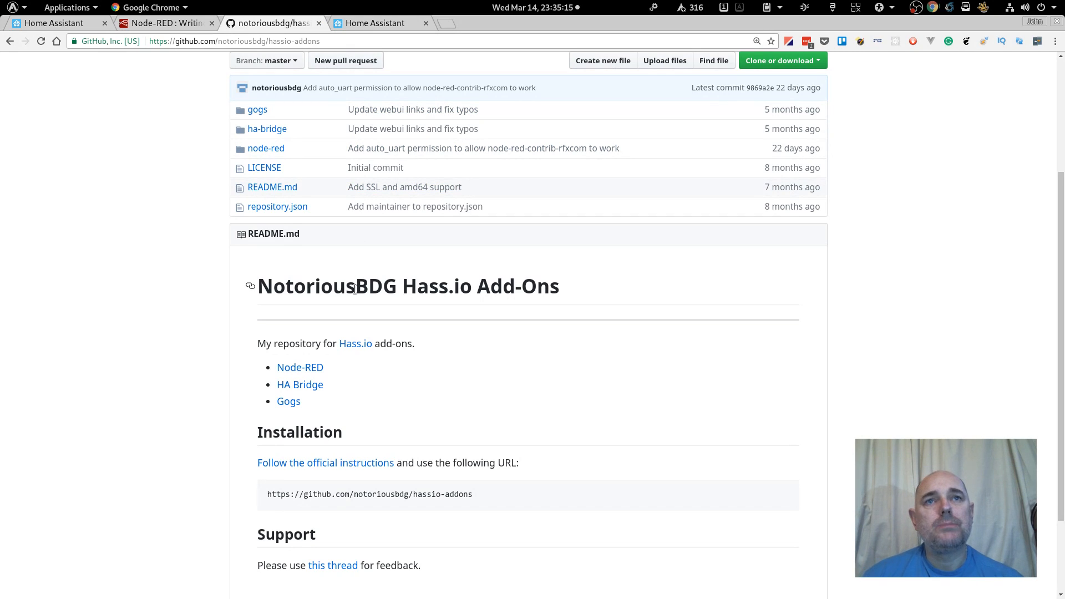
click(266, 148)
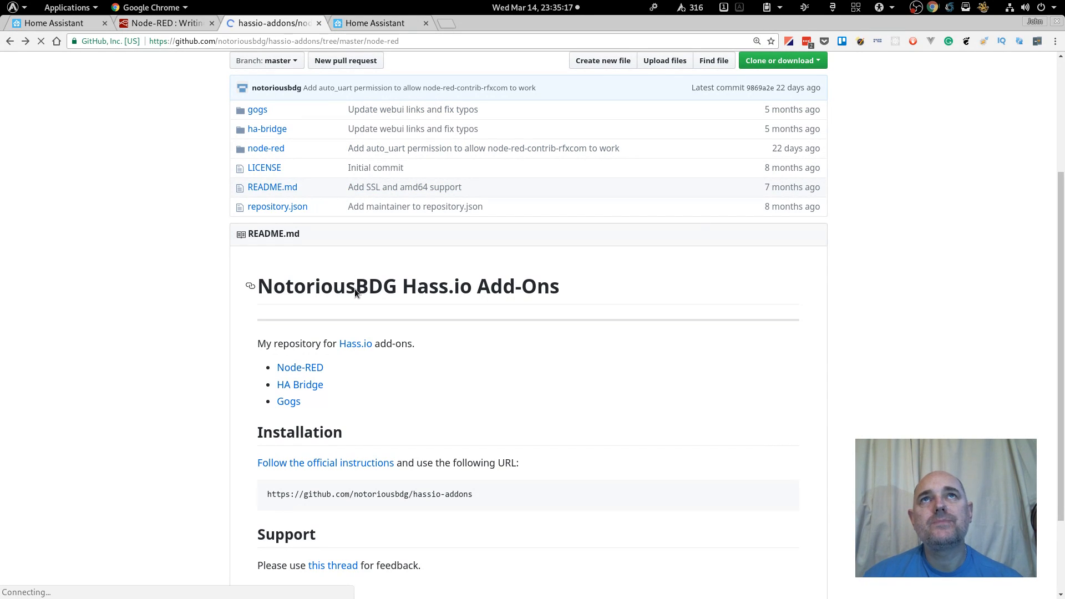
click(265, 148)
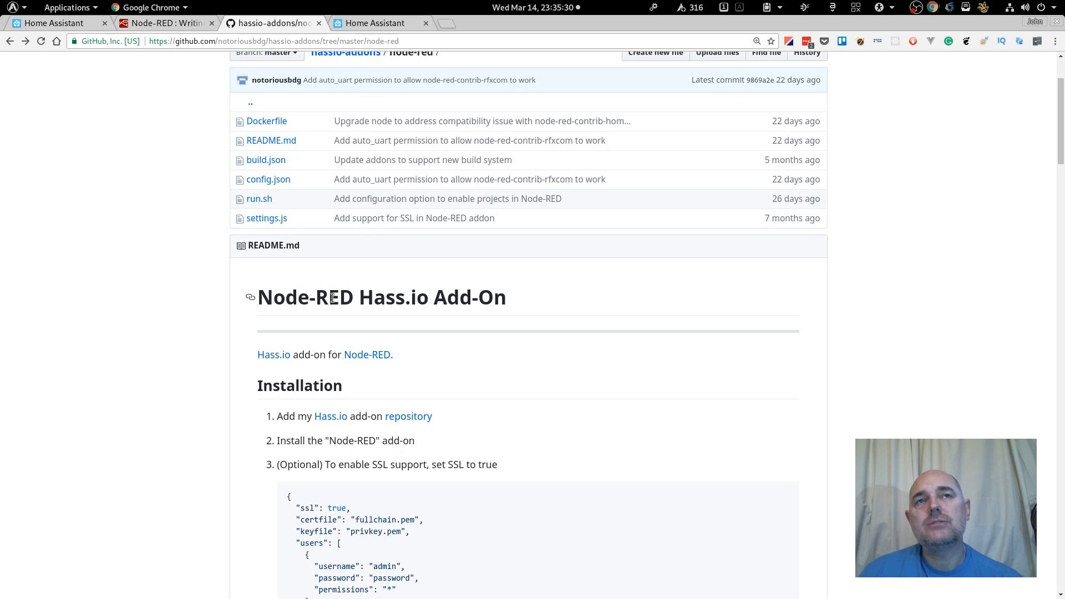
mouse_move(305, 417)
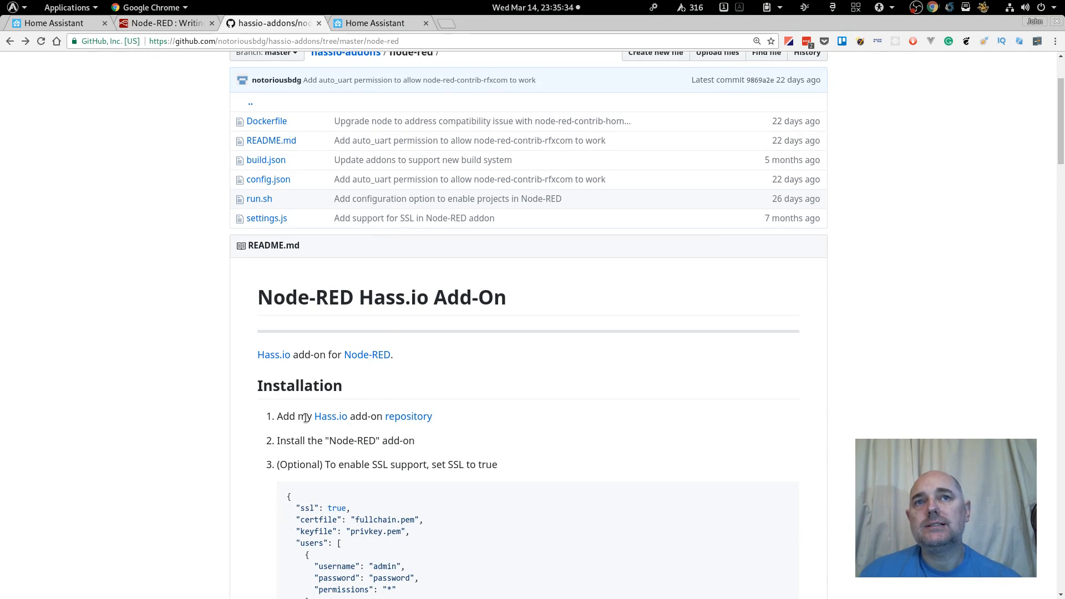
mouse_move(392, 423)
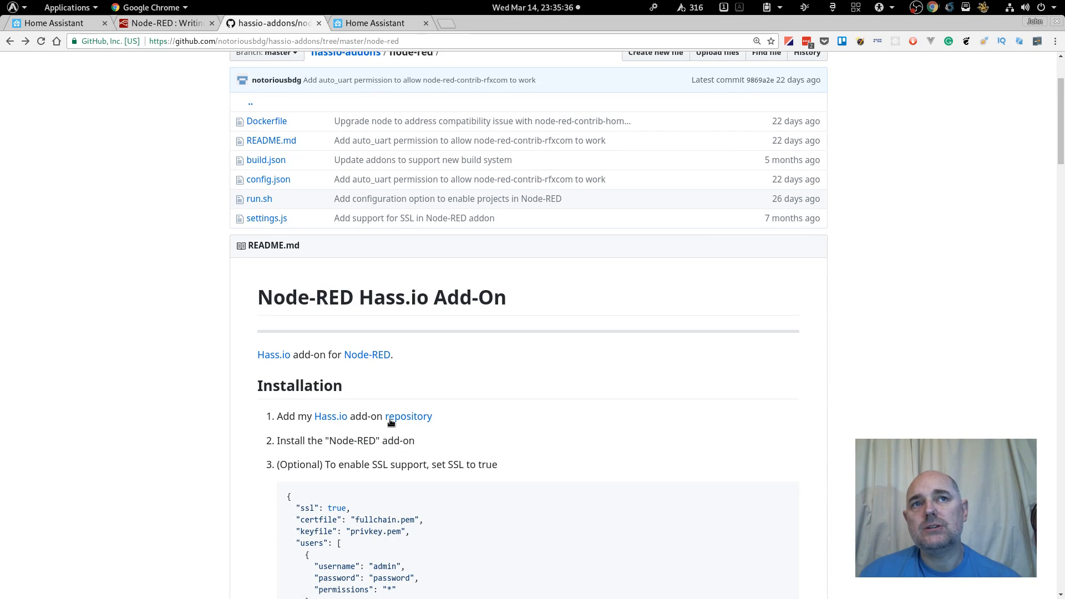
click(408, 417)
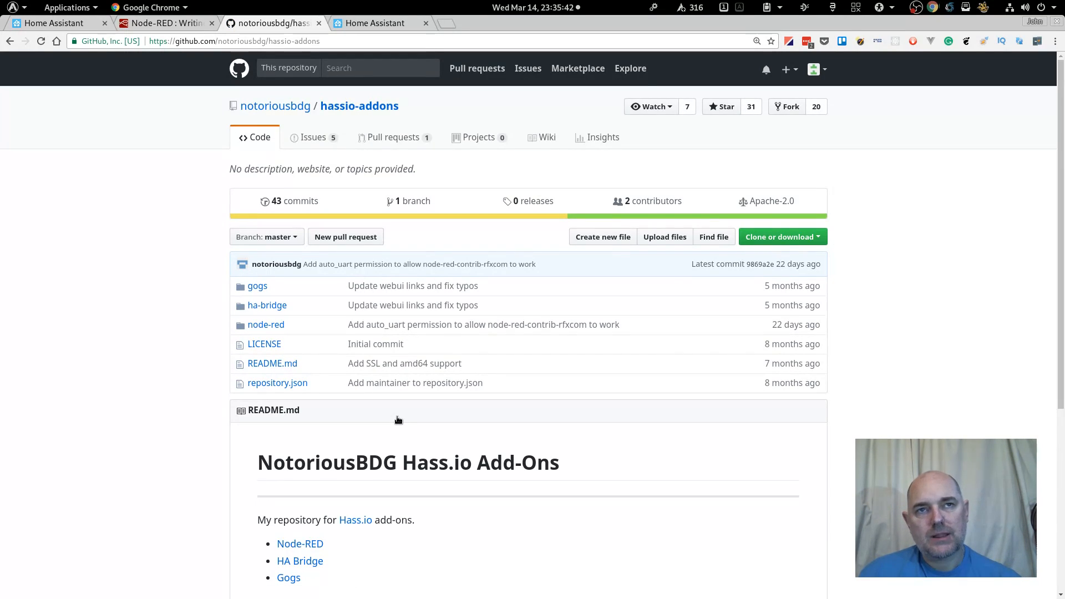
scroll(down, 3)
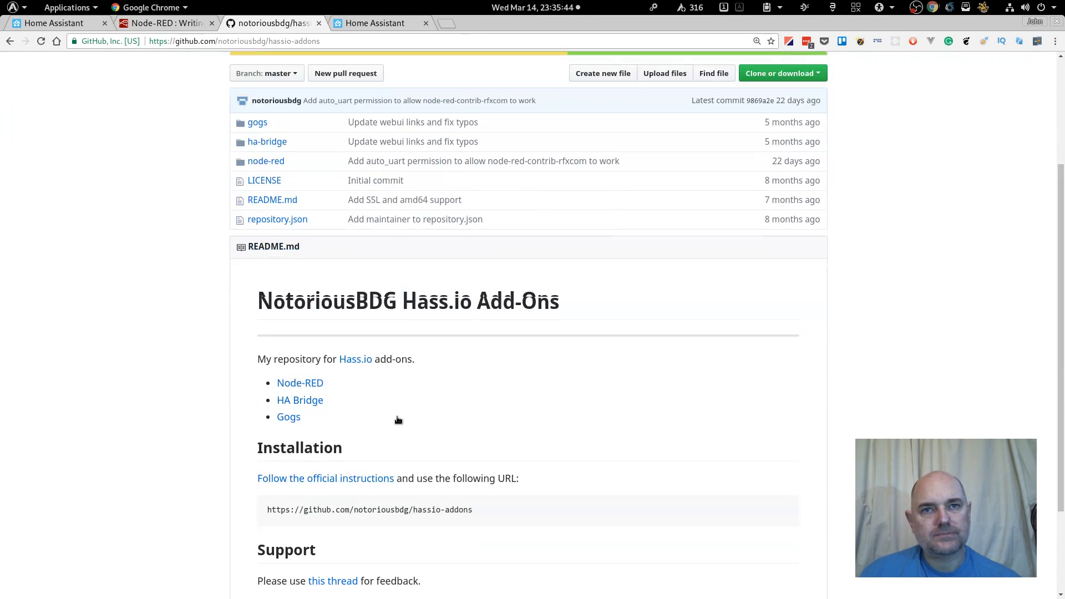
scroll(down, 3)
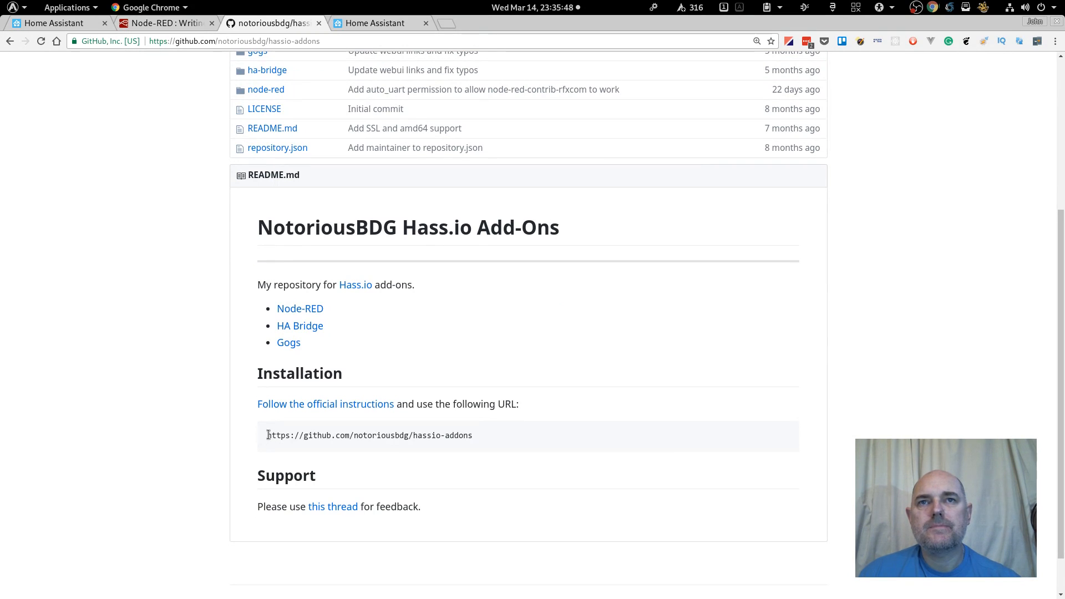
triple_click(369, 436)
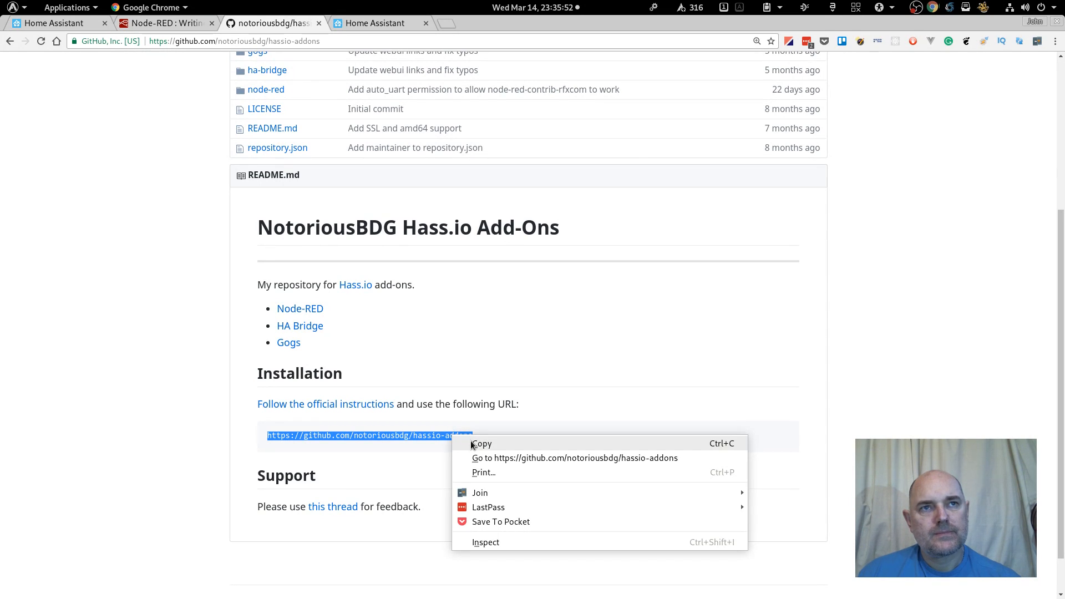
click(482, 443)
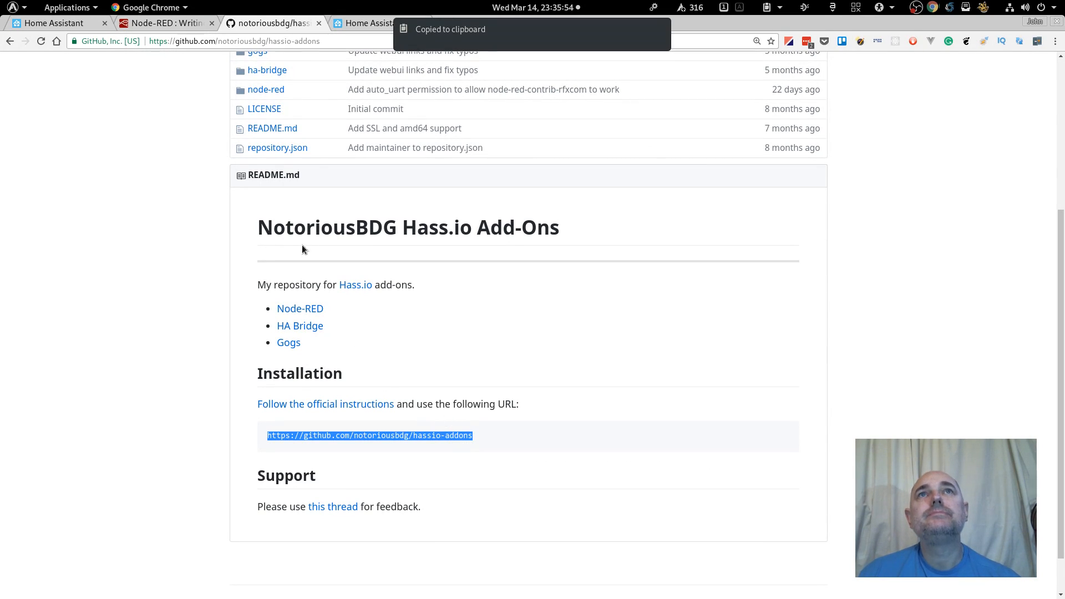
click(371, 22)
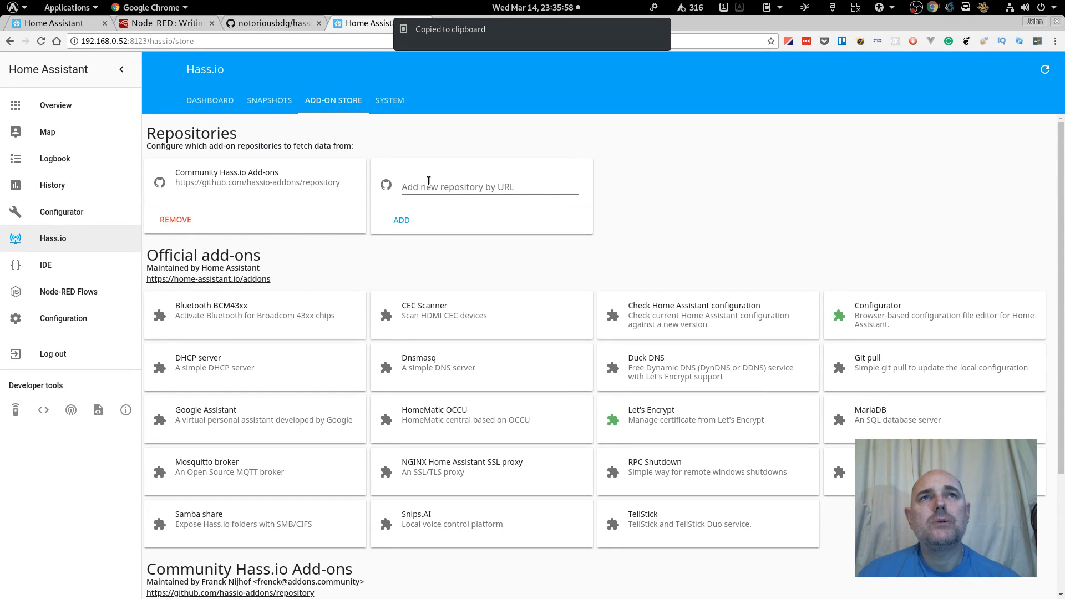
Step: Paste the hassio-addons URL into 'Add new repository by URL' and add it
right_click(457, 187)
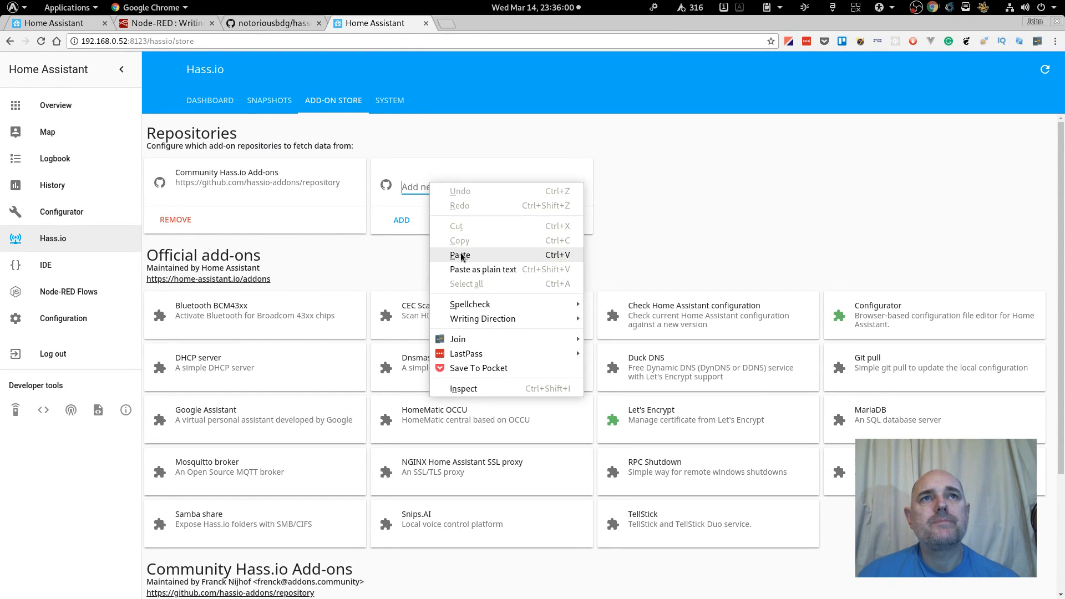
click(459, 255)
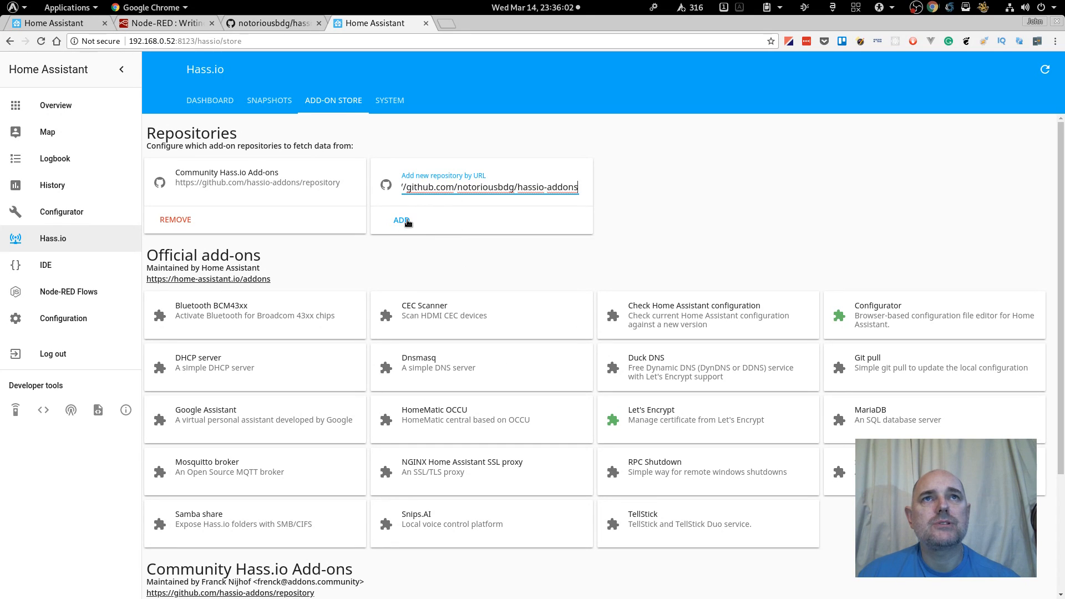
click(402, 220)
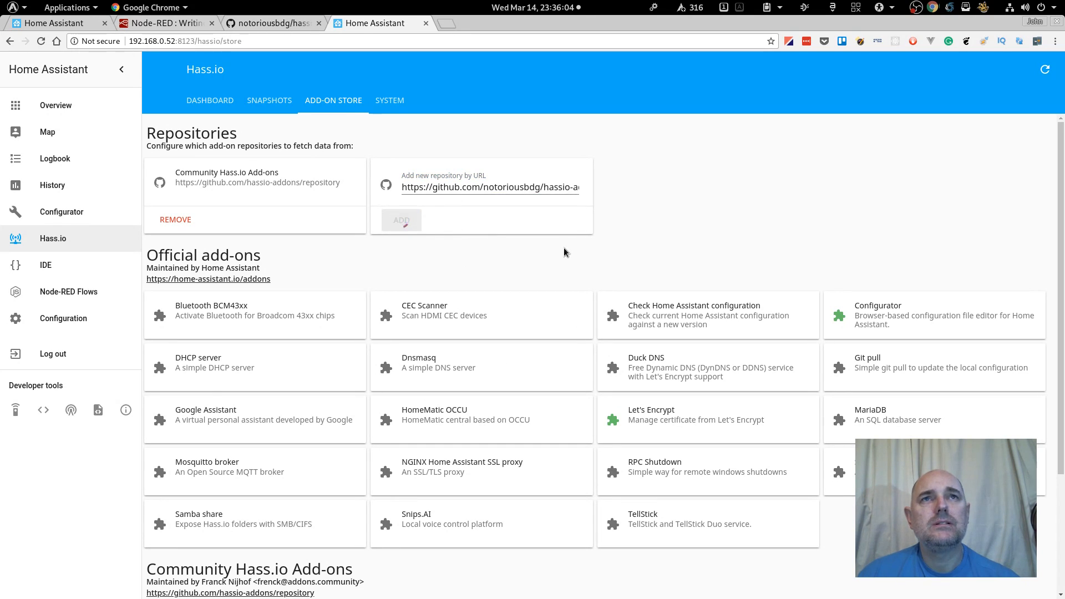
click(401, 220)
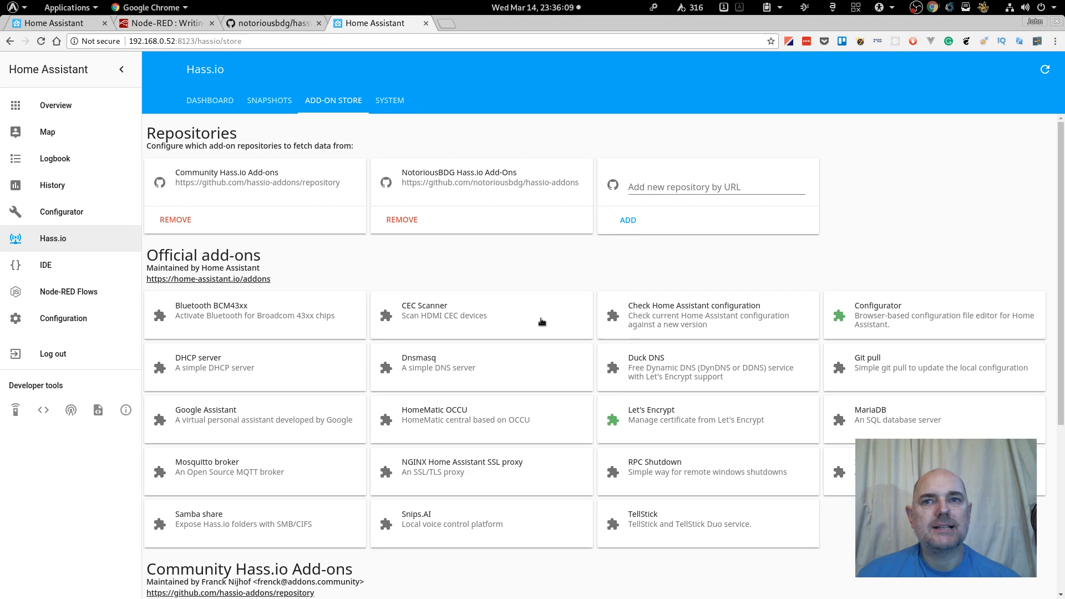
scroll(down, 3)
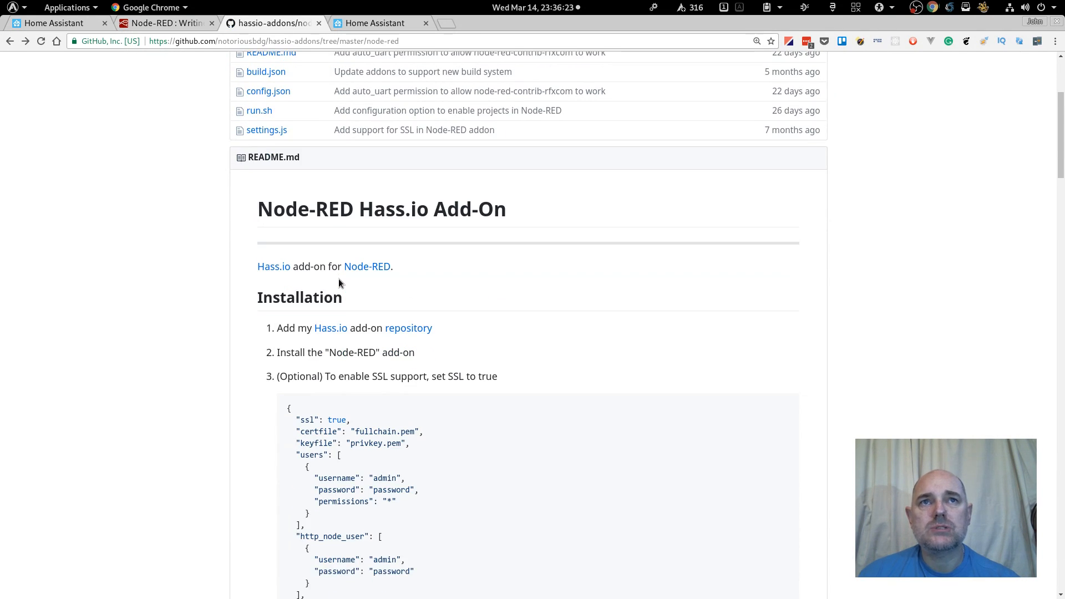
Step: Read through the GitHub add-on readme, including the optional panel_iframe steps
scroll(down, 3)
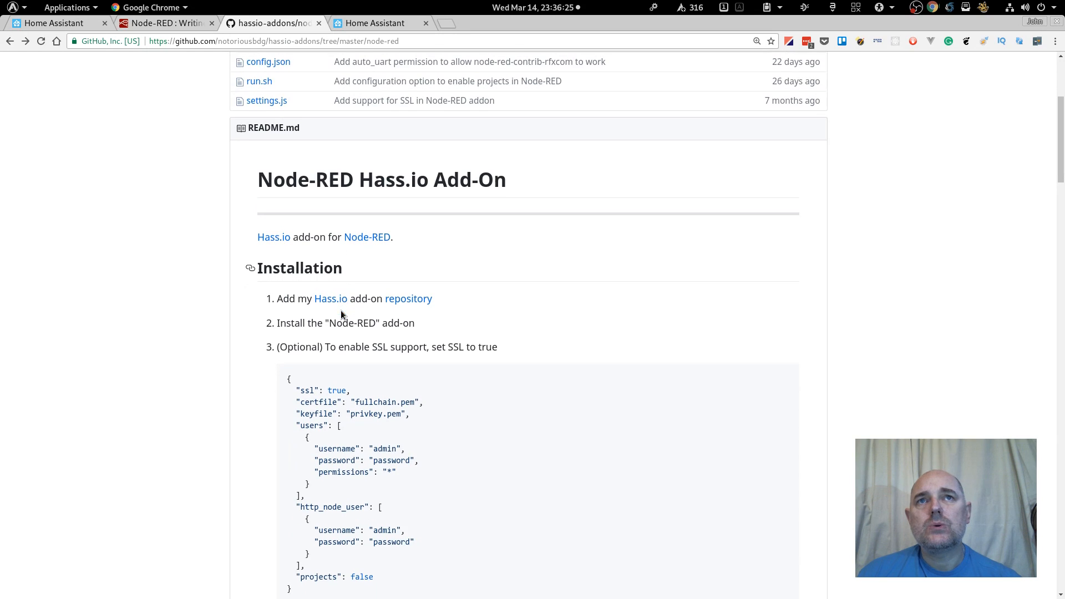
scroll(down, 3)
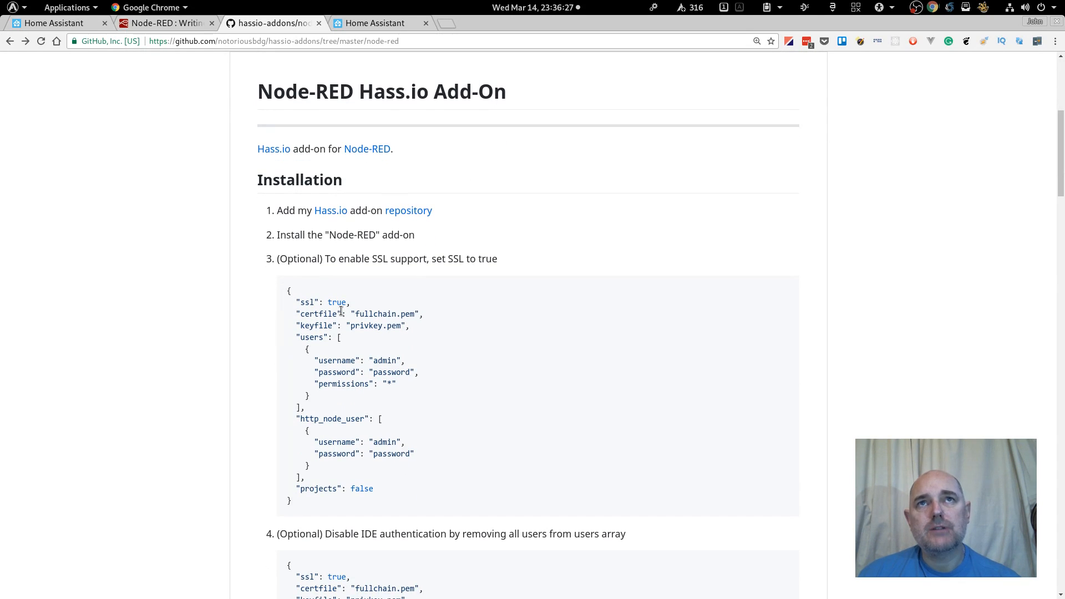
scroll(down, 3)
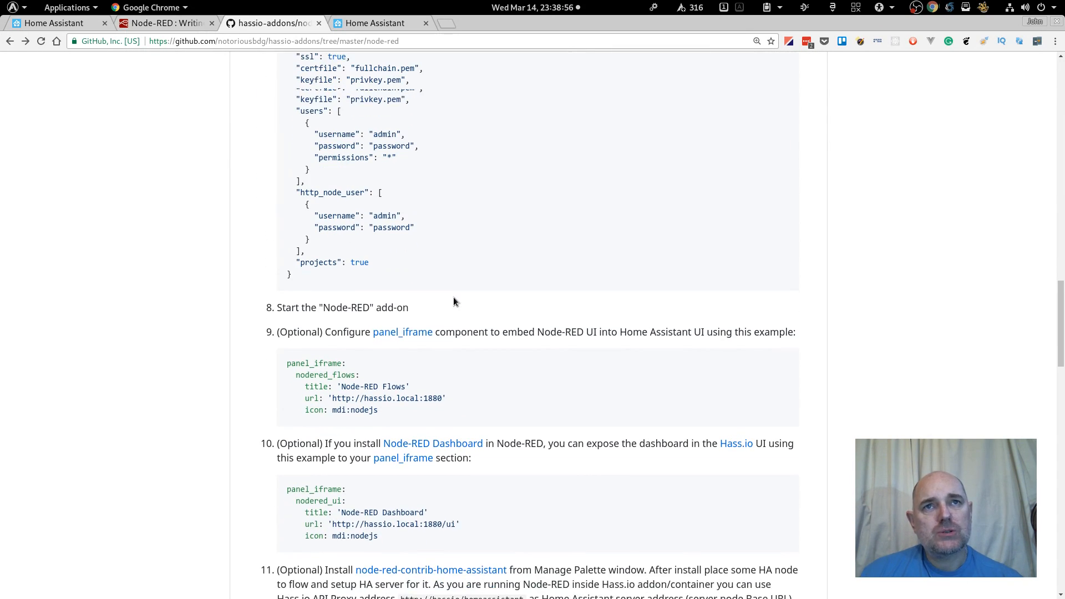
scroll(down, 3)
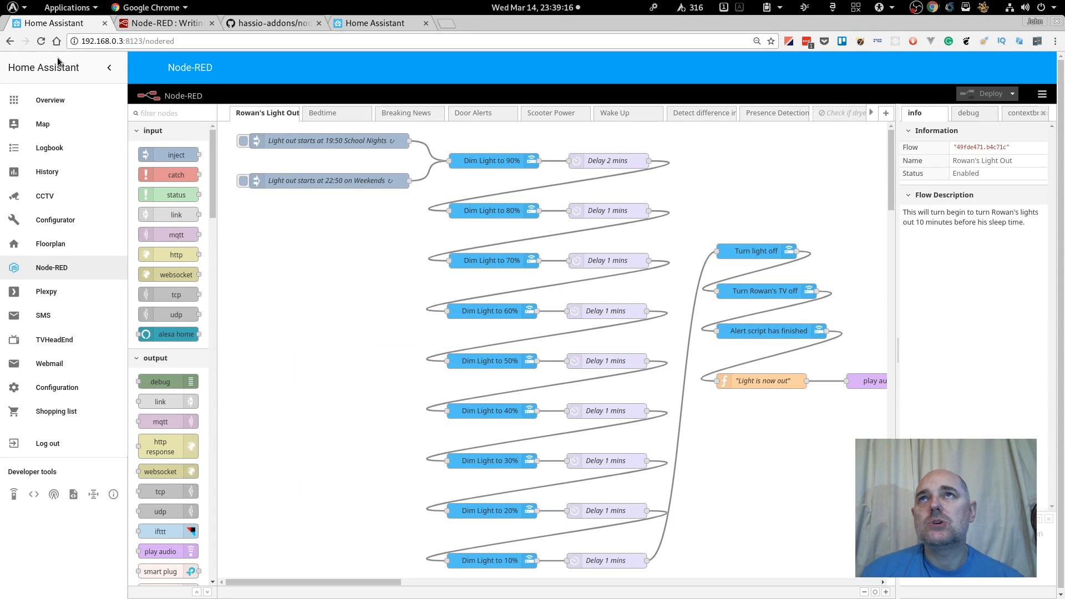
mouse_move(37, 267)
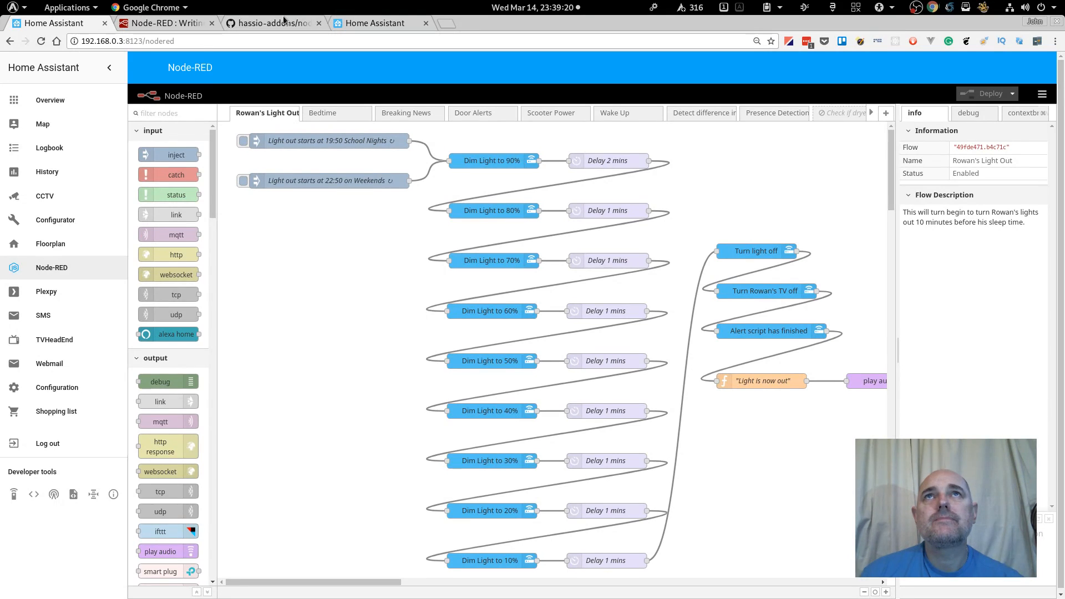
click(271, 22)
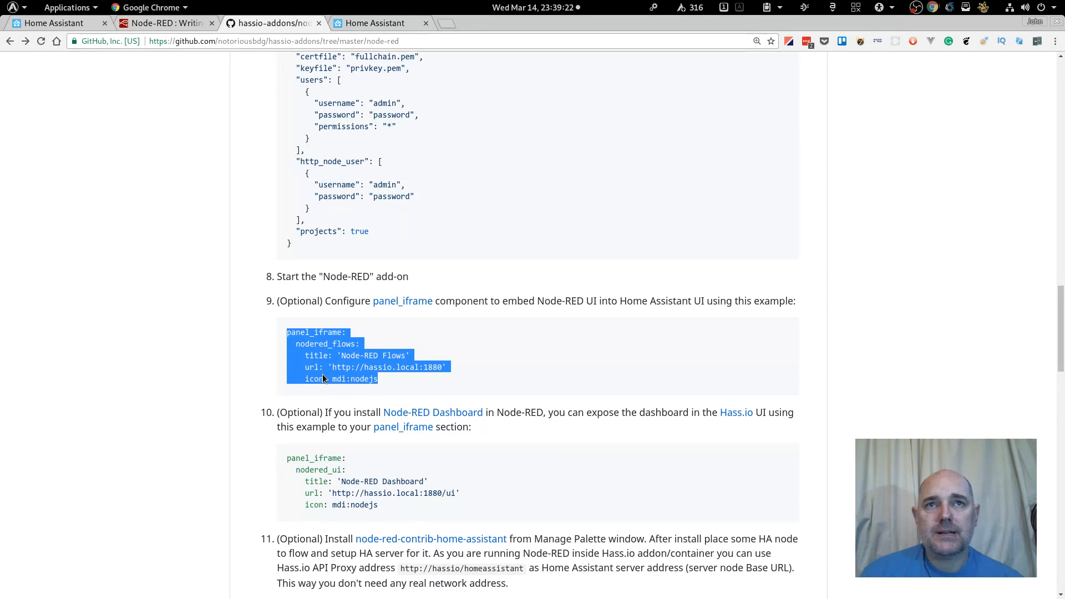
scroll(down, 3)
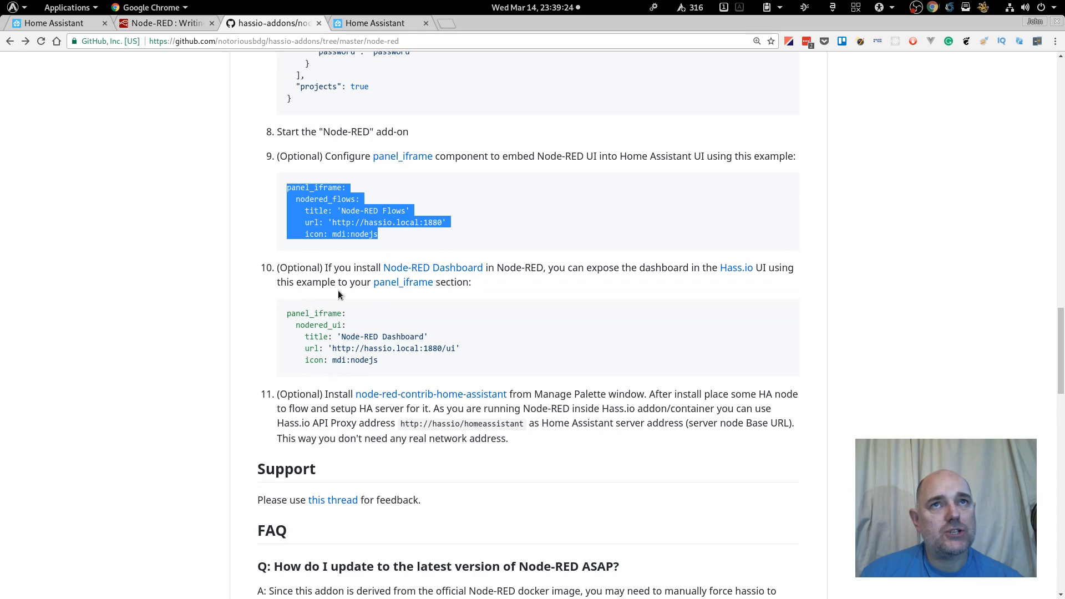
mouse_move(433, 266)
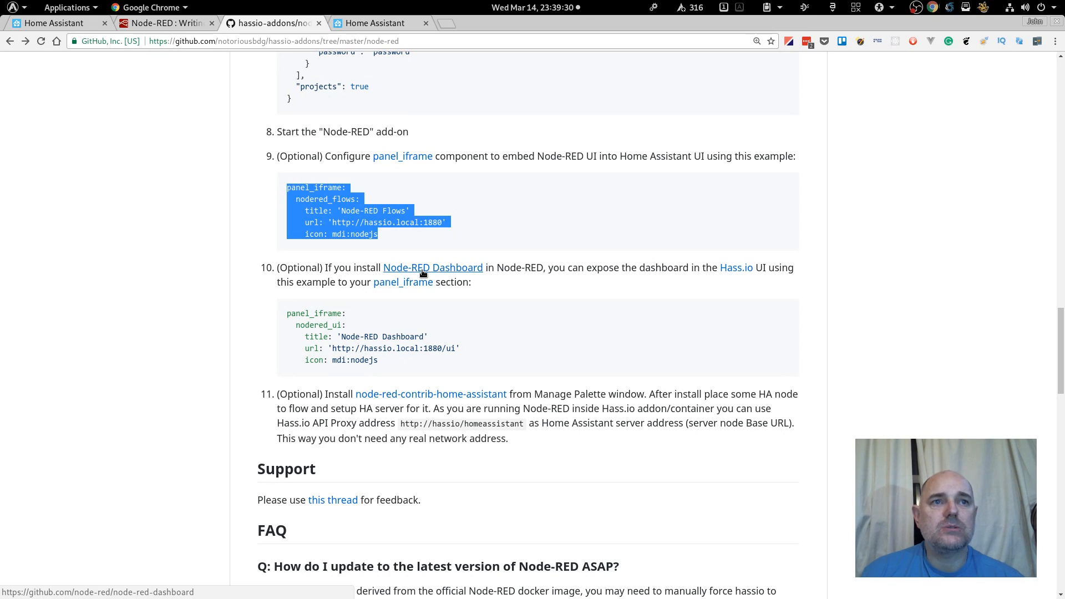
scroll(up, 3)
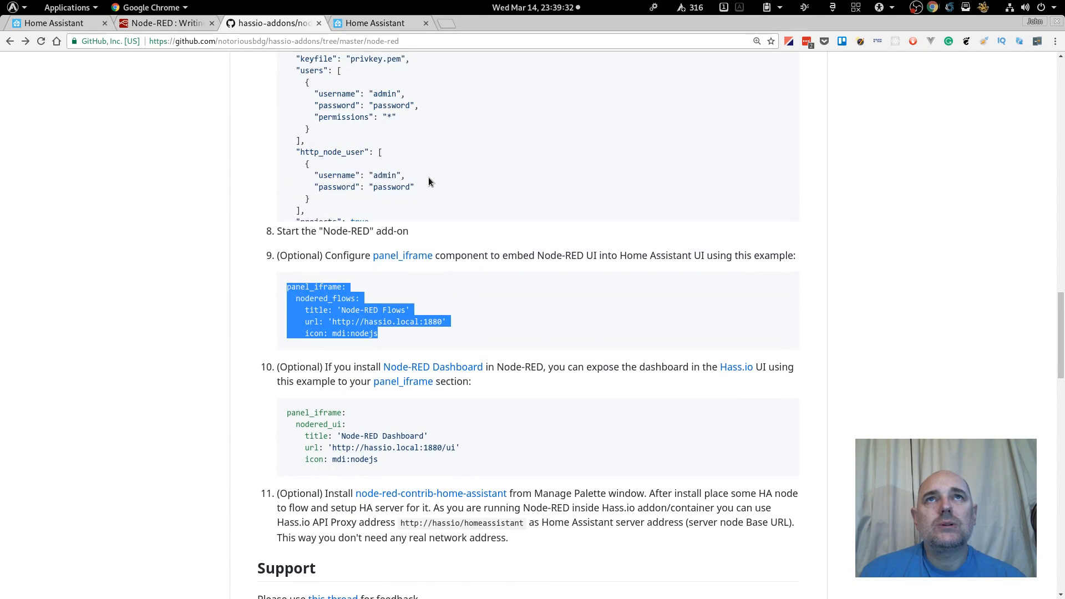
scroll(up, 3)
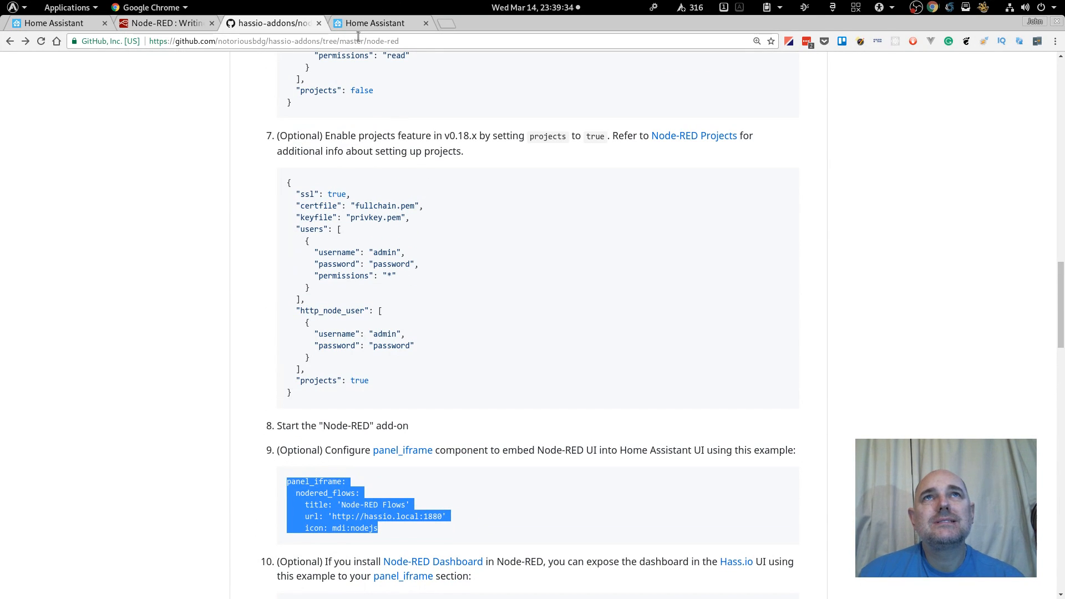
Step: Scroll the Home Assistant add-on store to the NotoriousBDG Node-RED add-on
click(375, 22)
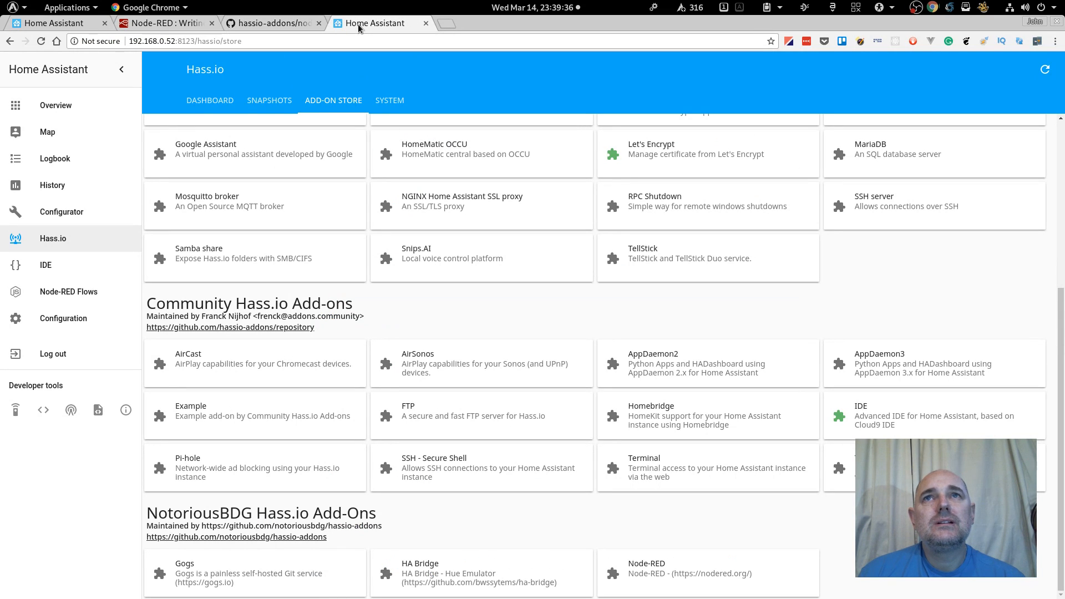
scroll(up, 3)
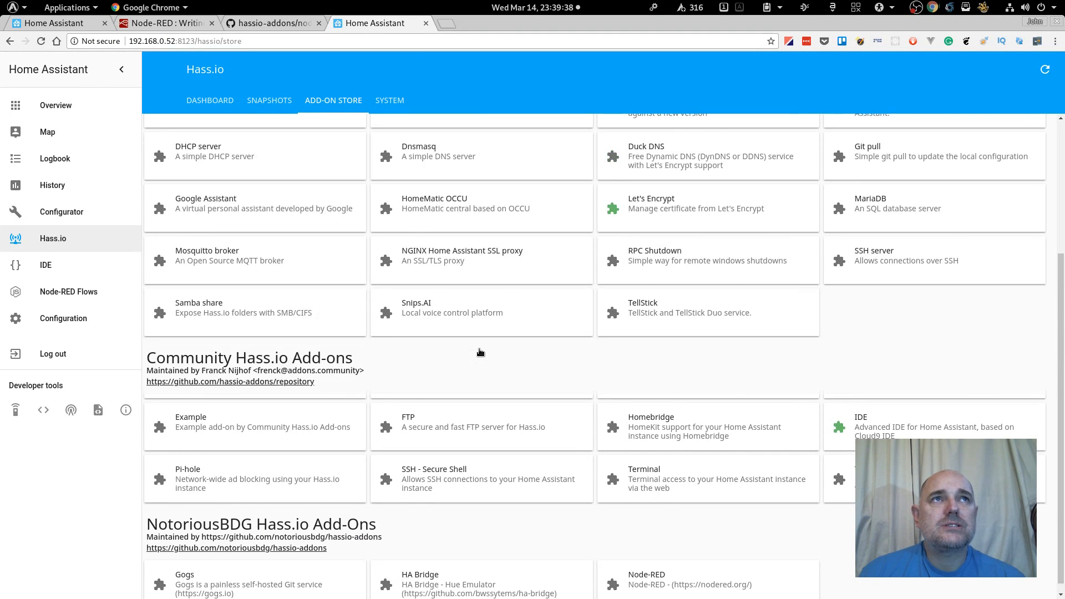
scroll(up, 3)
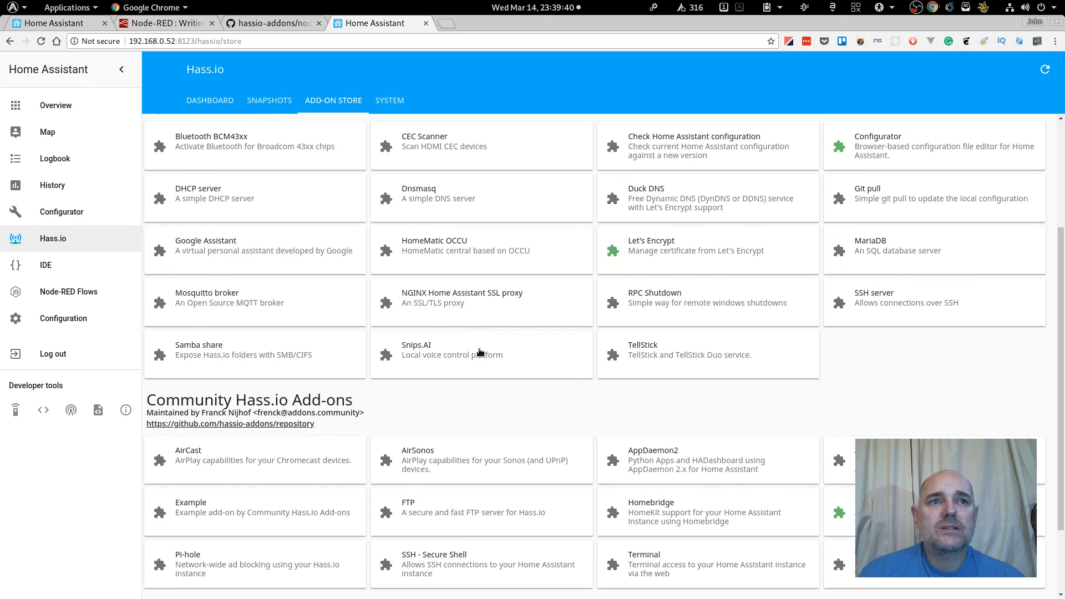
scroll(down, 3)
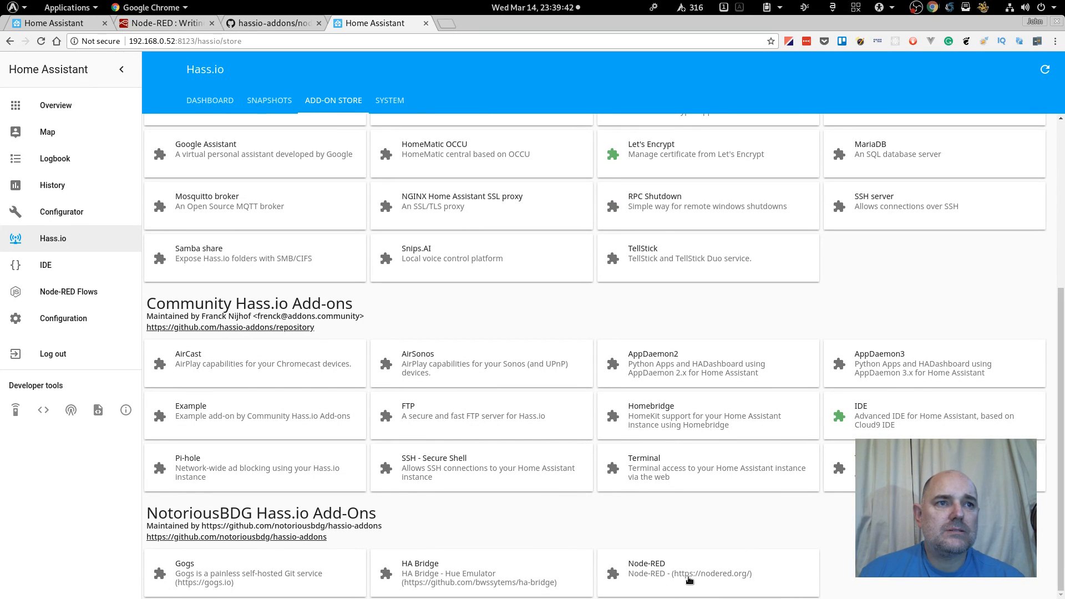
Step: Open the NotoriousBDG Node-RED add-on details and install it
click(646, 563)
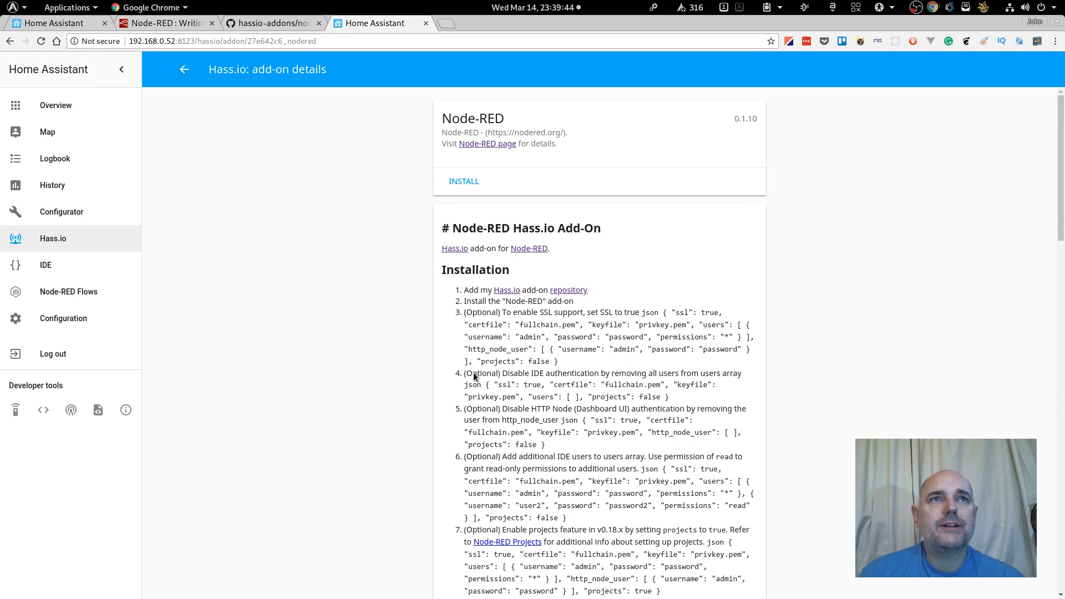
scroll(down, 3)
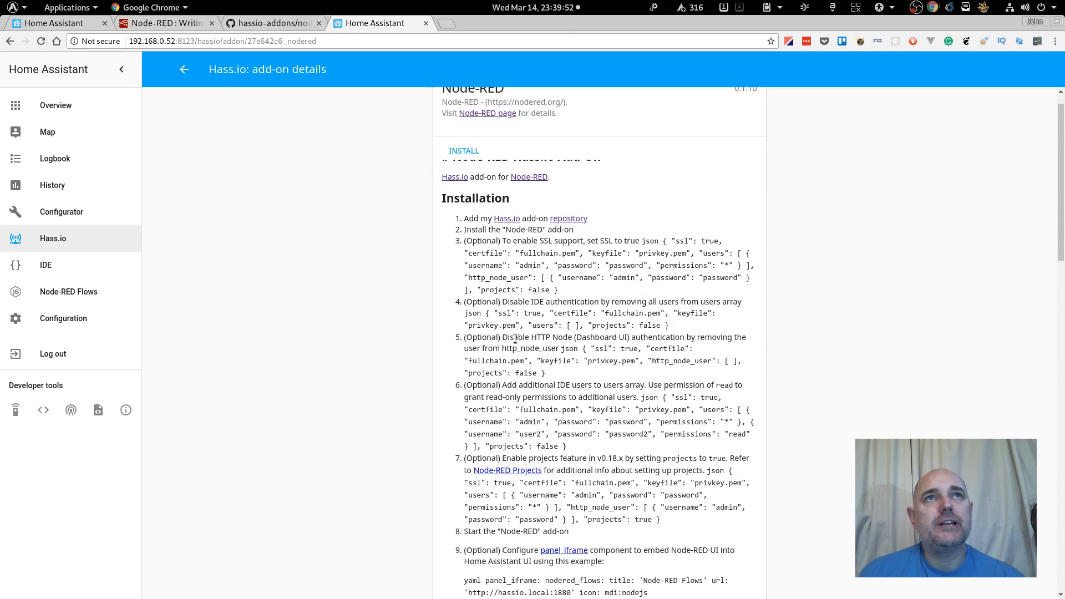
scroll(up, 3)
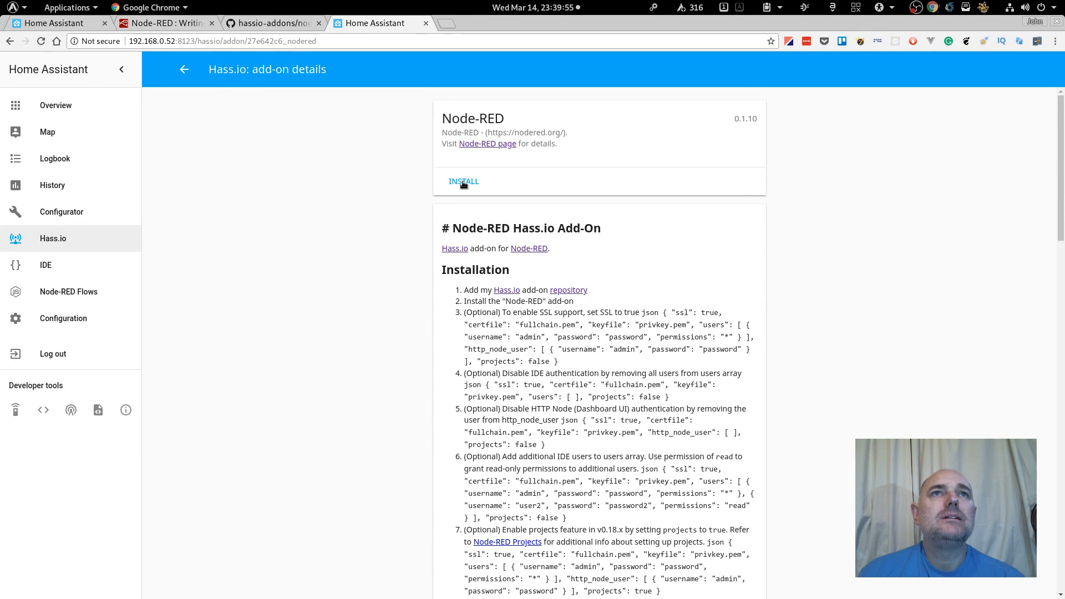
click(464, 181)
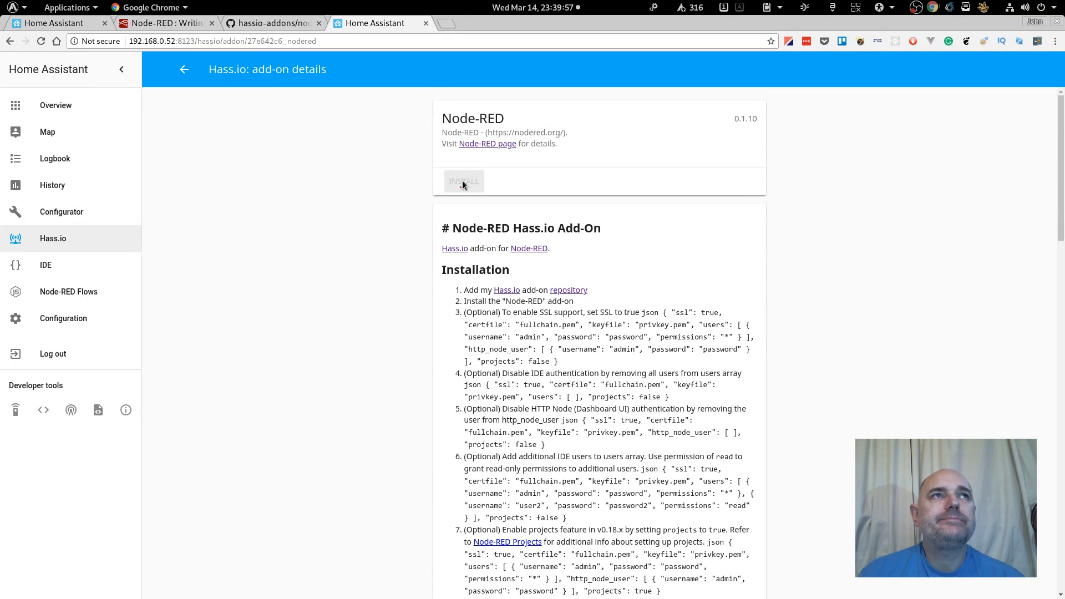
click(463, 181)
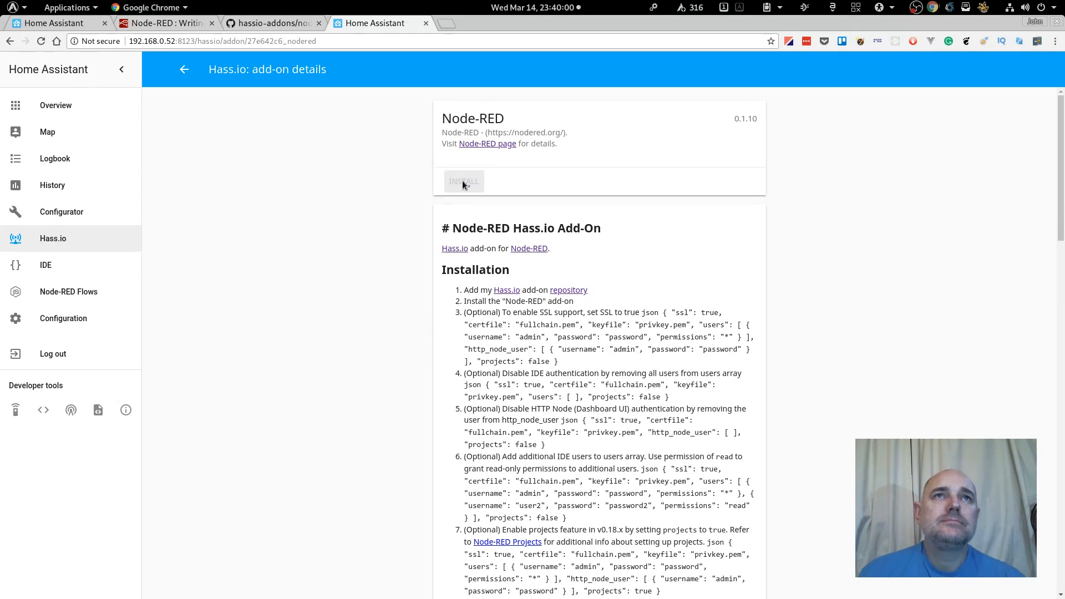
click(464, 181)
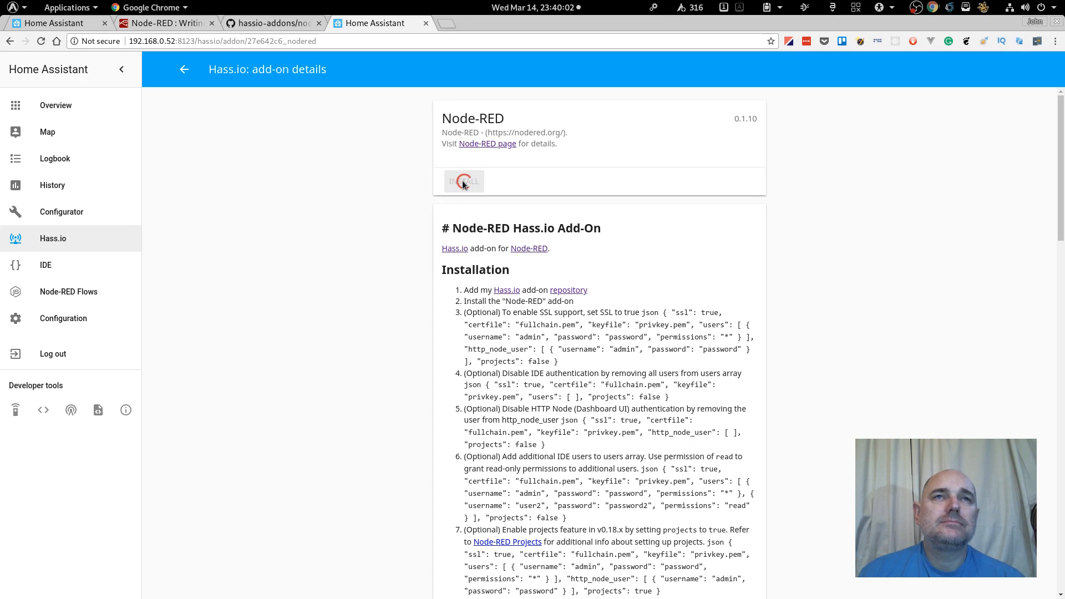
click(463, 181)
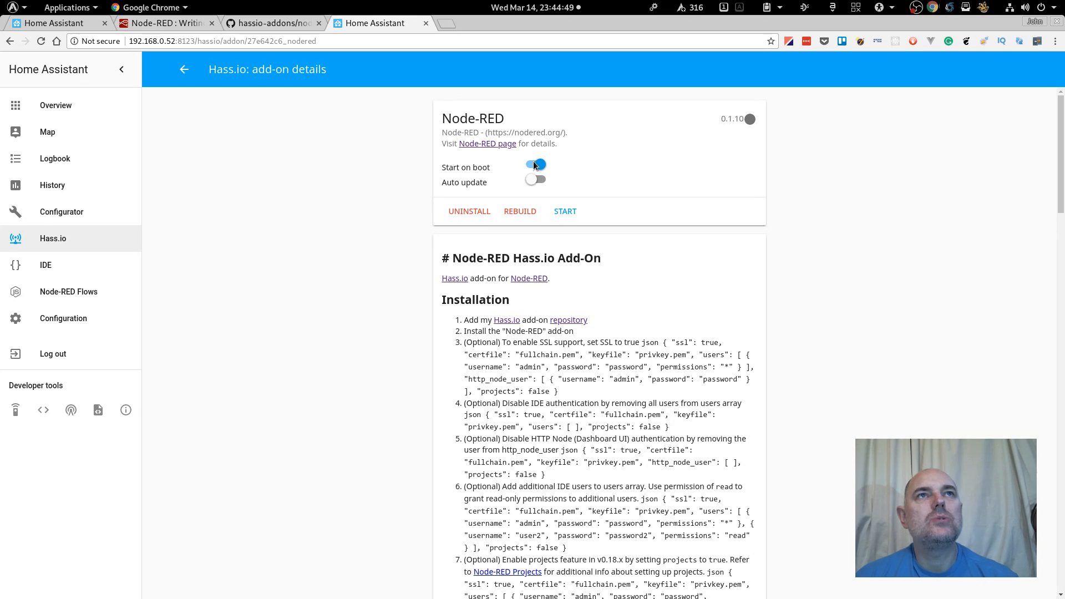
mouse_move(544, 165)
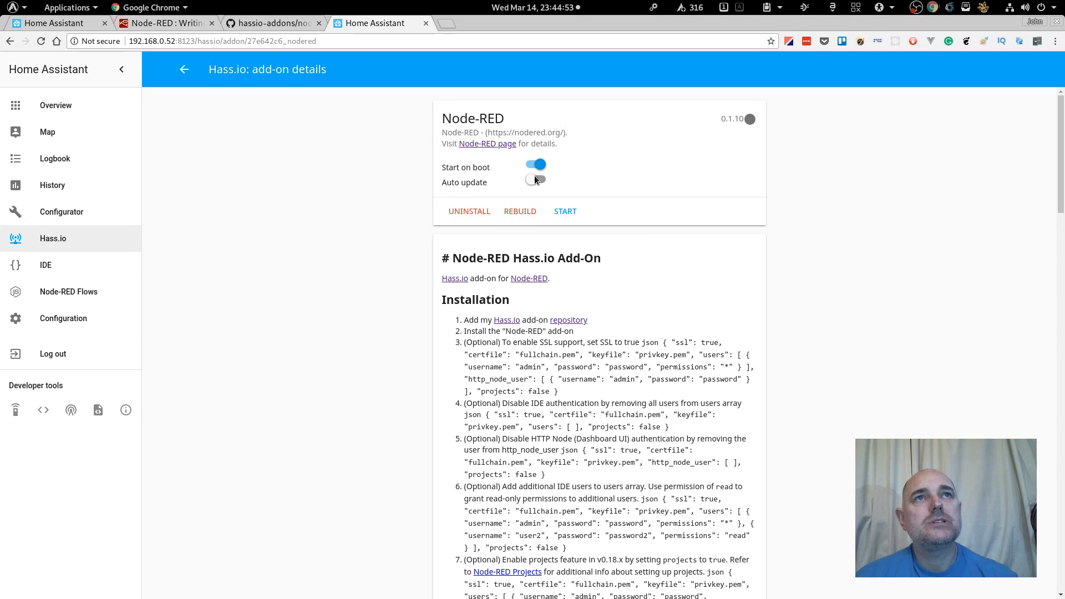
Step: Enable auto update for the Node-RED add-on and view its changelog
click(535, 181)
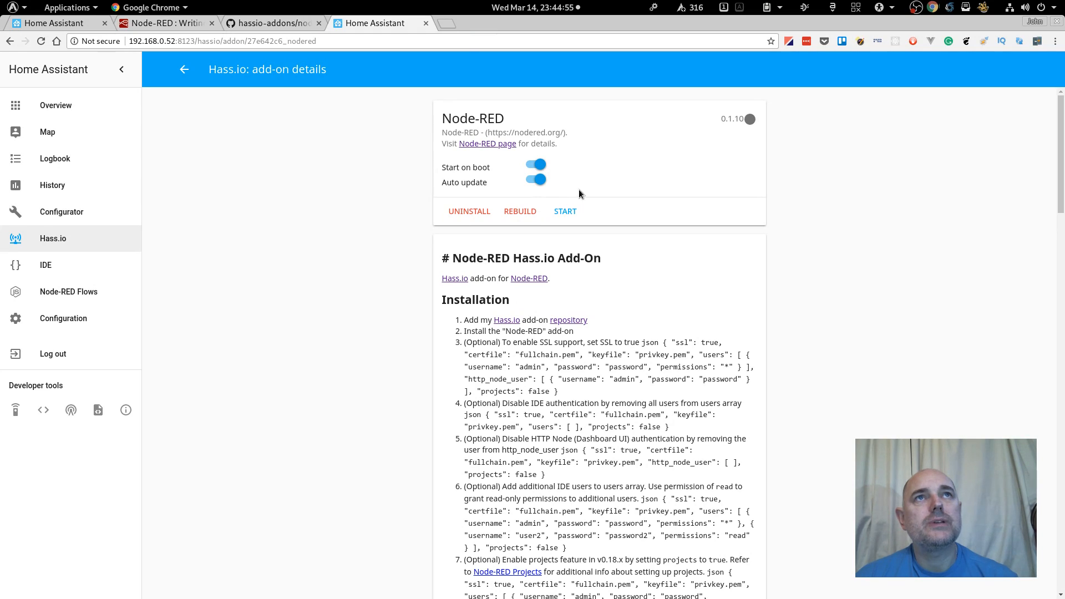
scroll(down, 3)
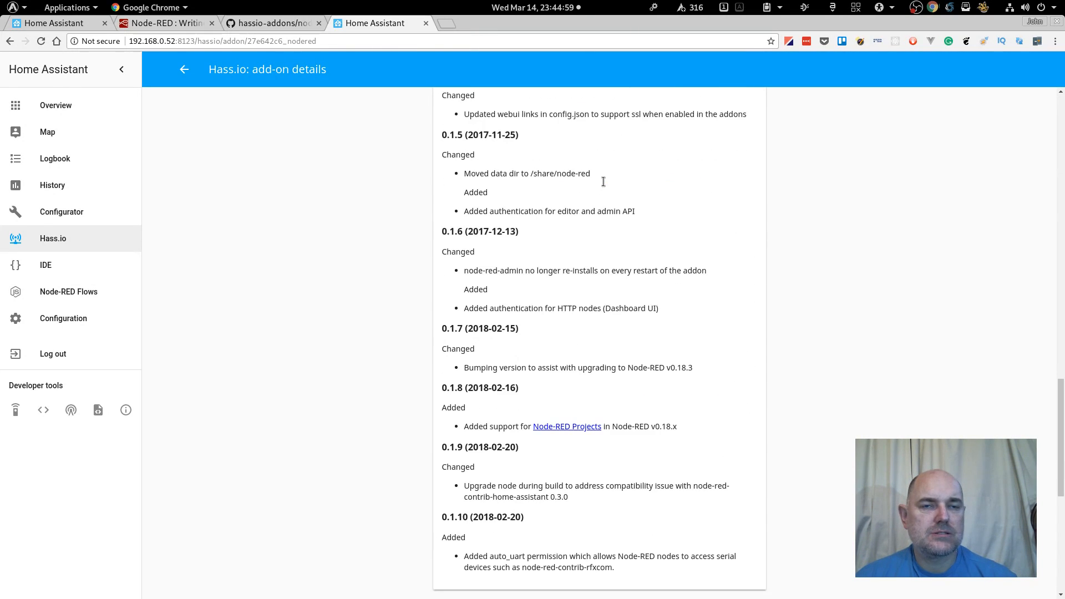
scroll(down, 3)
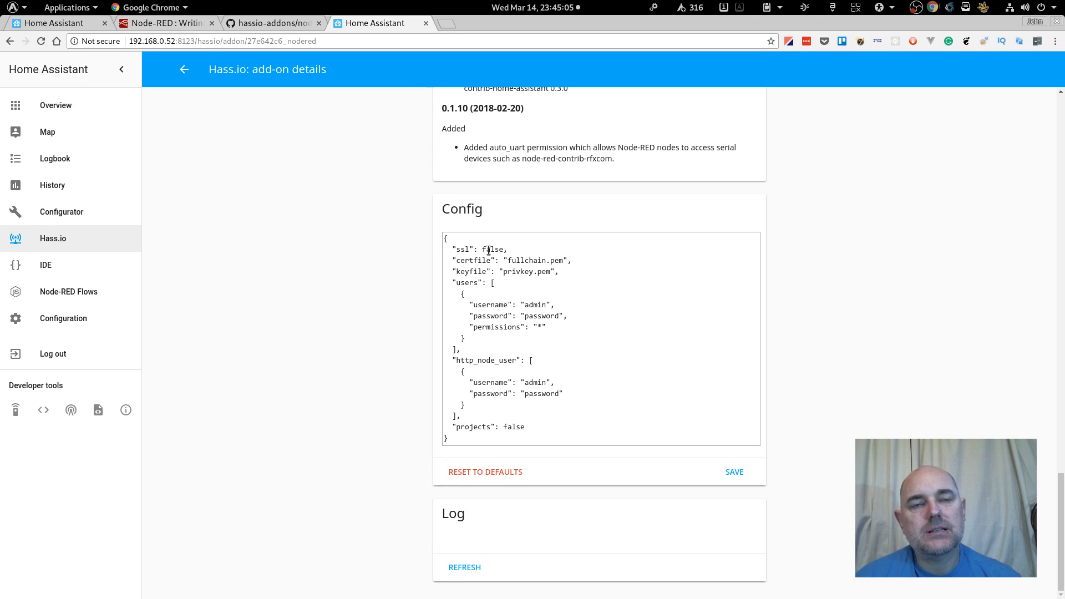
double_click(492, 249)
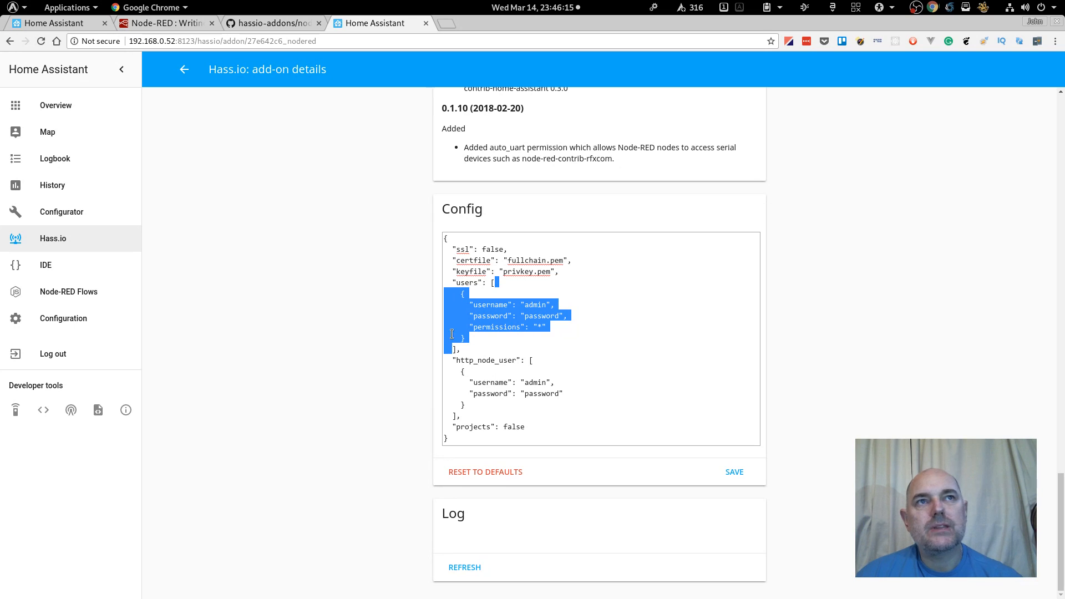
Step: Empty the users and http_node_user lists and set projects to true in the config
click(536, 305)
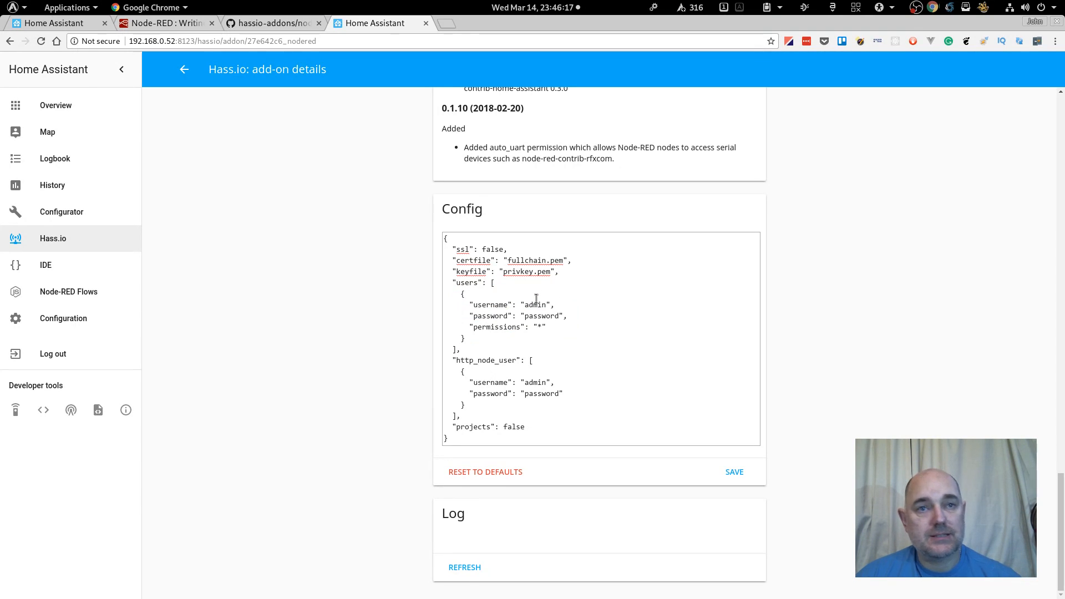
mouse_move(535, 320)
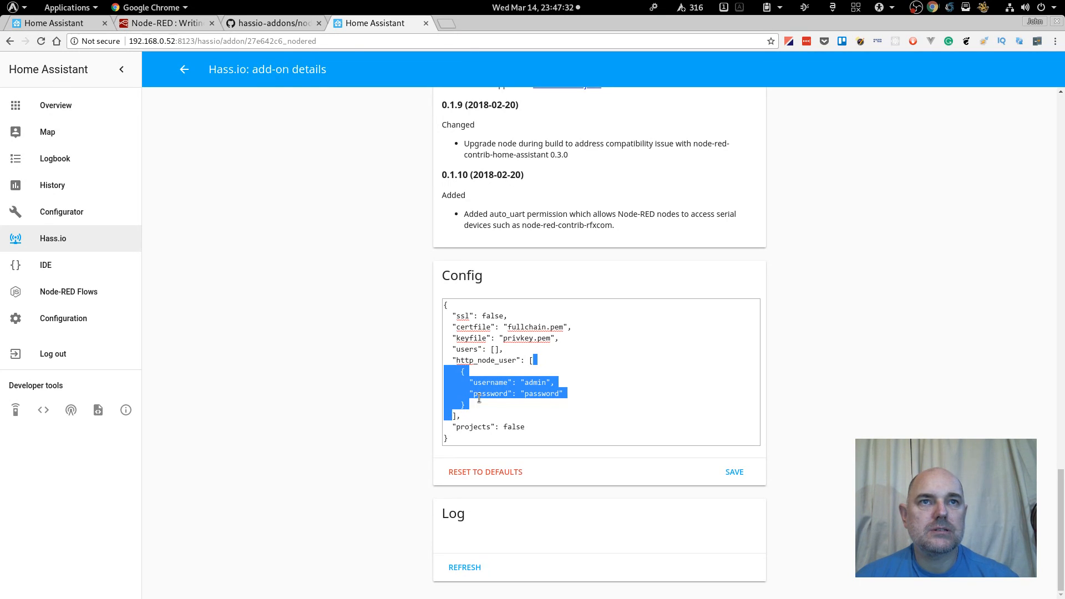
key(Delete)
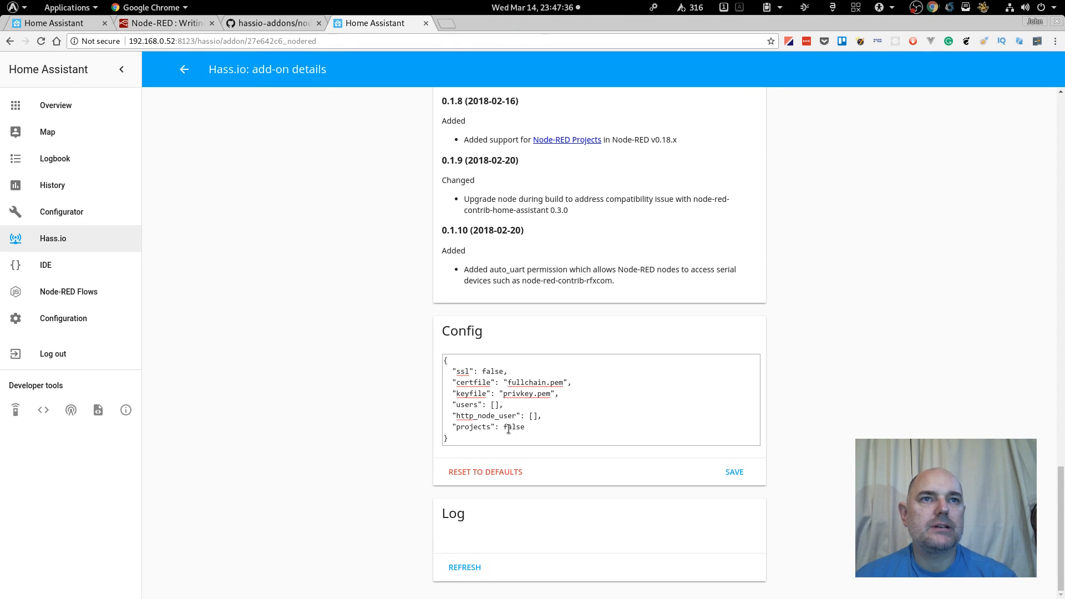
text(true)
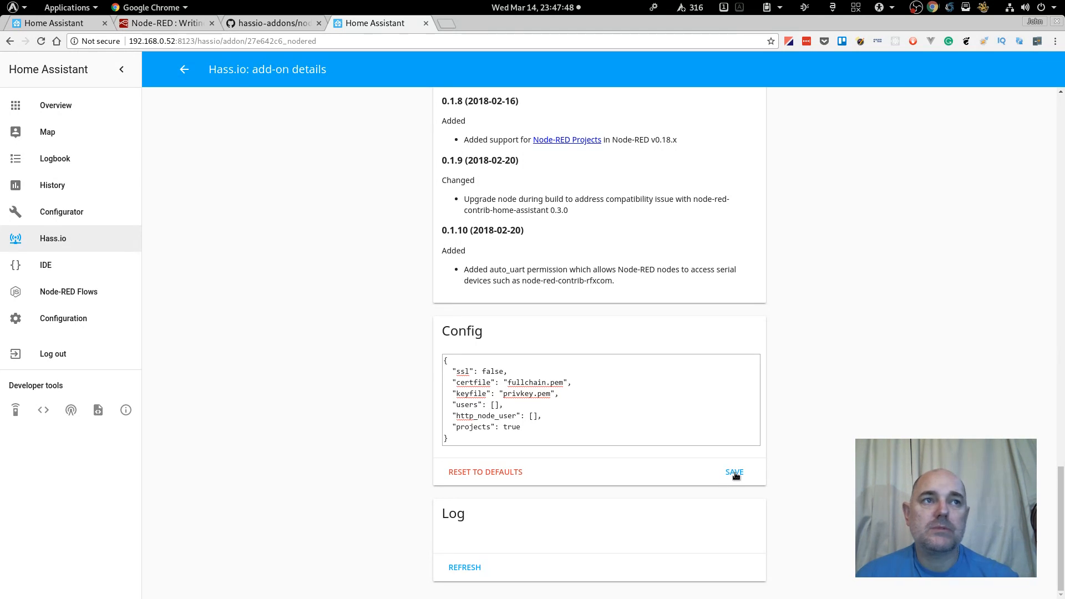
scroll(up, 3)
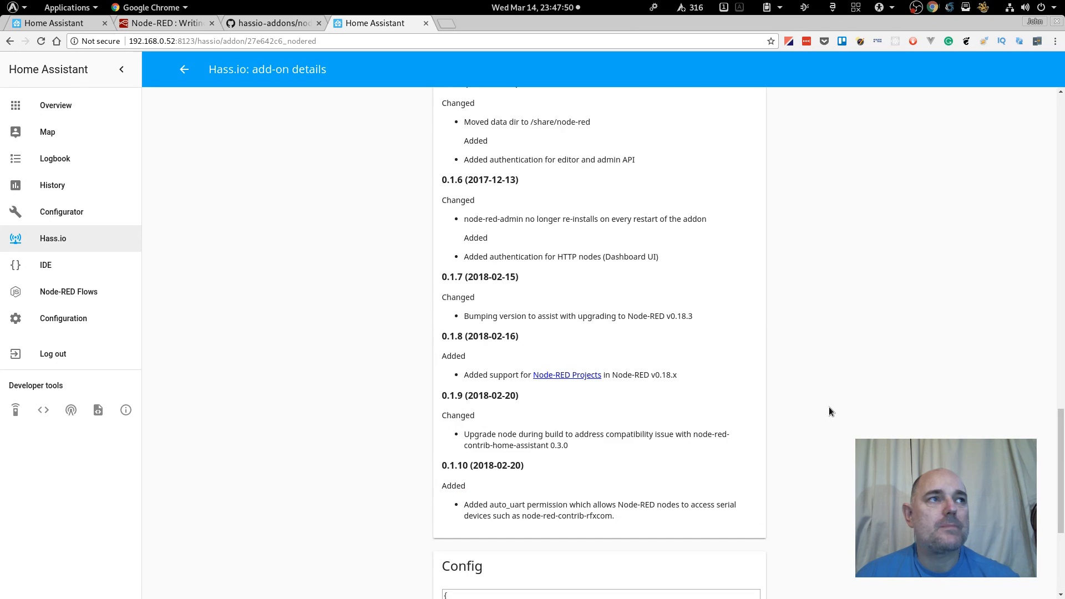
Step: Start the Node-RED add-on and go to the Configurator panel
scroll(up, 3)
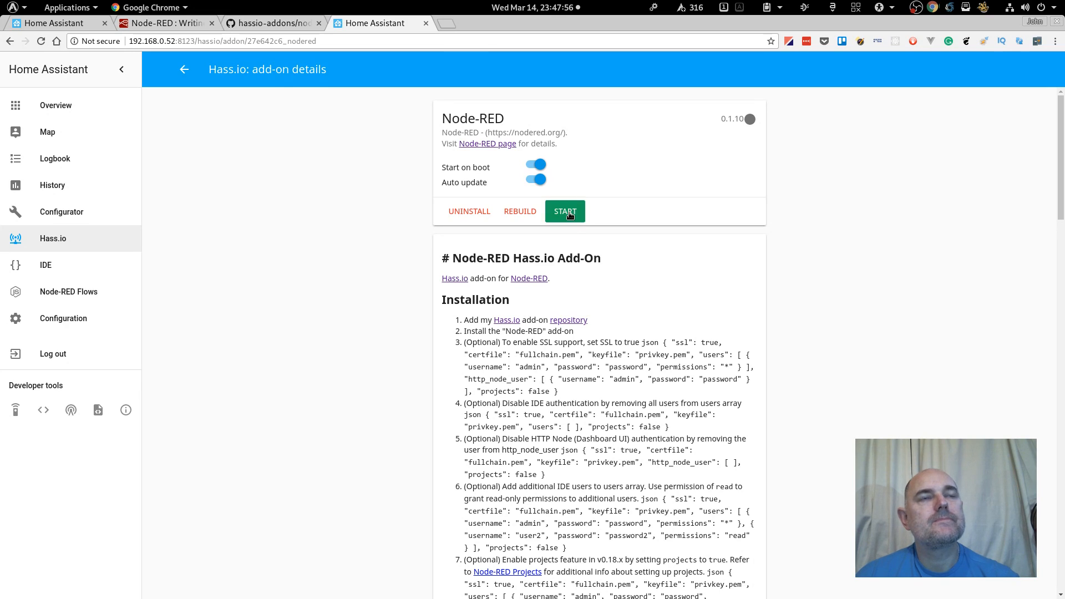
click(565, 211)
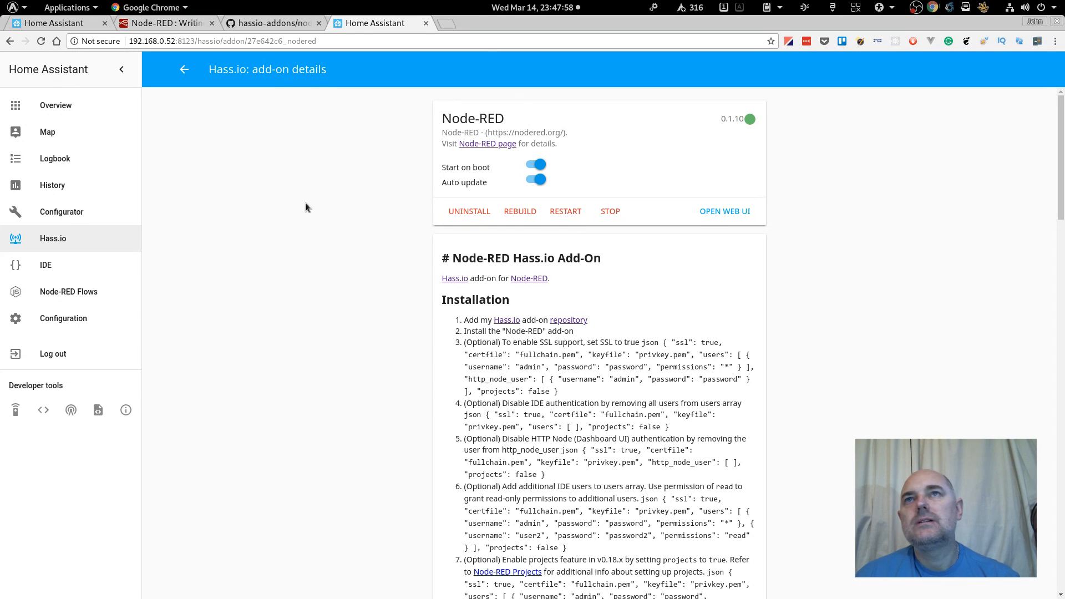
click(61, 211)
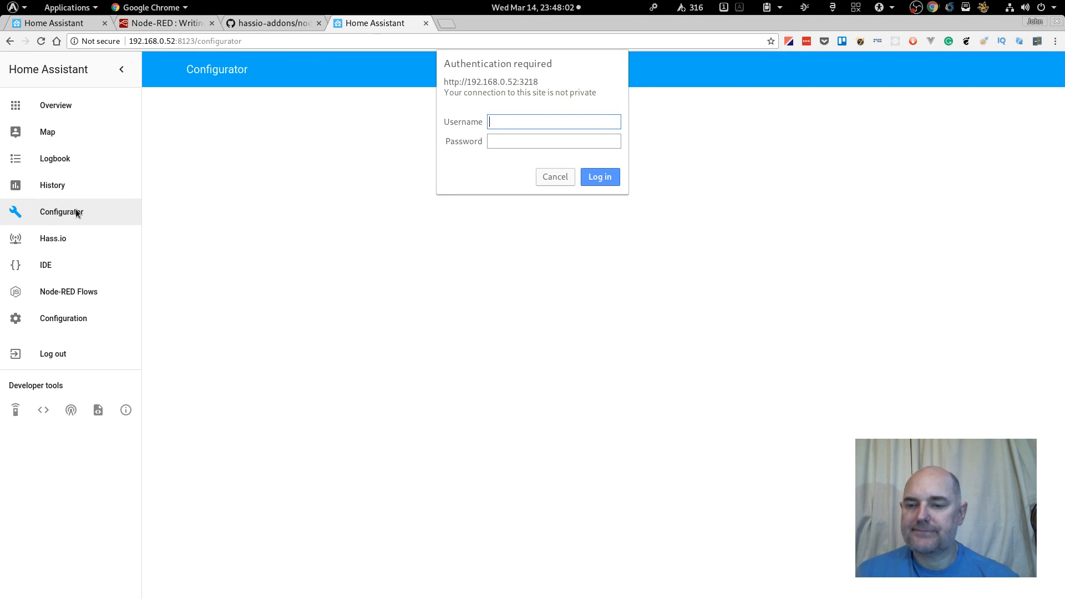
Step: Log in to the Configurator with the admin credentials
text(admin)
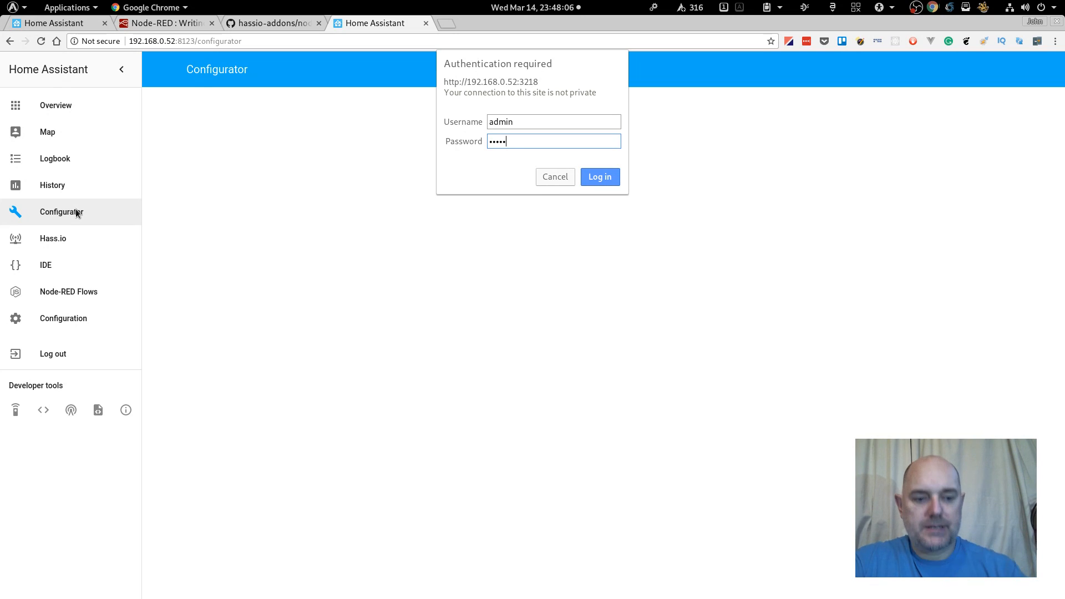
click(599, 177)
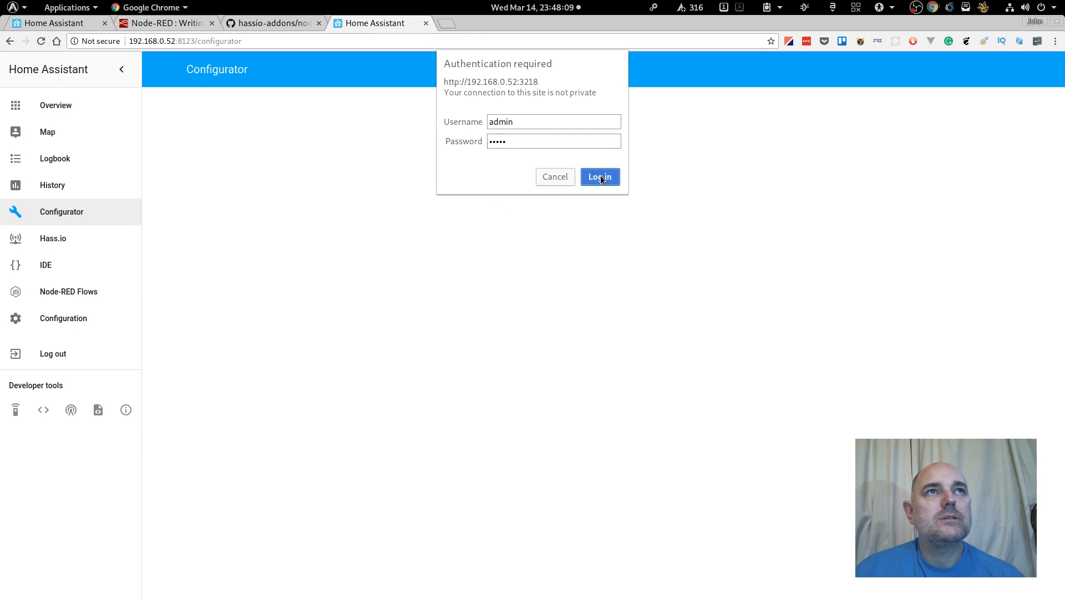
click(599, 177)
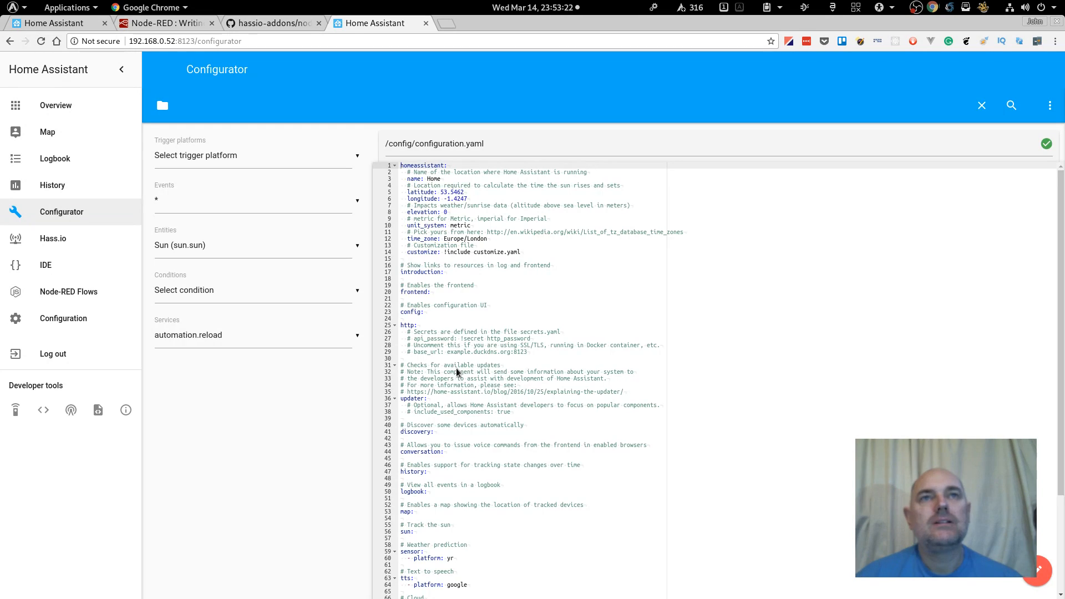
Step: Scroll configuration.yaml down to the panel_iframe entries for Configurator, IDE and Node-RED Flows
scroll(down, 3)
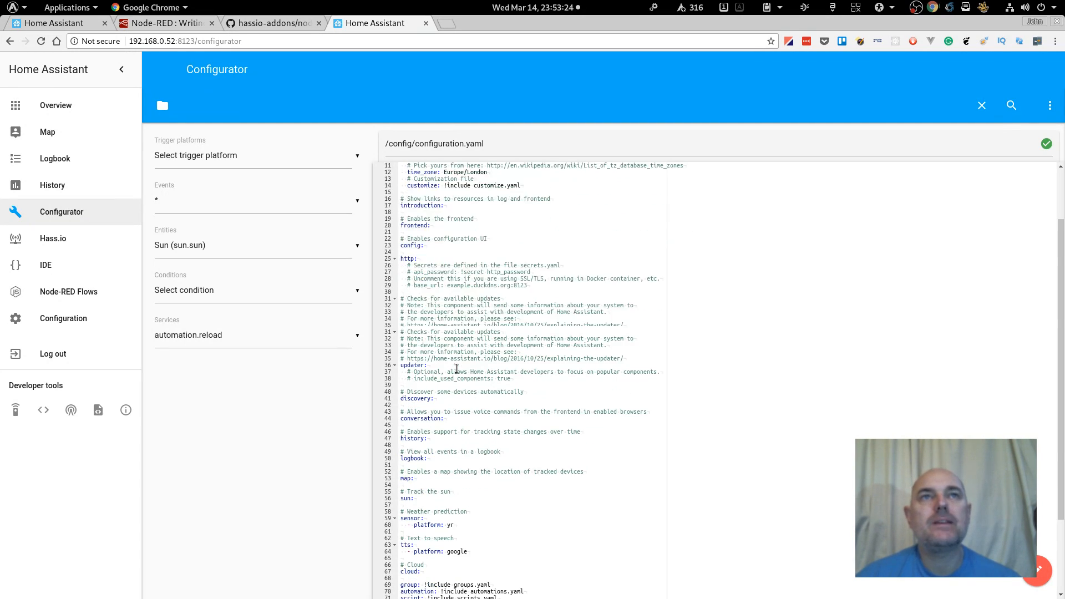
scroll(down, 3)
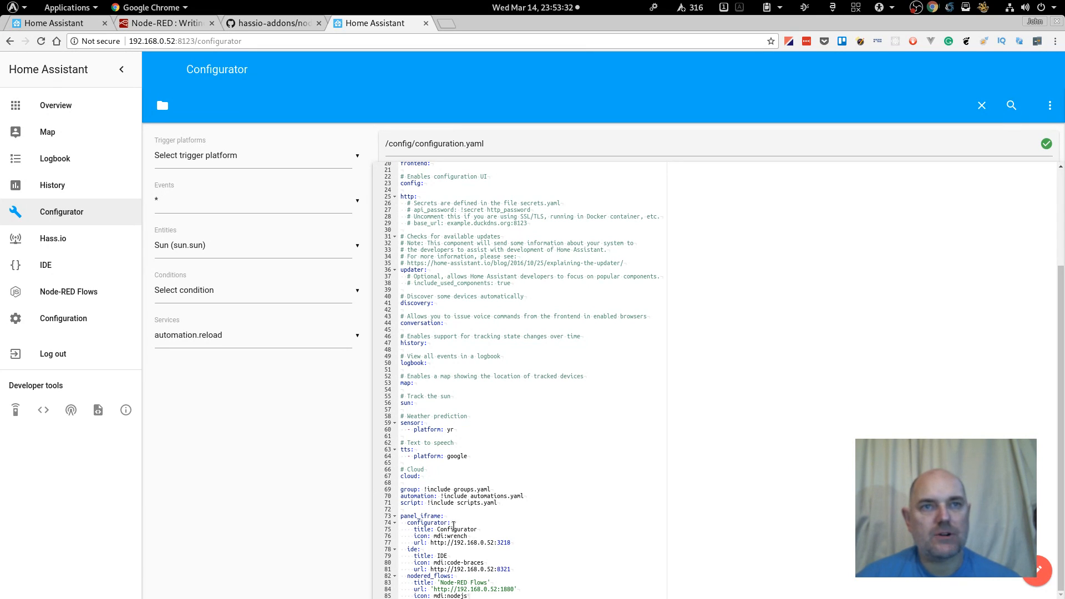
mouse_move(200, 414)
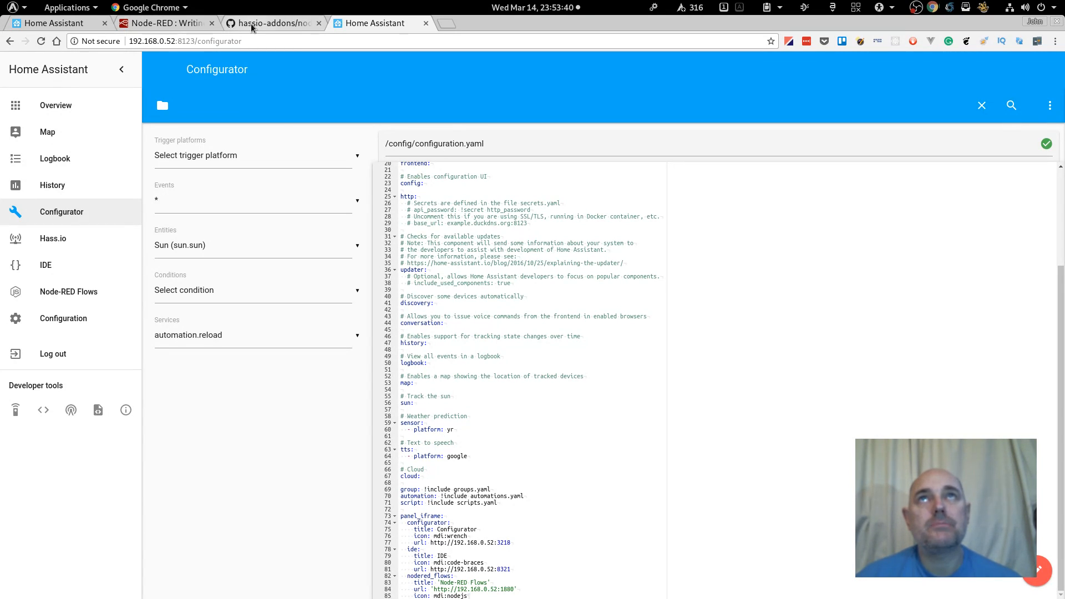
Step: Go back to the GitHub Node-RED add-on readme and find step 9's panel_iframe example
click(272, 22)
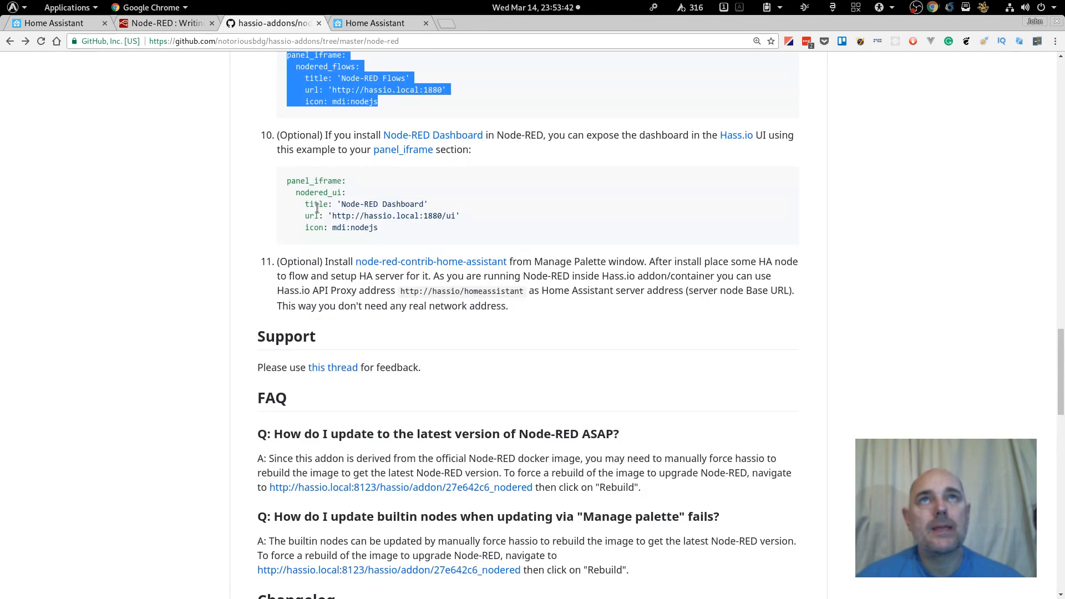
scroll(up, 3)
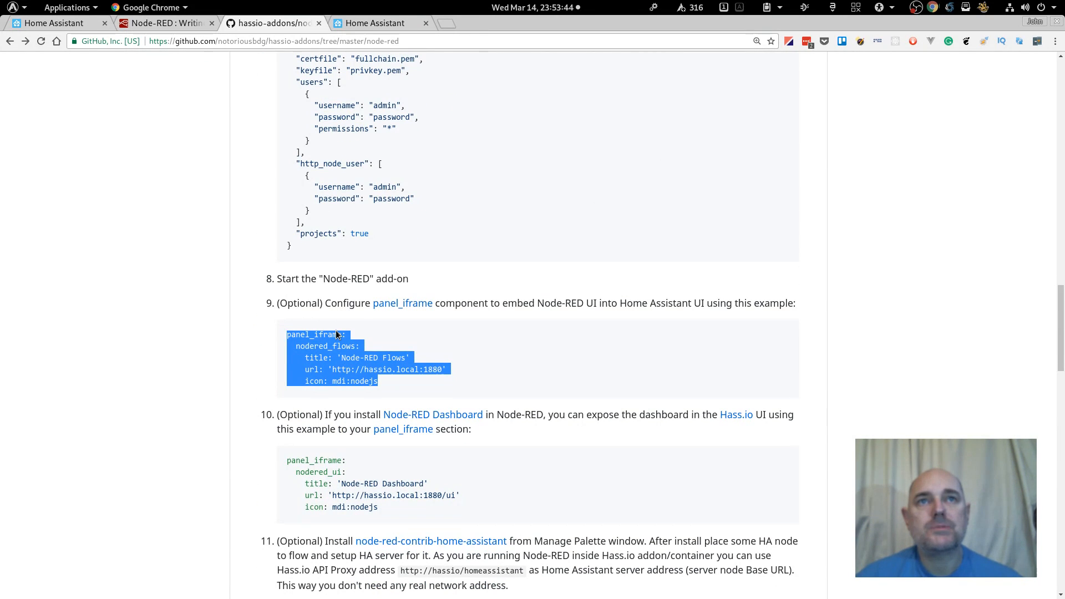
mouse_move(366, 369)
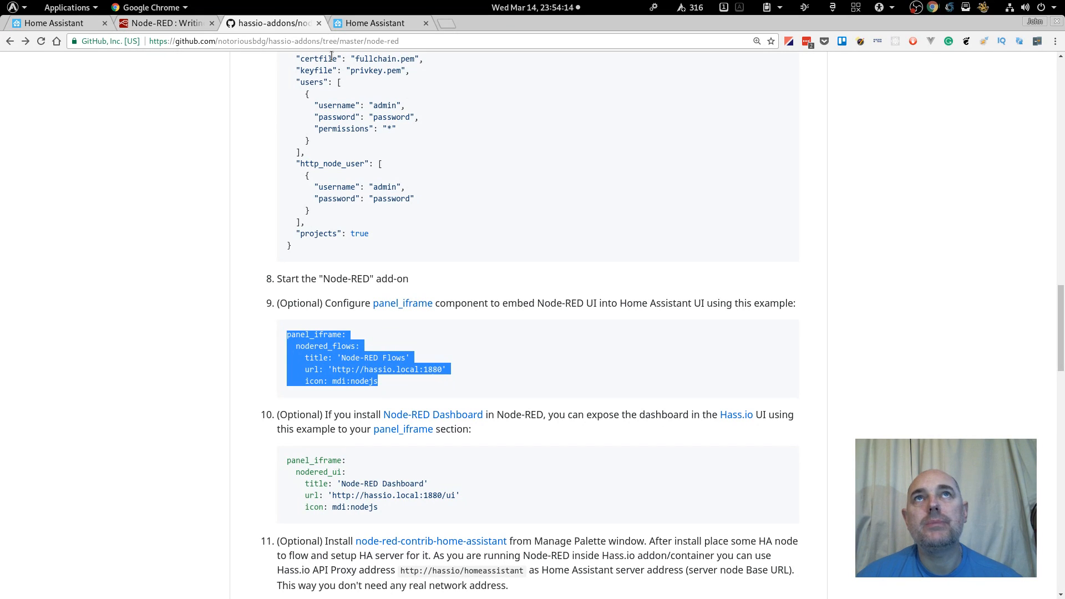
Step: Return to the Home Assistant tab showing configuration.yaml's panel_iframe section
click(375, 23)
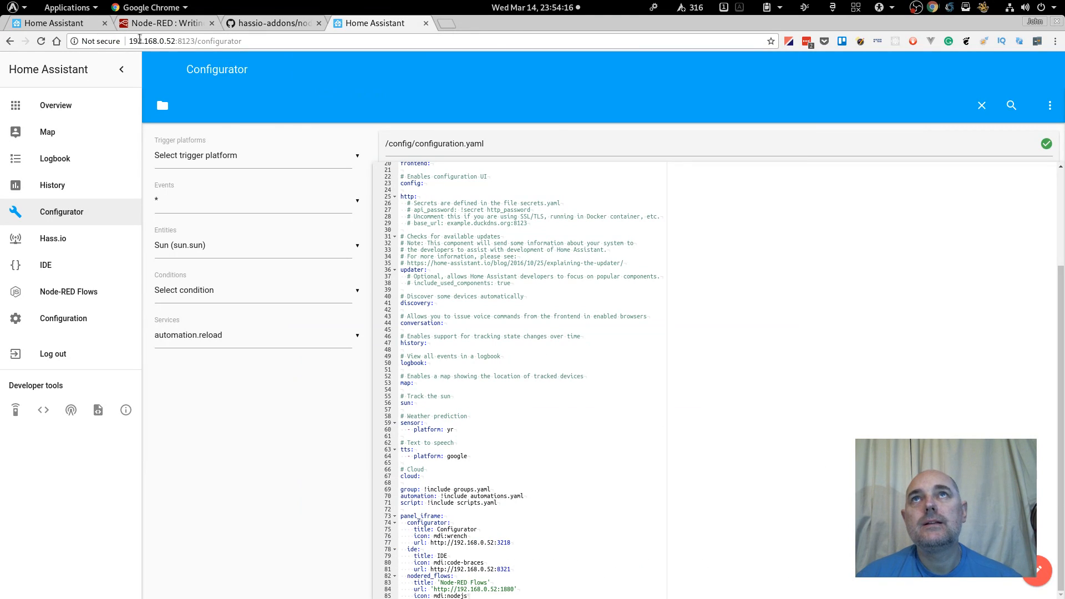
mouse_move(493, 478)
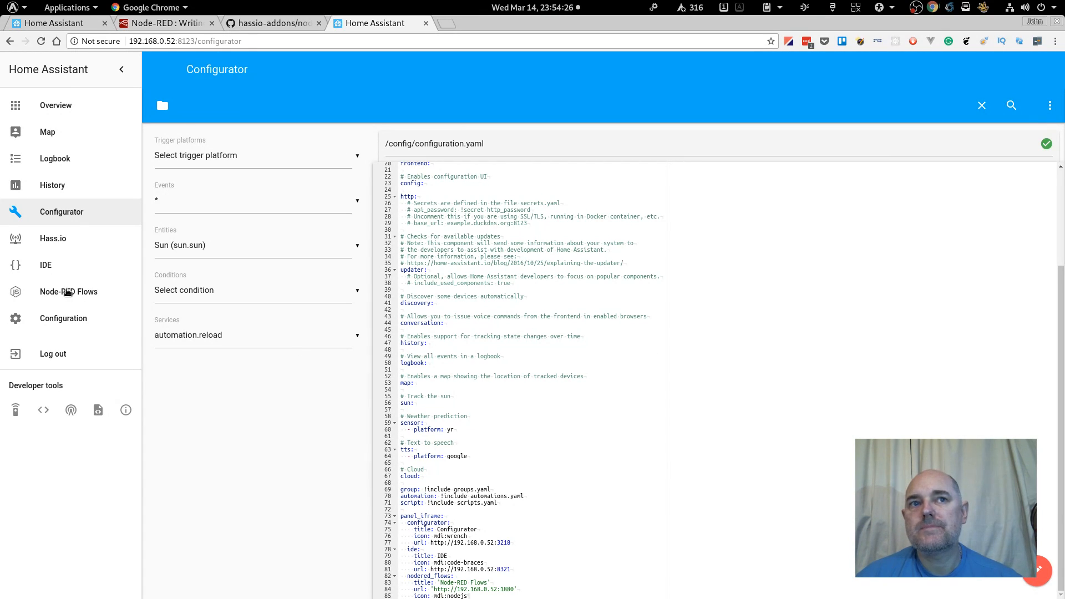
Step: Open the embedded Node-RED editor from the Node-RED Flows sidebar entry
click(68, 291)
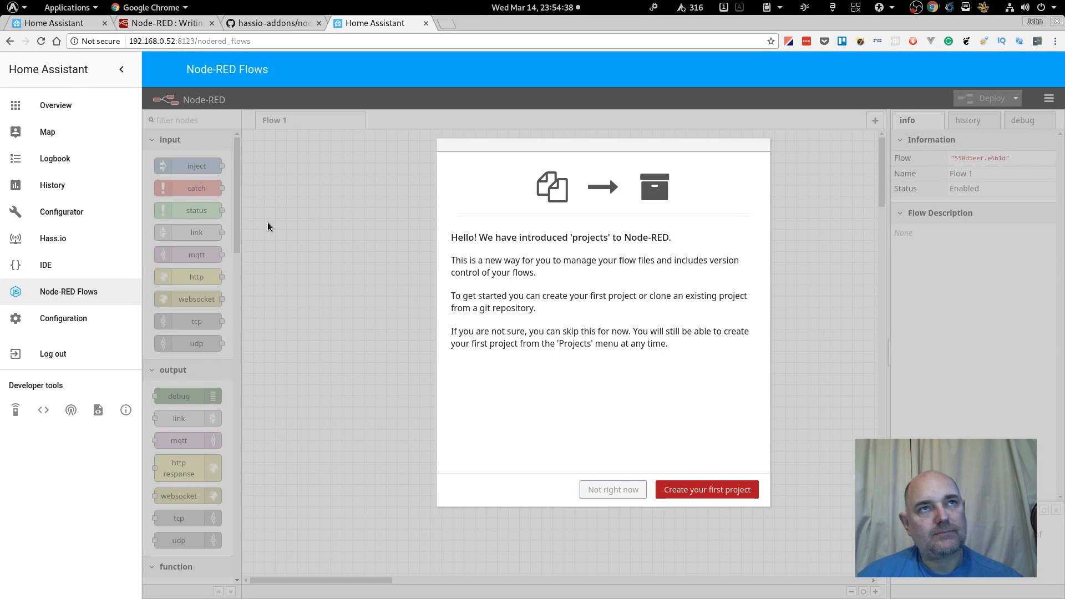
mouse_move(522, 253)
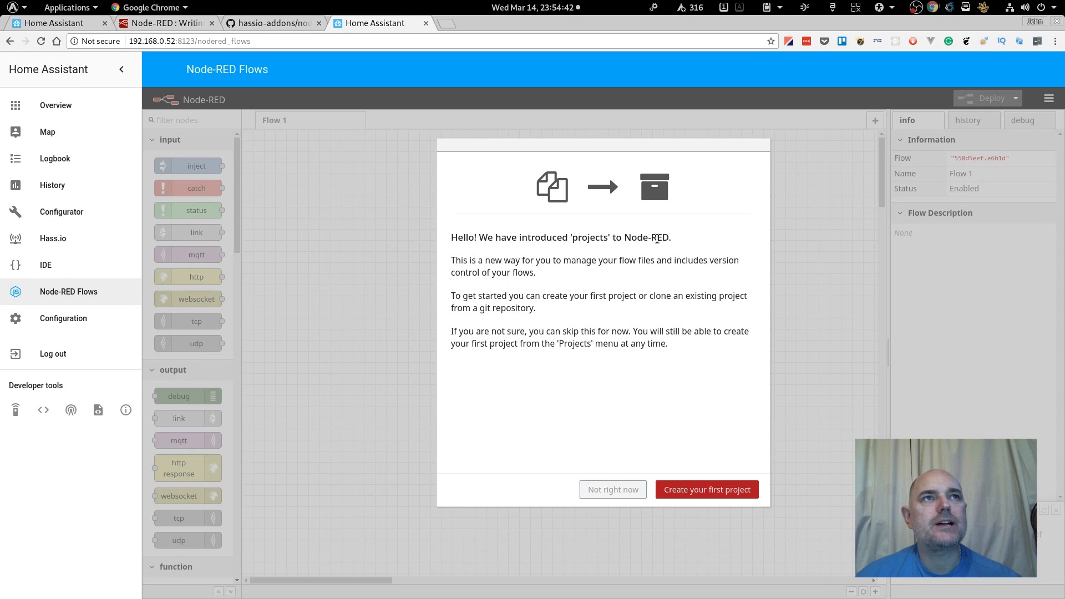
mouse_move(629, 256)
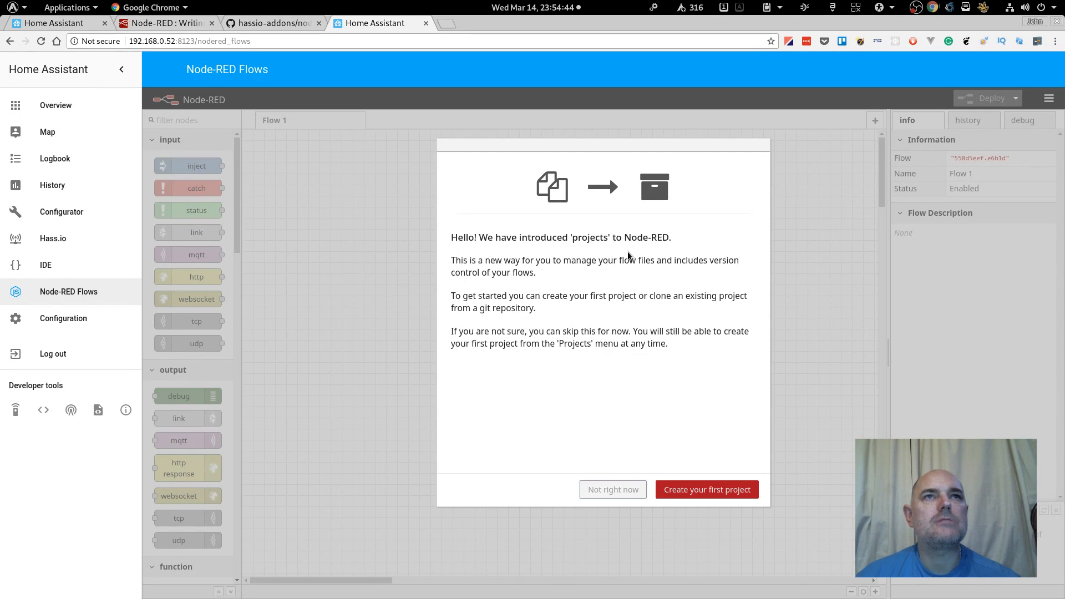
mouse_move(617, 273)
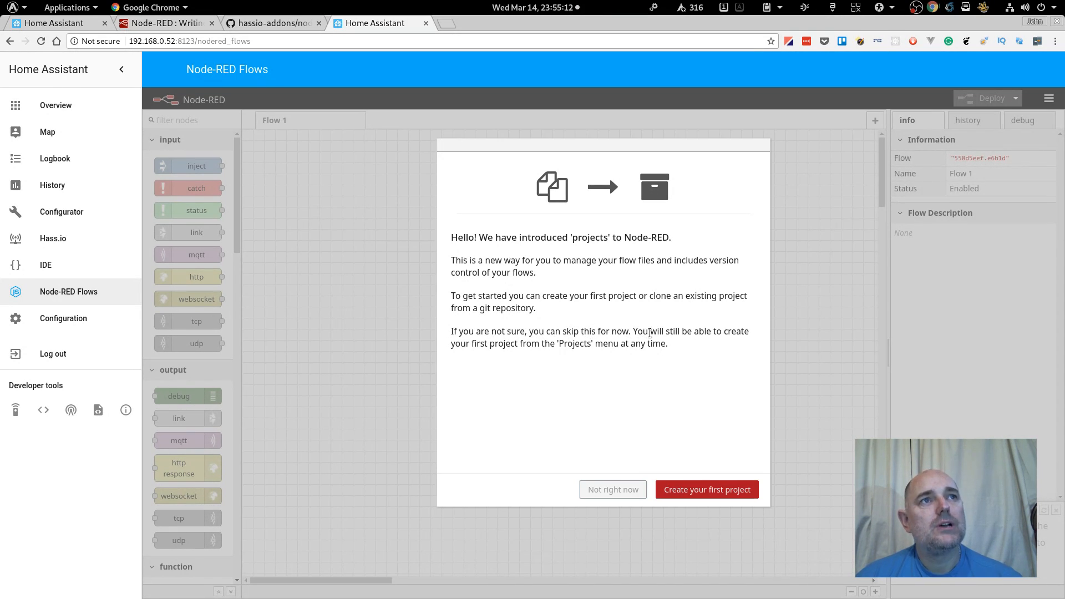
mouse_move(547, 346)
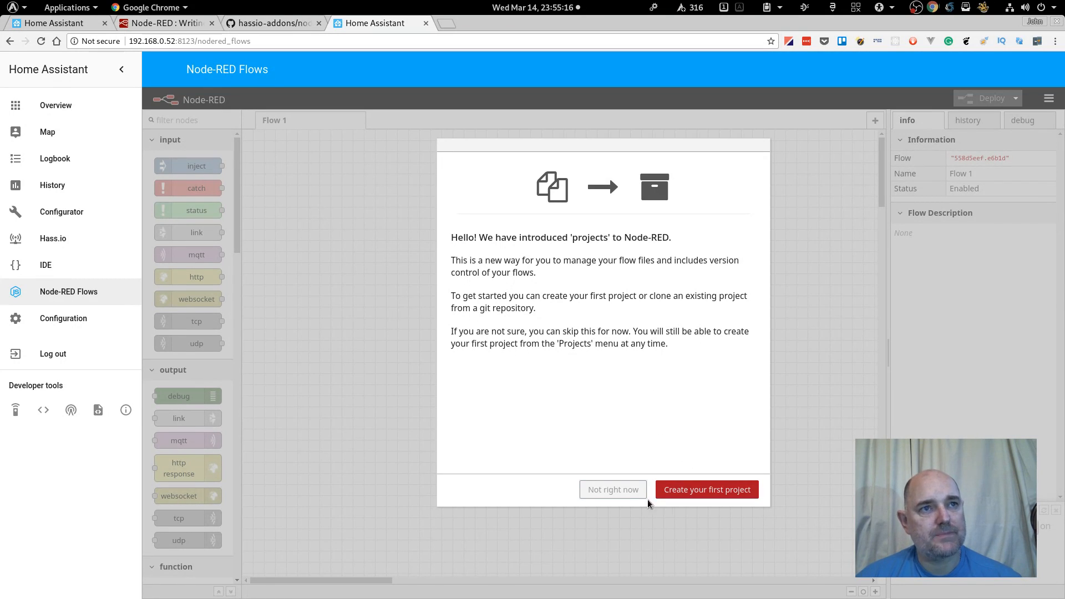
Step: Skip the projects prompt, collapse the sidebar, and scroll the palette to home assistant nodes
click(612, 490)
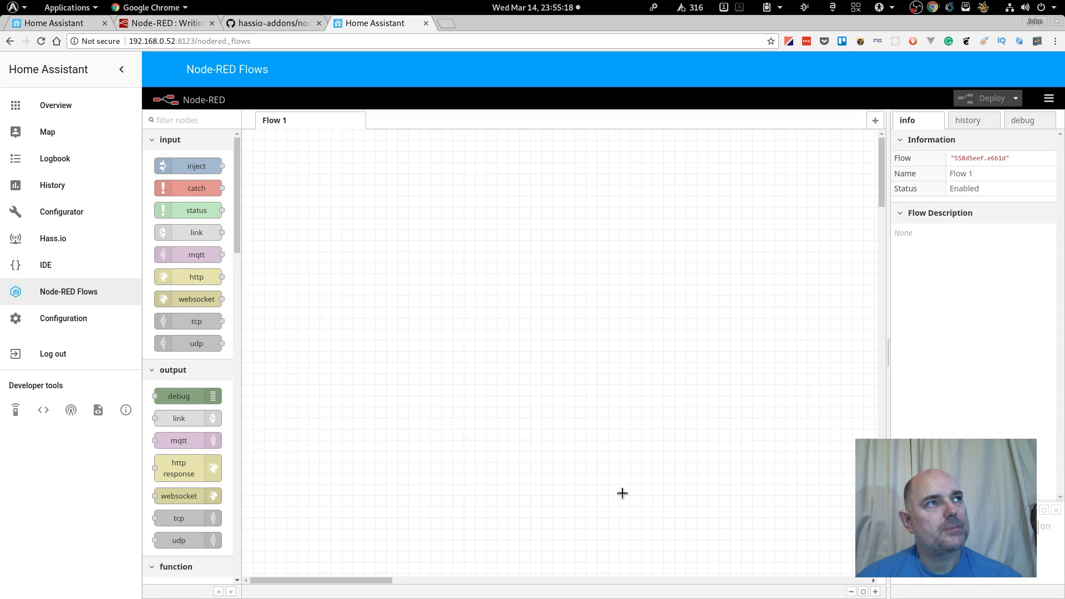
mouse_move(495, 440)
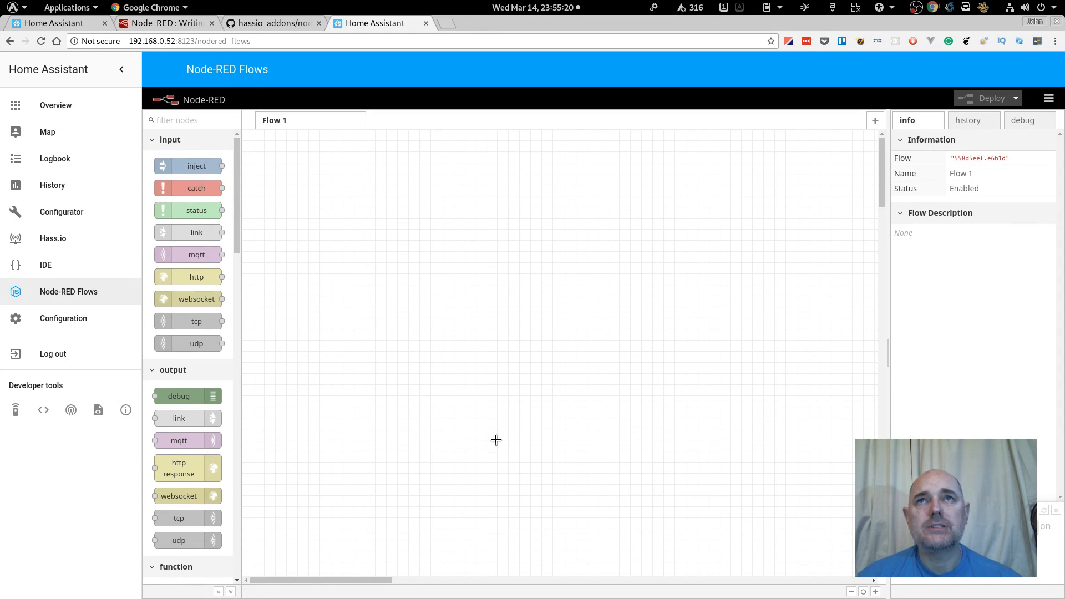
mouse_move(453, 293)
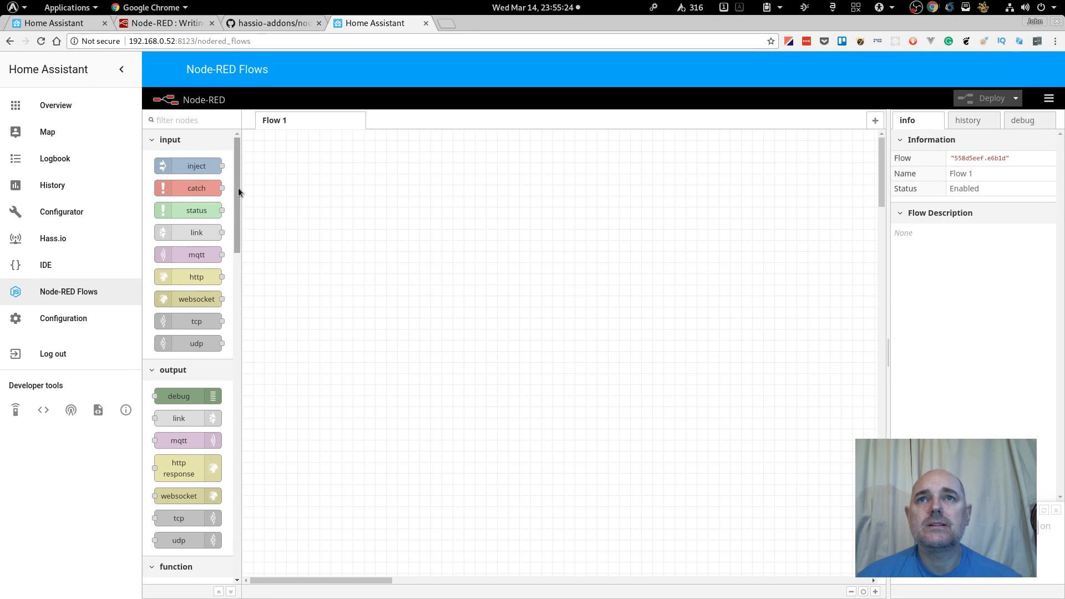
mouse_move(169, 143)
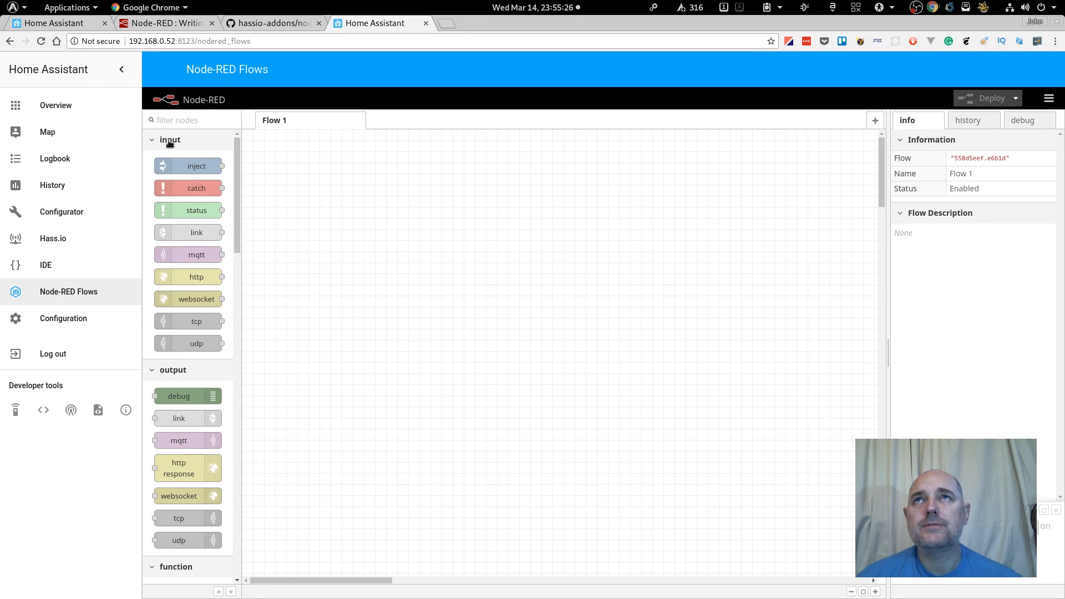
click(121, 69)
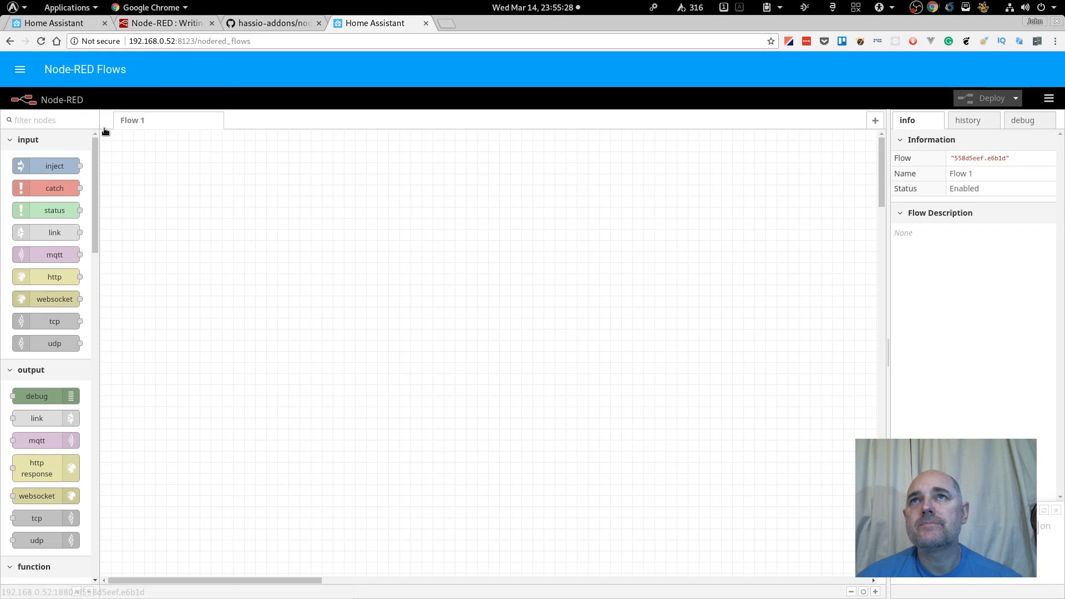
mouse_move(37, 154)
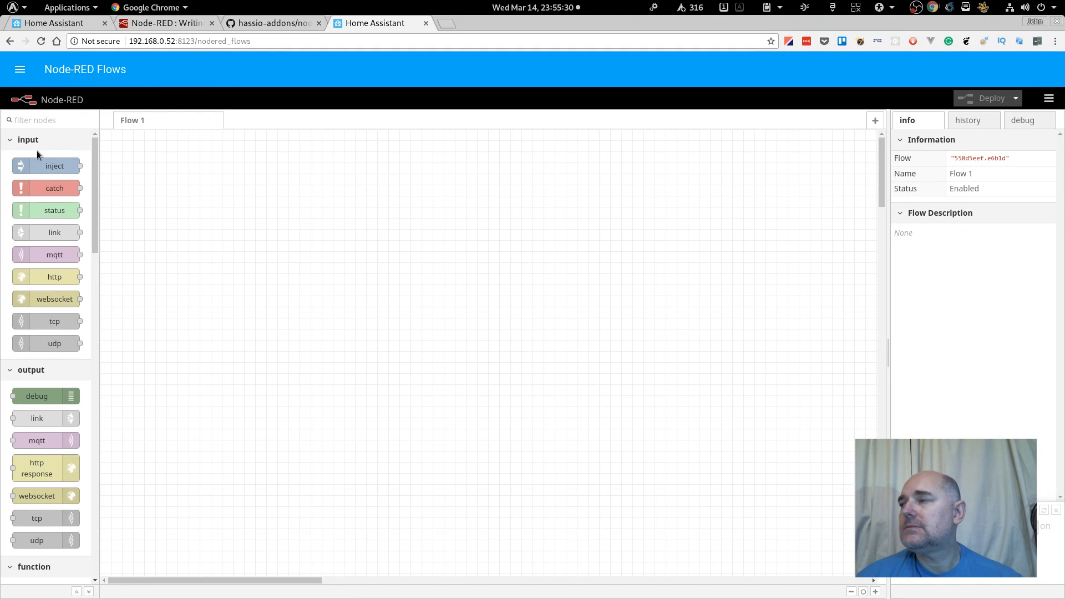
scroll(down, 3)
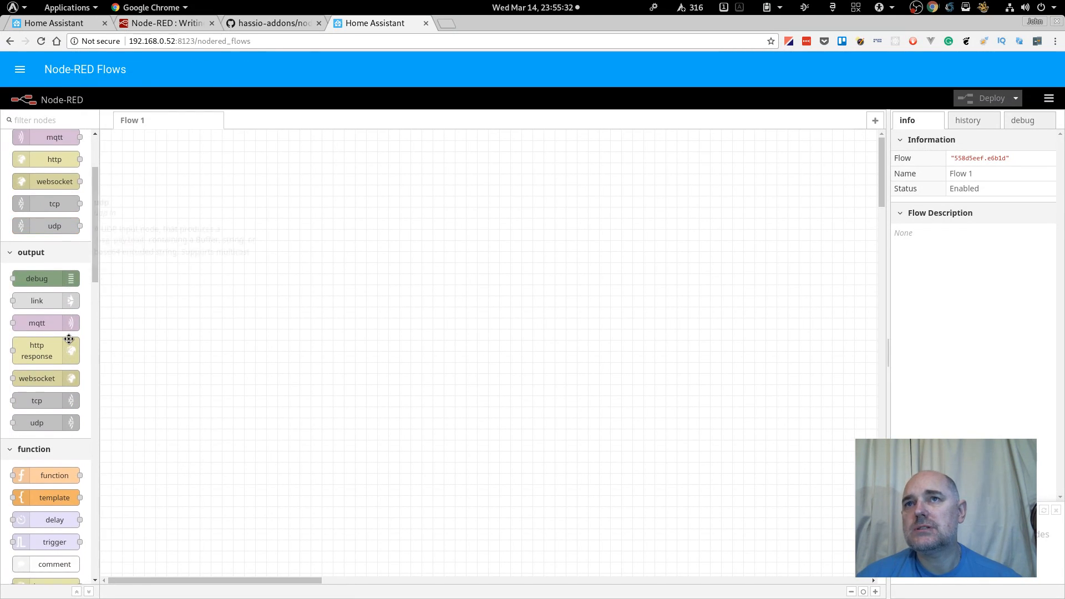
scroll(down, 3)
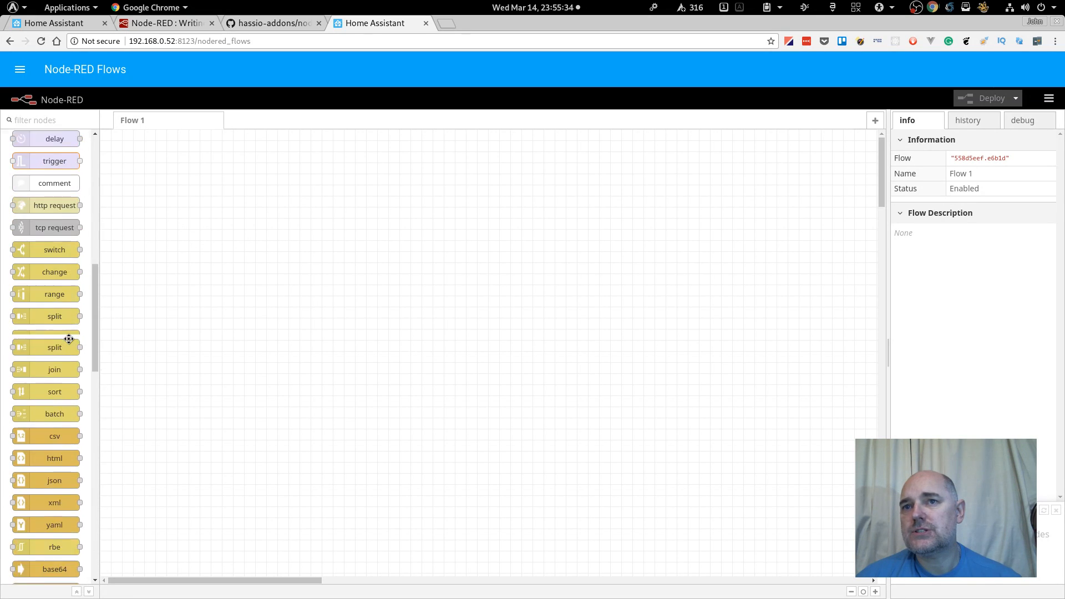
scroll(down, 3)
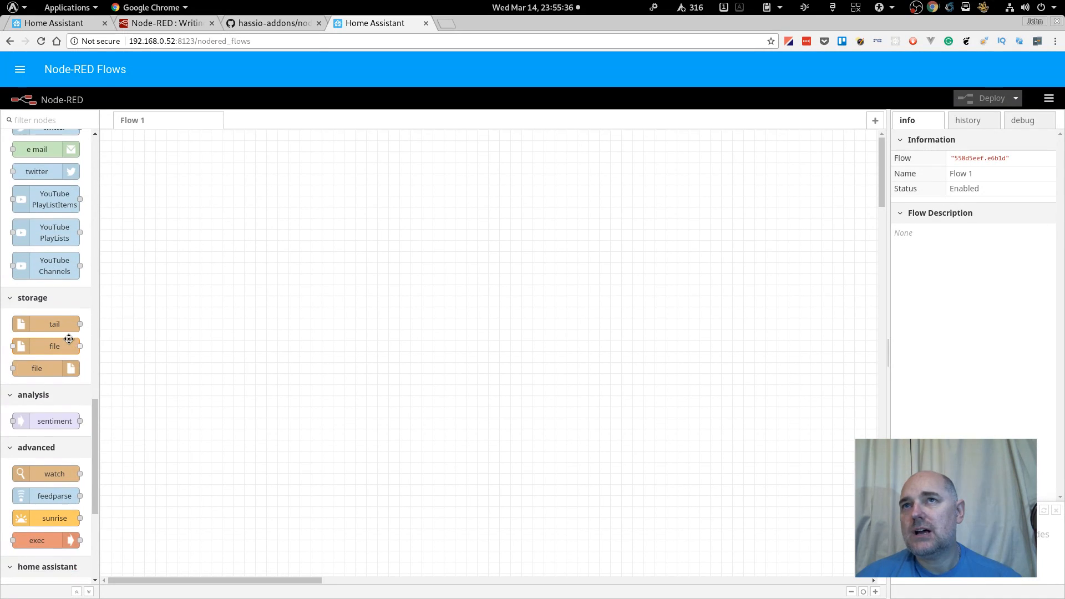
scroll(down, 3)
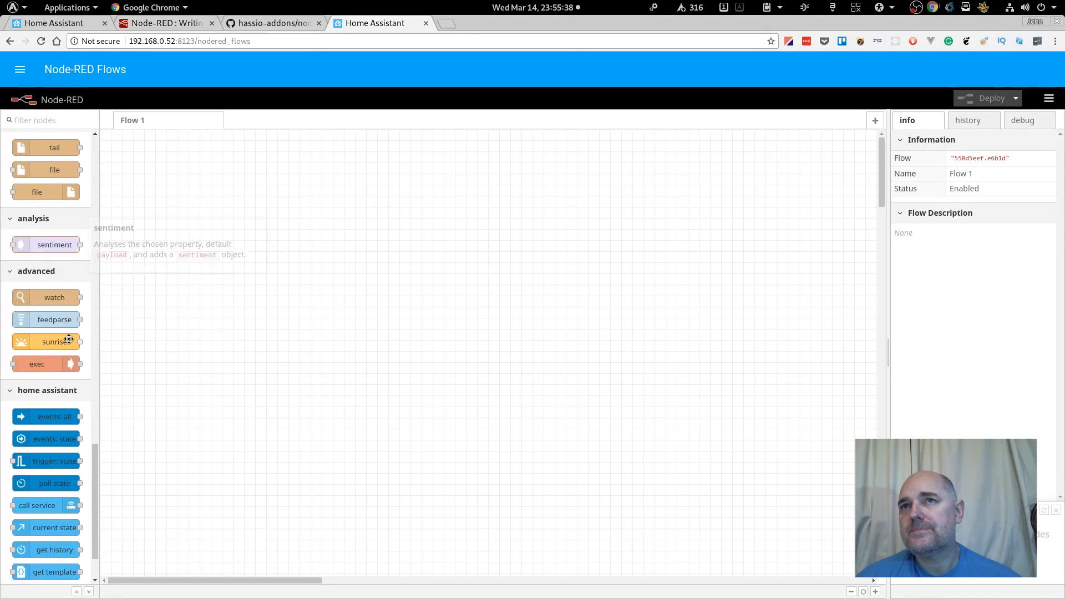
scroll(down, 3)
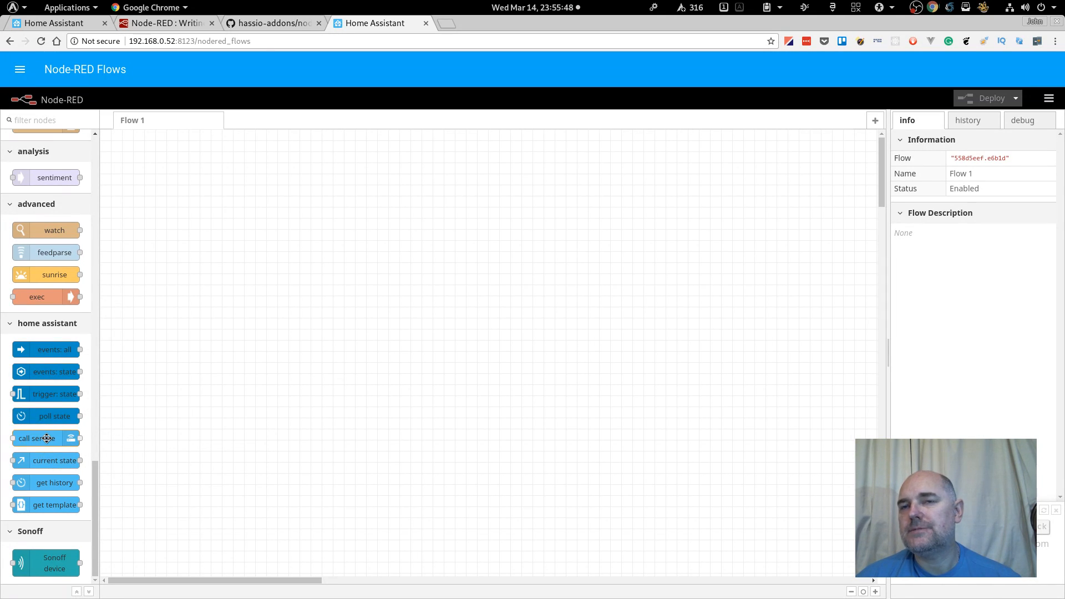
mouse_move(37, 438)
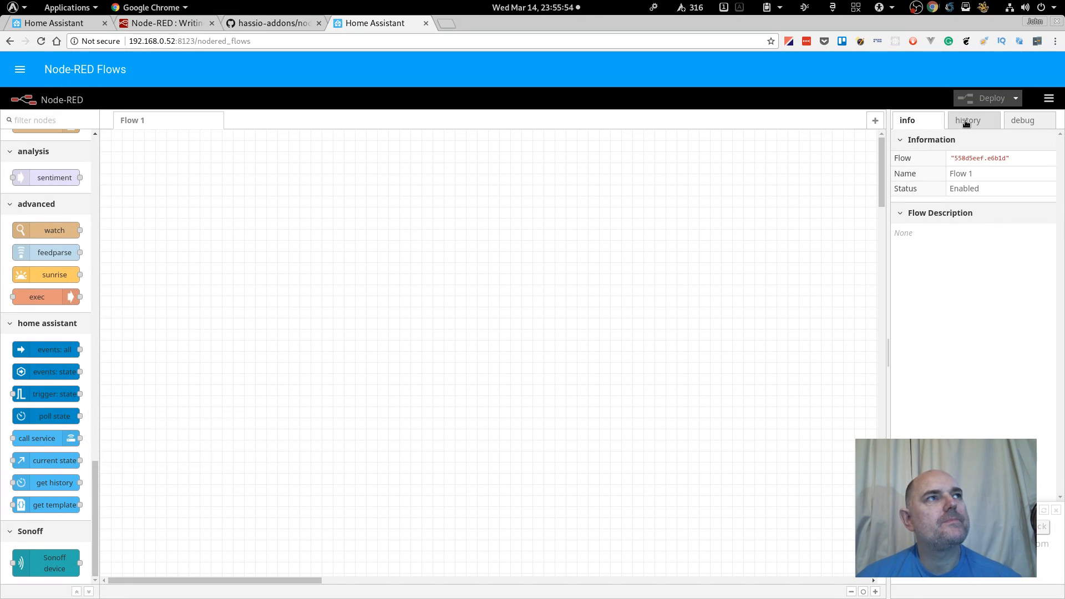
Step: Show the debug messages pane and filter it to the current flow
click(968, 120)
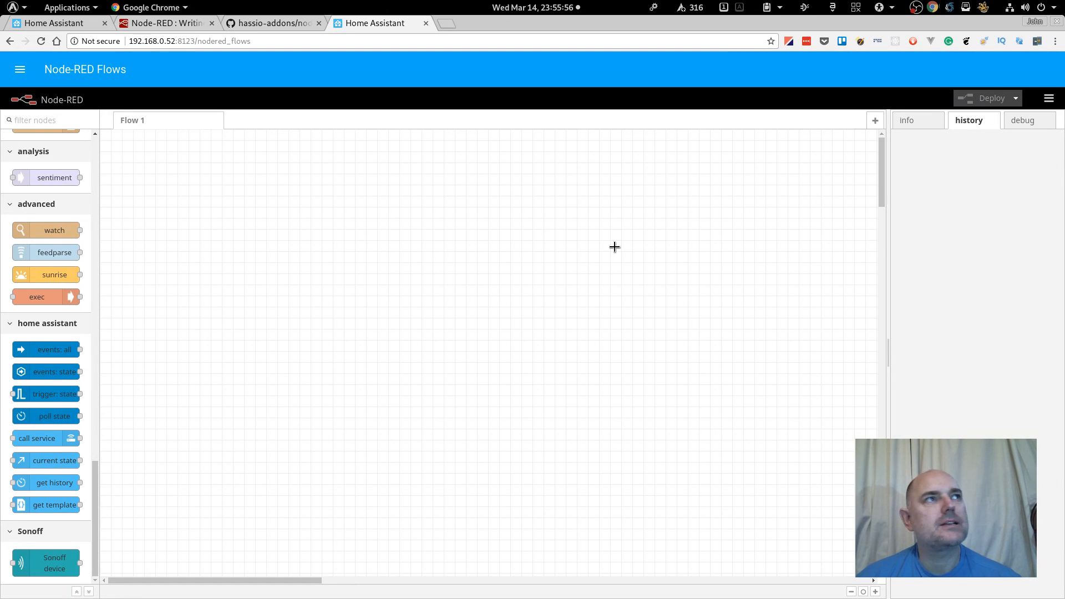
click(1022, 120)
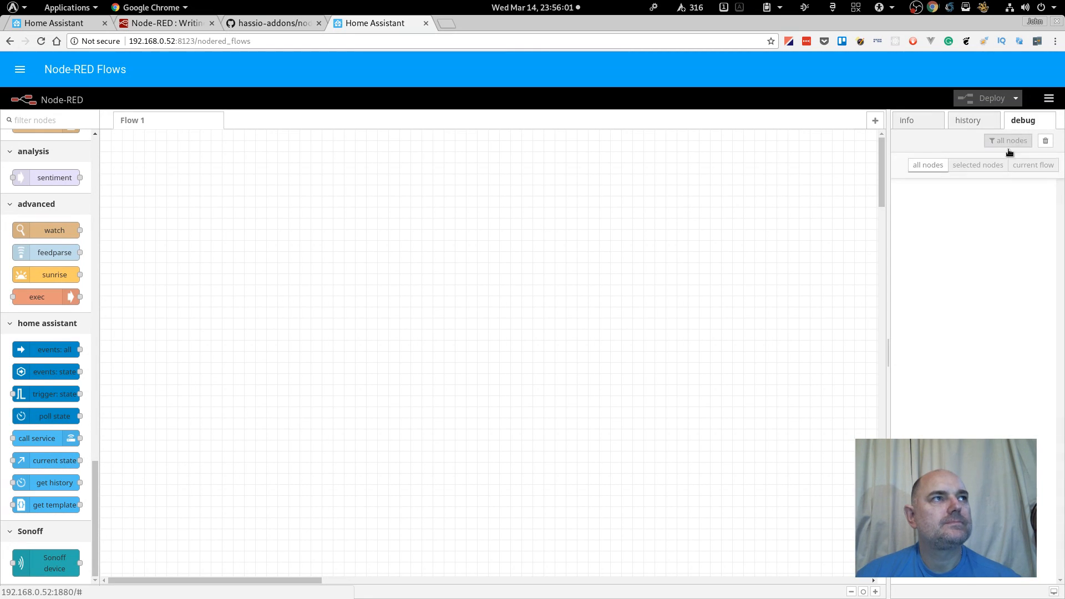
click(1031, 164)
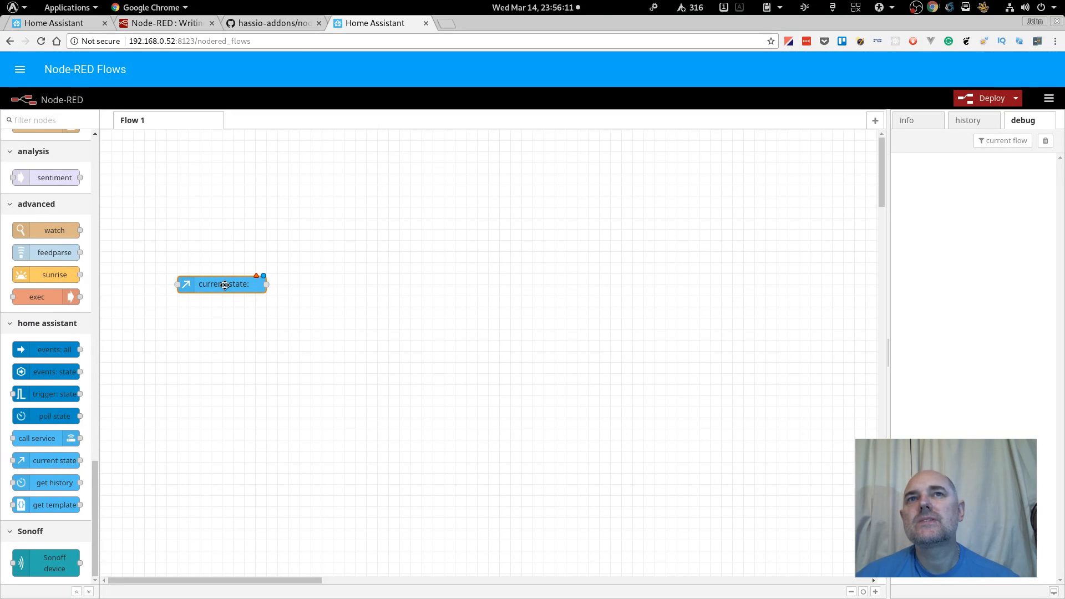
Step: Name the current state node 'Get sun state'
double_click(221, 284)
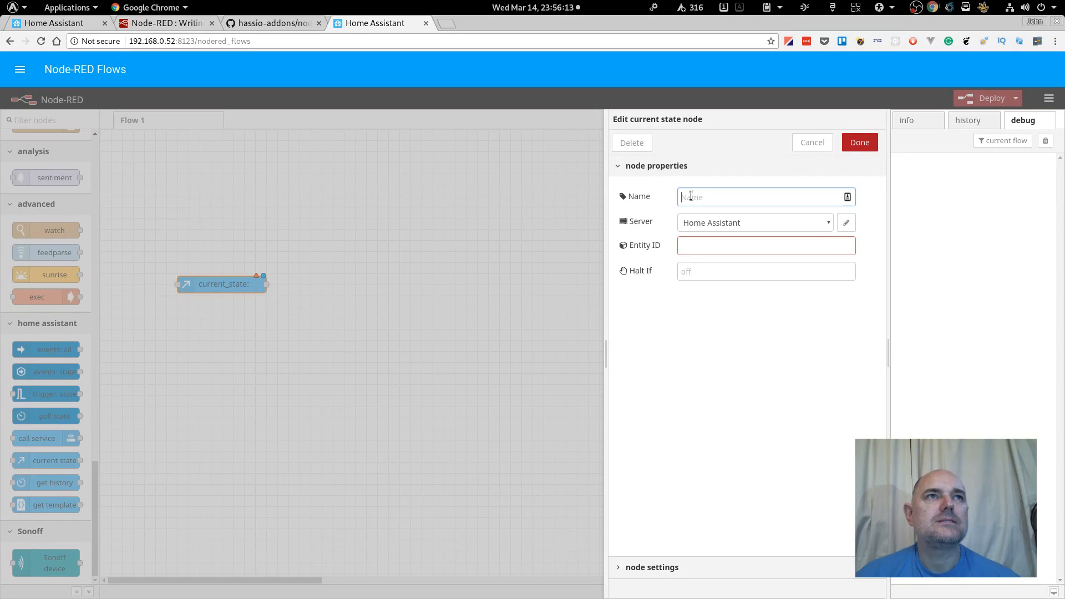
text(G)
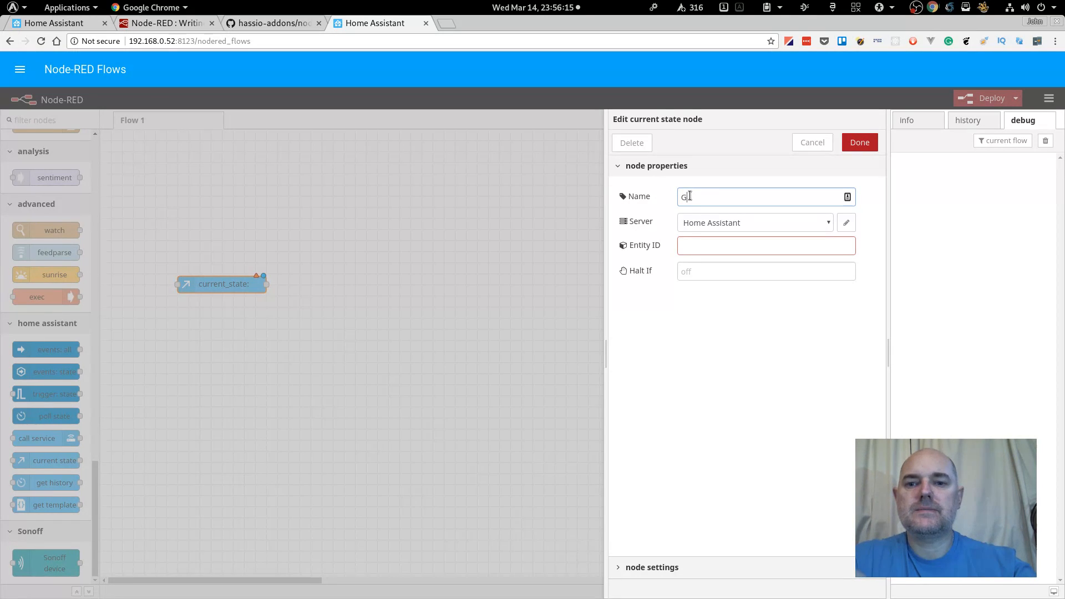
text(et sun)
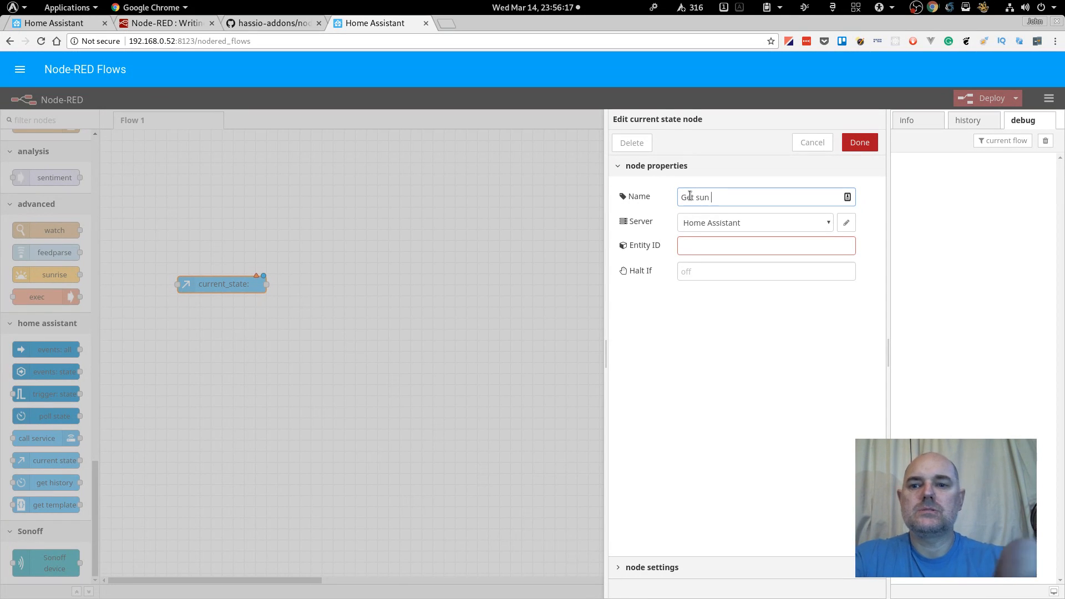
text(state)
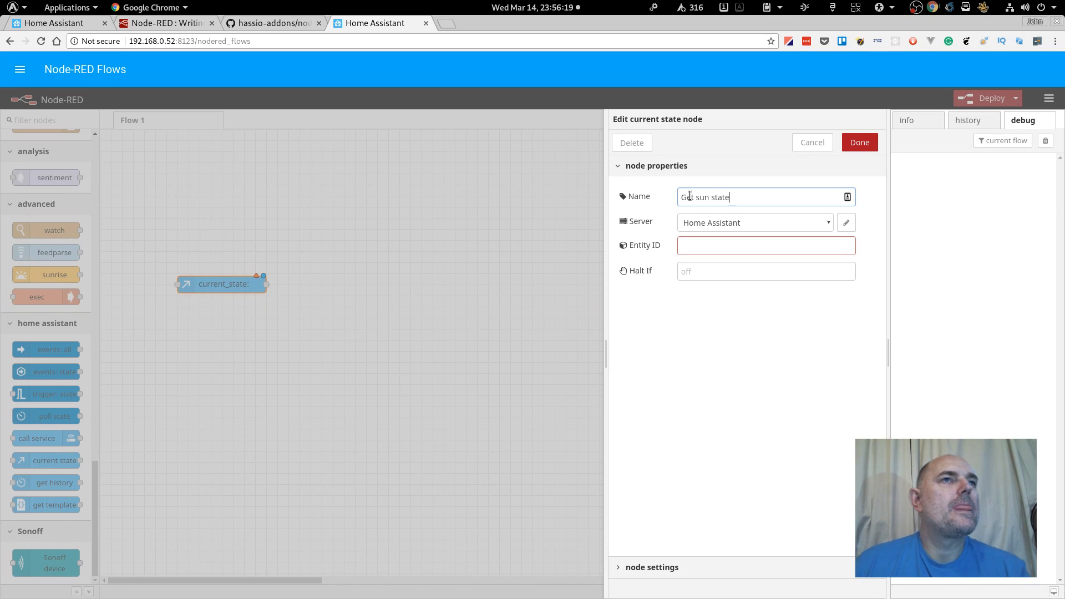
Step: Keep the Home Assistant server, choose entity sun.sun, and confirm the settings
click(754, 222)
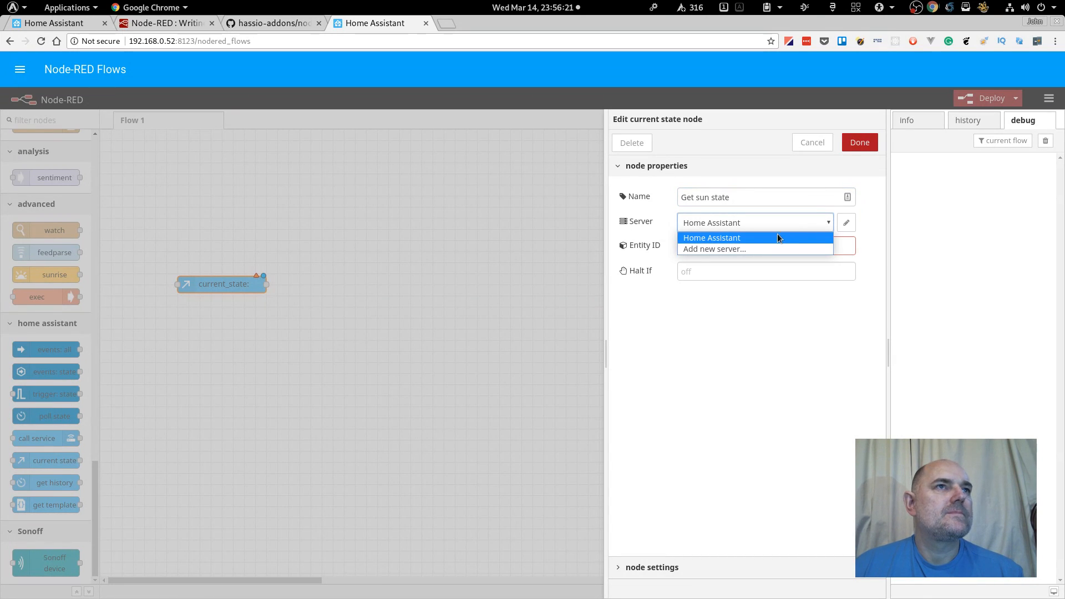
click(711, 238)
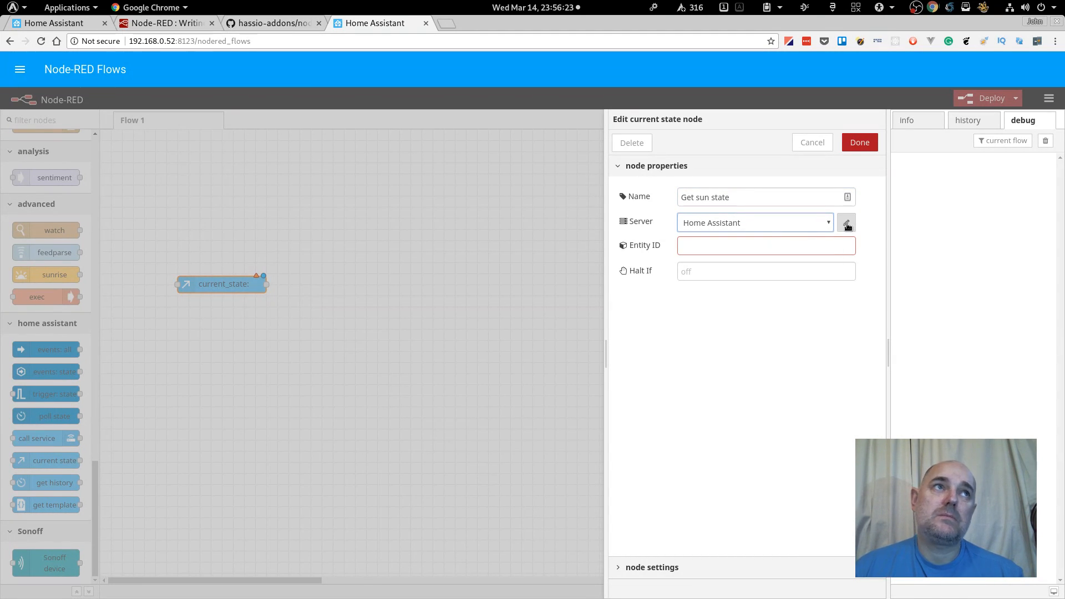
click(847, 223)
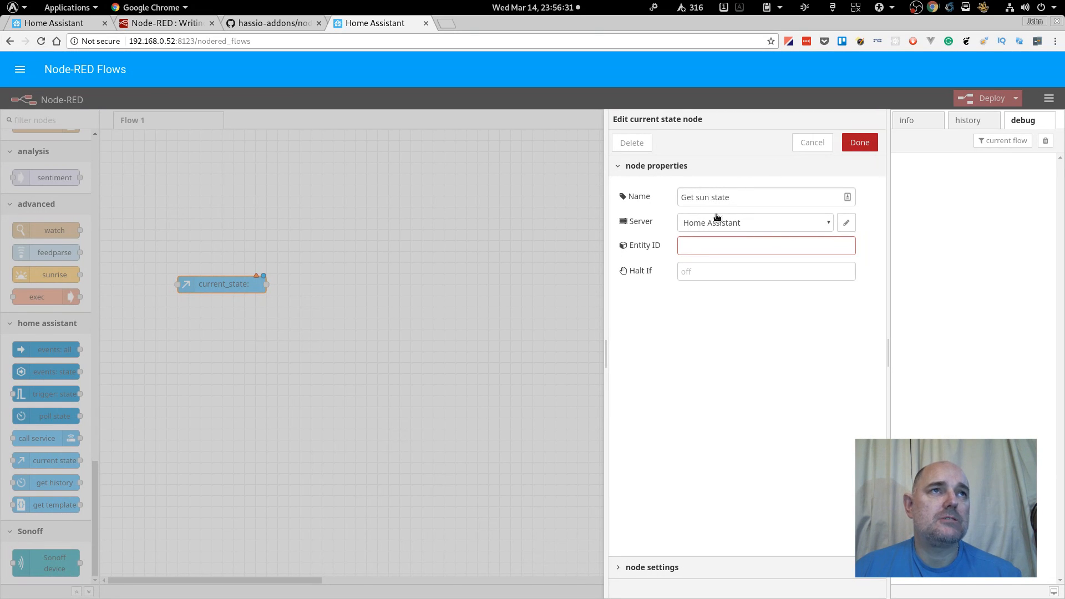
mouse_move(722, 225)
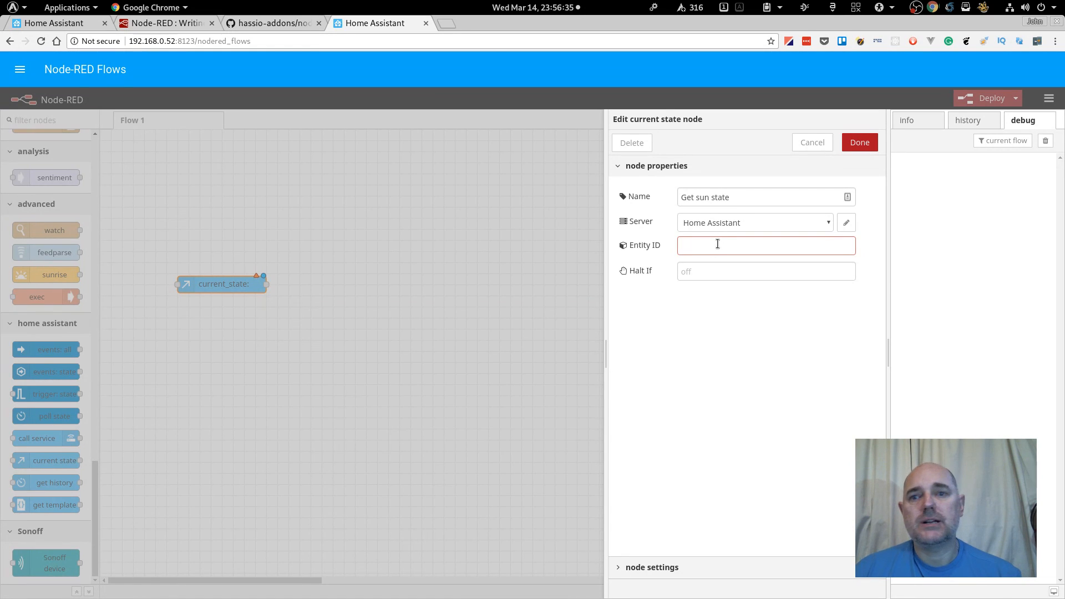
text(sun)
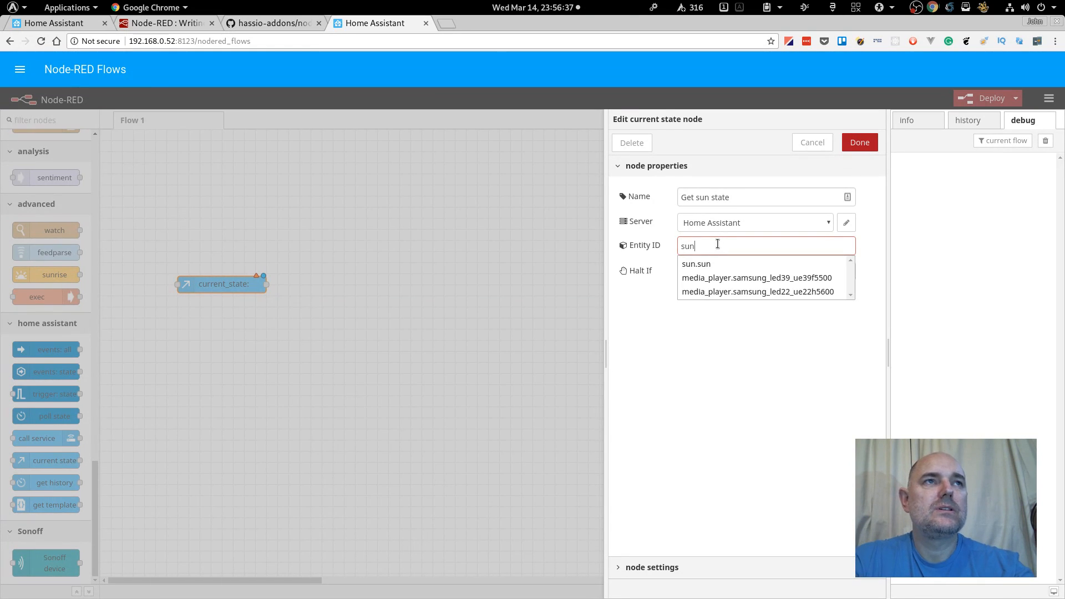
mouse_move(726, 266)
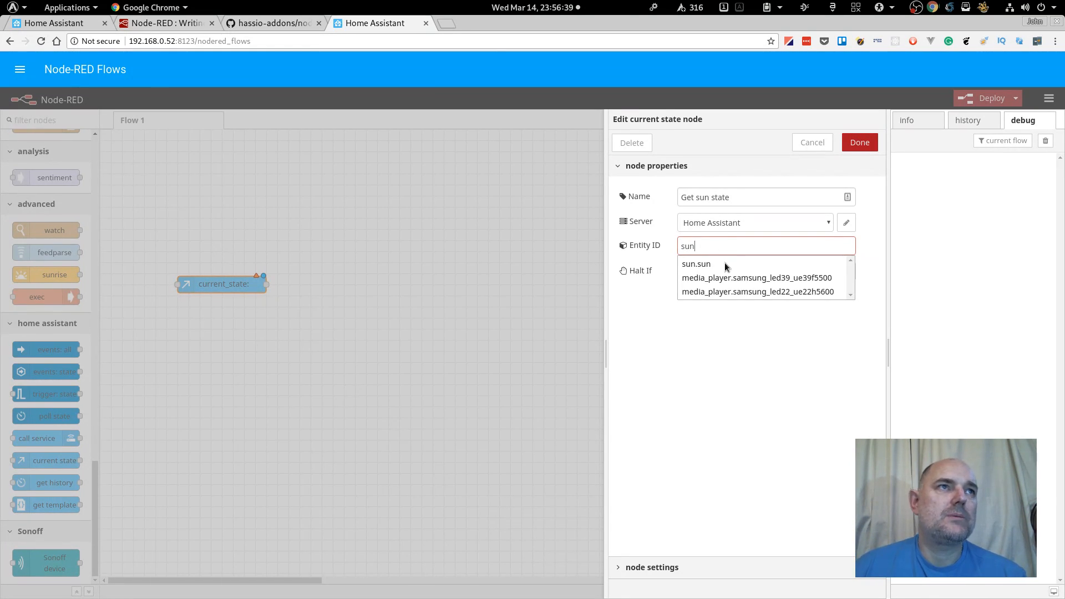
click(696, 264)
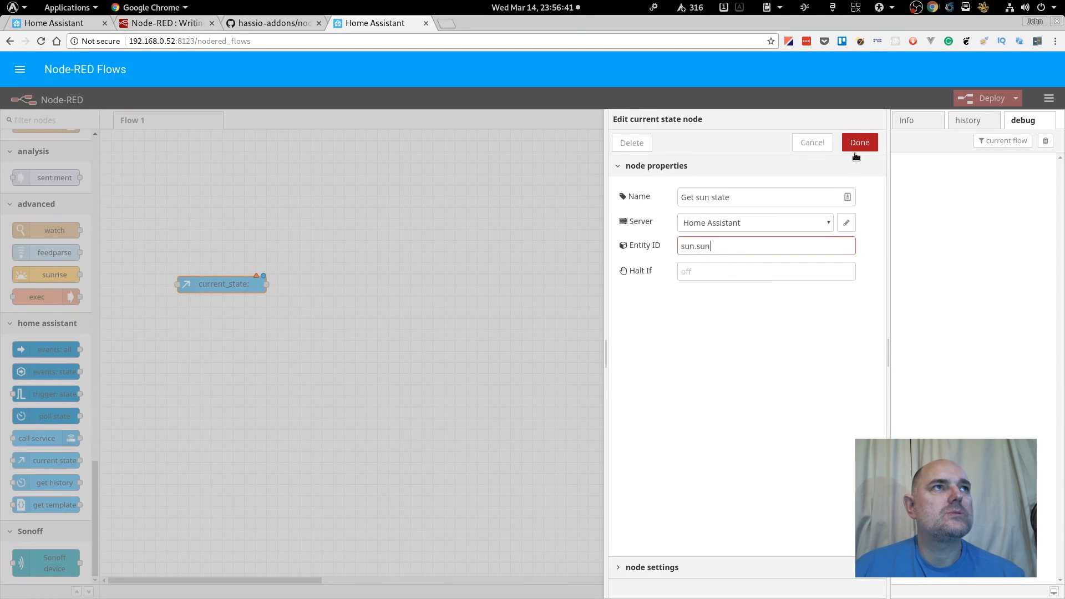
click(860, 142)
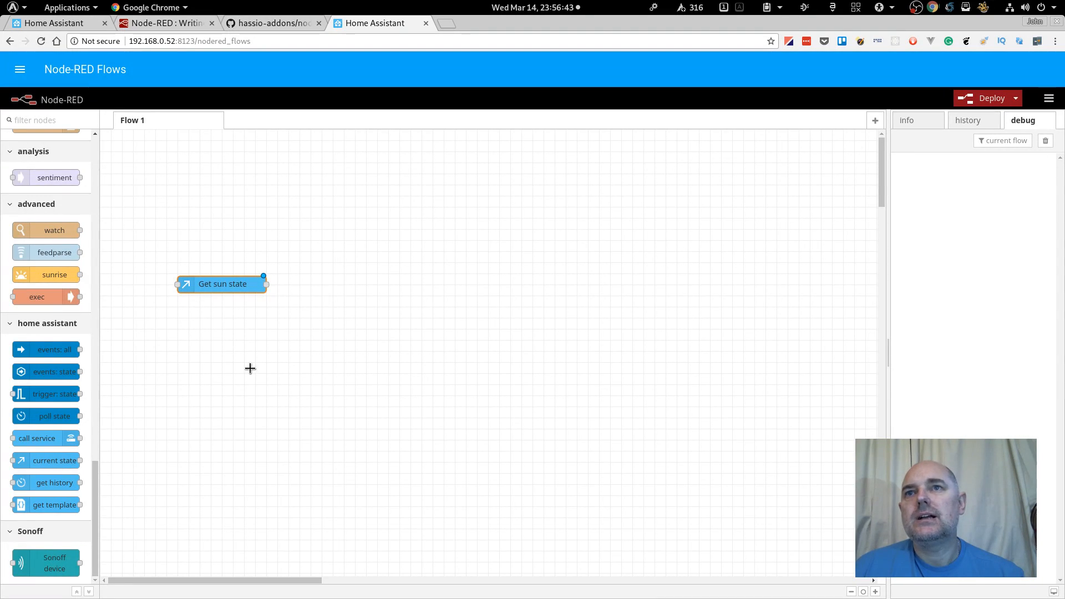
Step: Deploy the flow with Get sun state wired to a msg.payload debug node
scroll(up, 3)
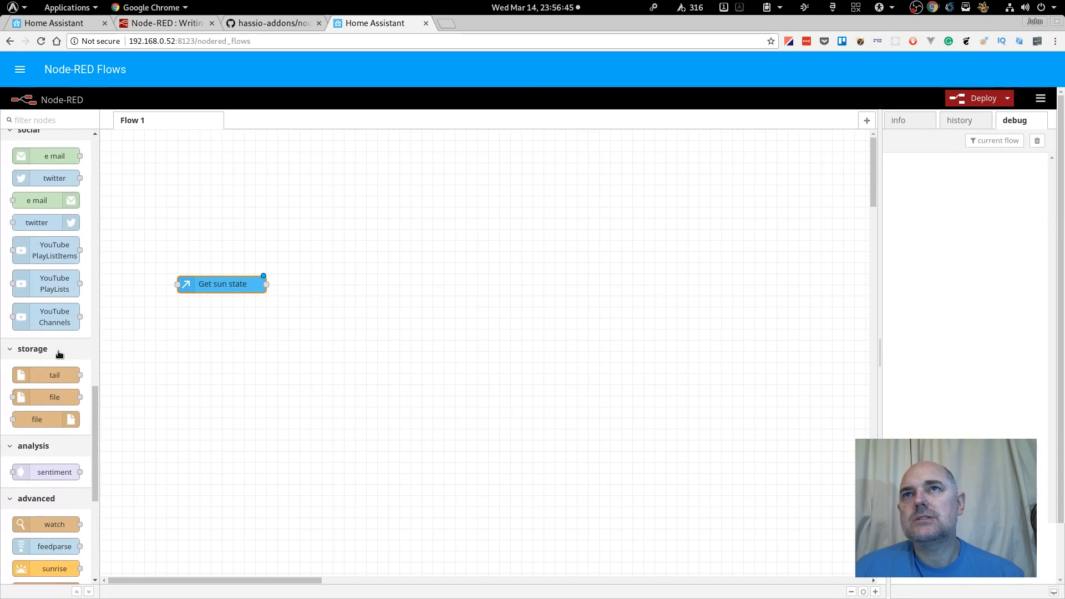
scroll(up, 3)
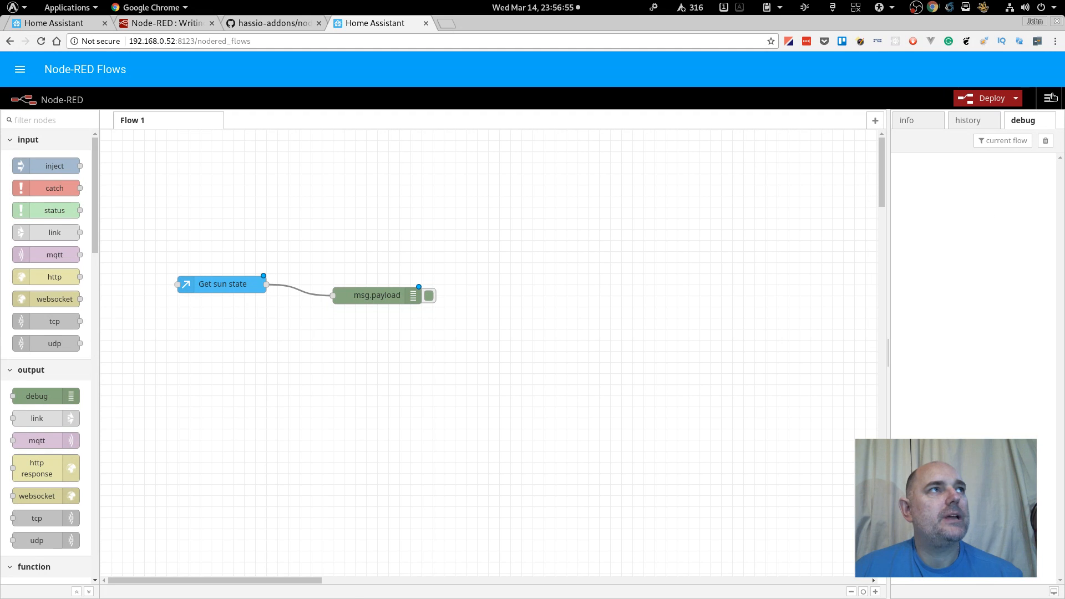
click(992, 98)
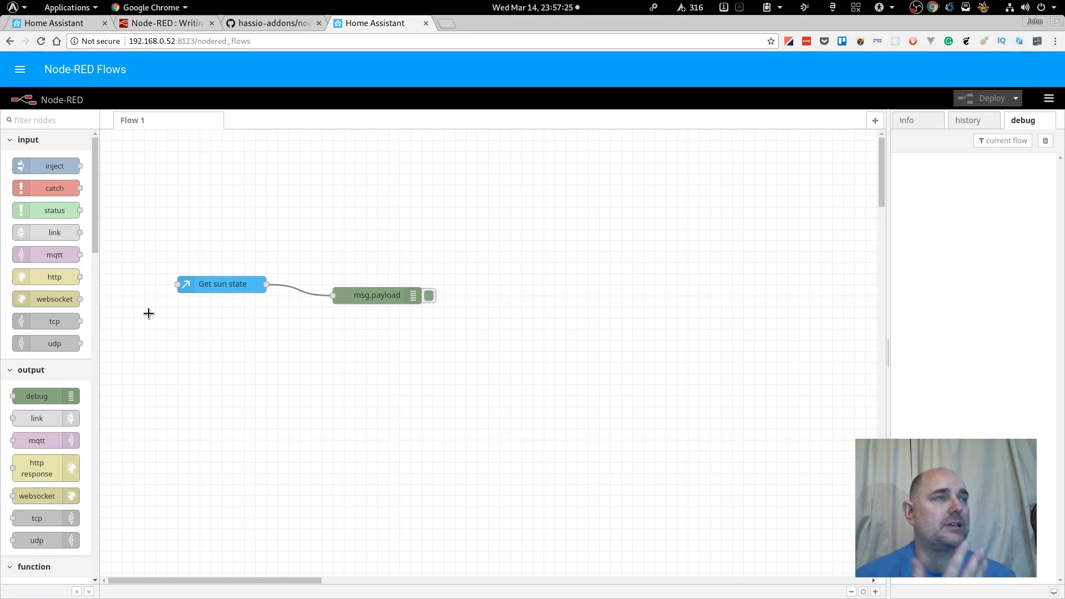
mouse_move(184, 294)
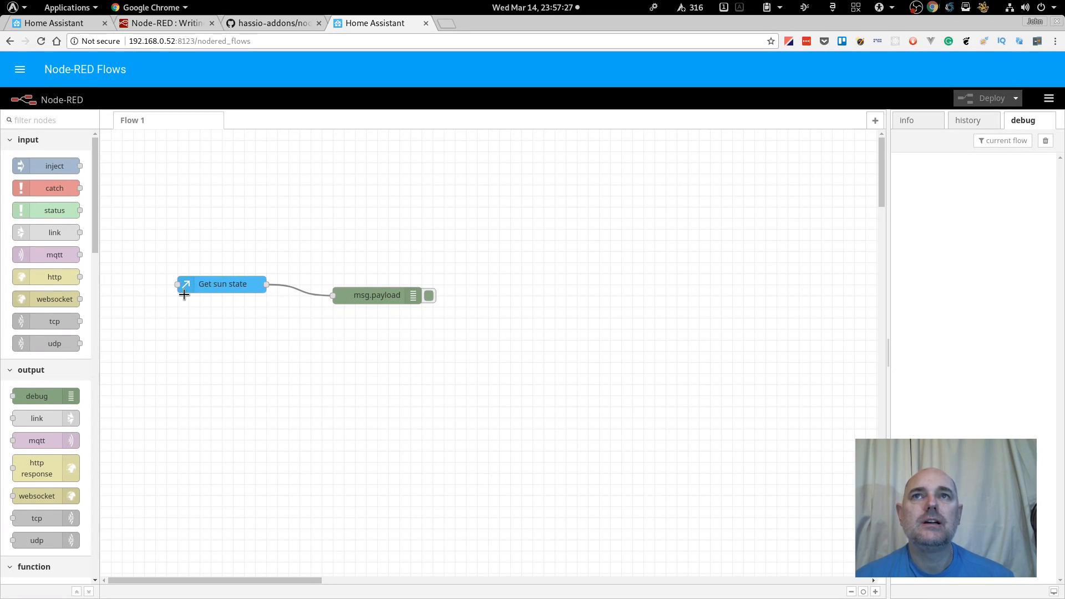
mouse_move(45, 165)
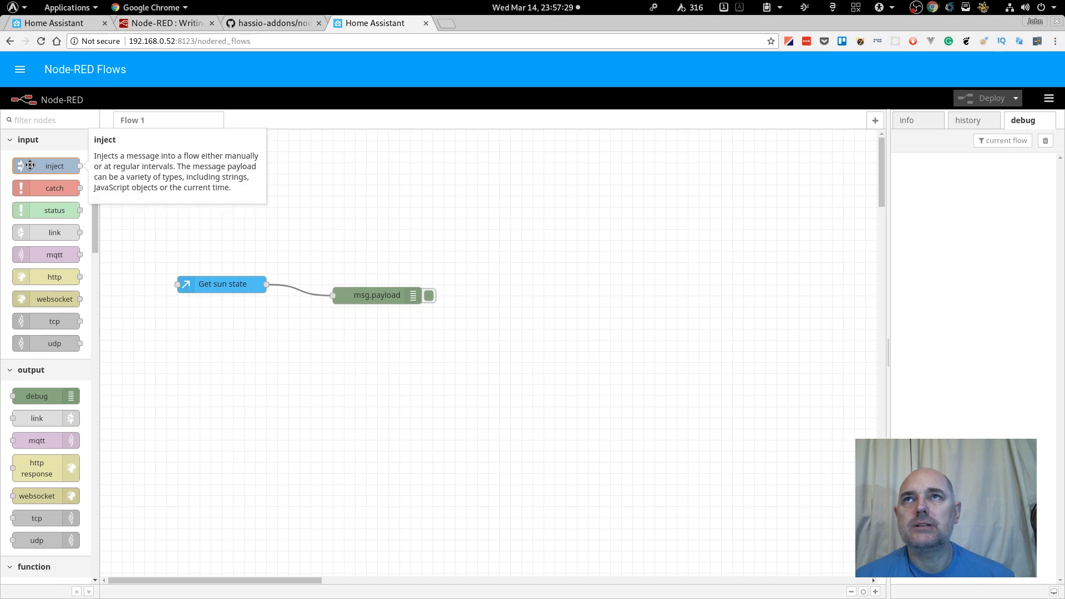
Step: Place a timestamp inject node above Get sun state and deploy the updated flow
drag(46, 166, 221, 217)
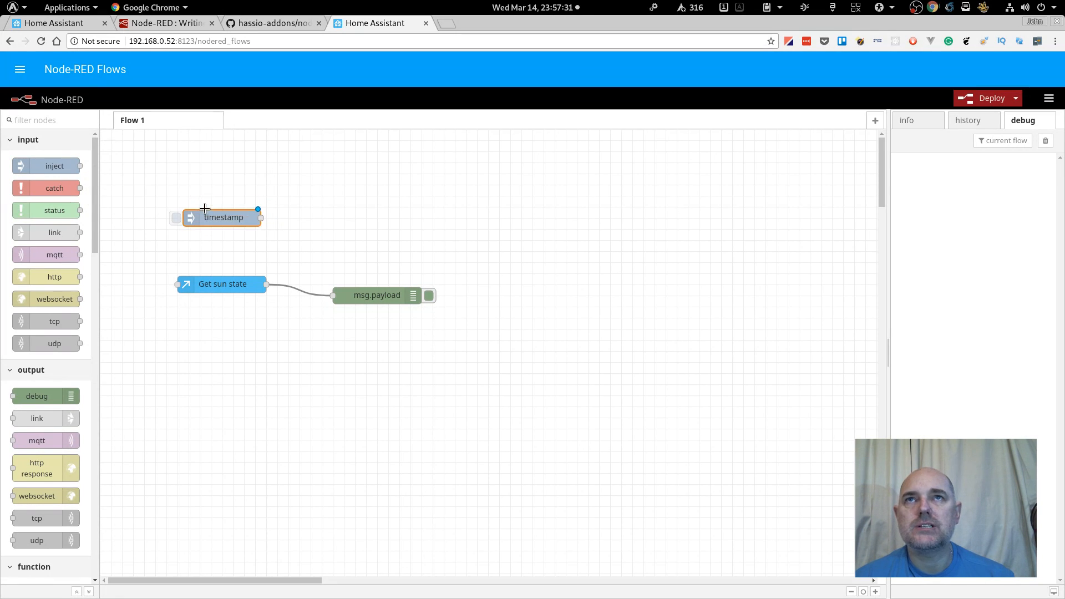
mouse_move(258, 218)
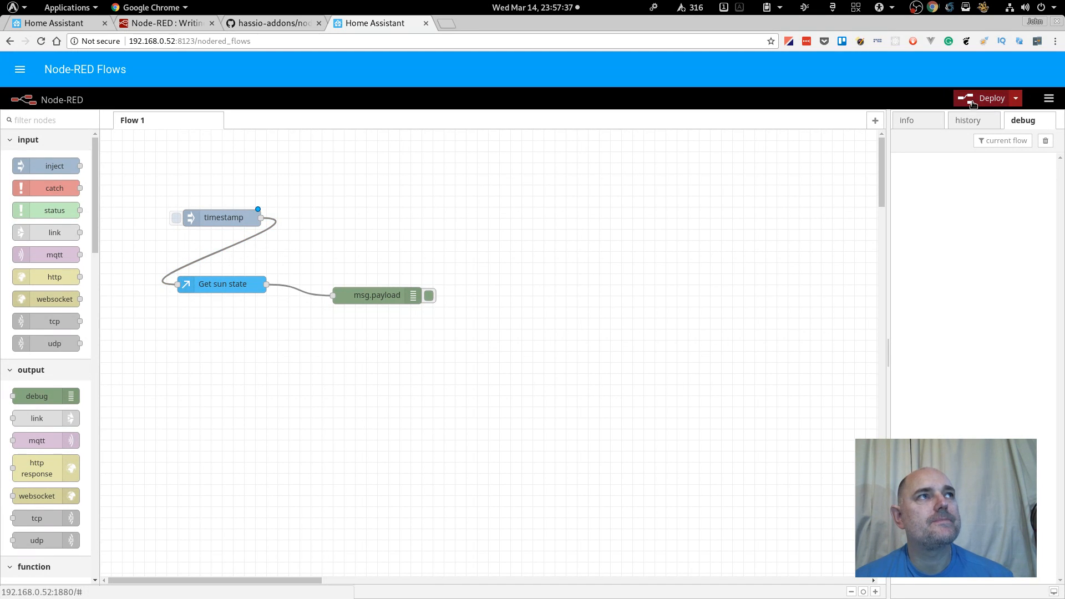
click(991, 98)
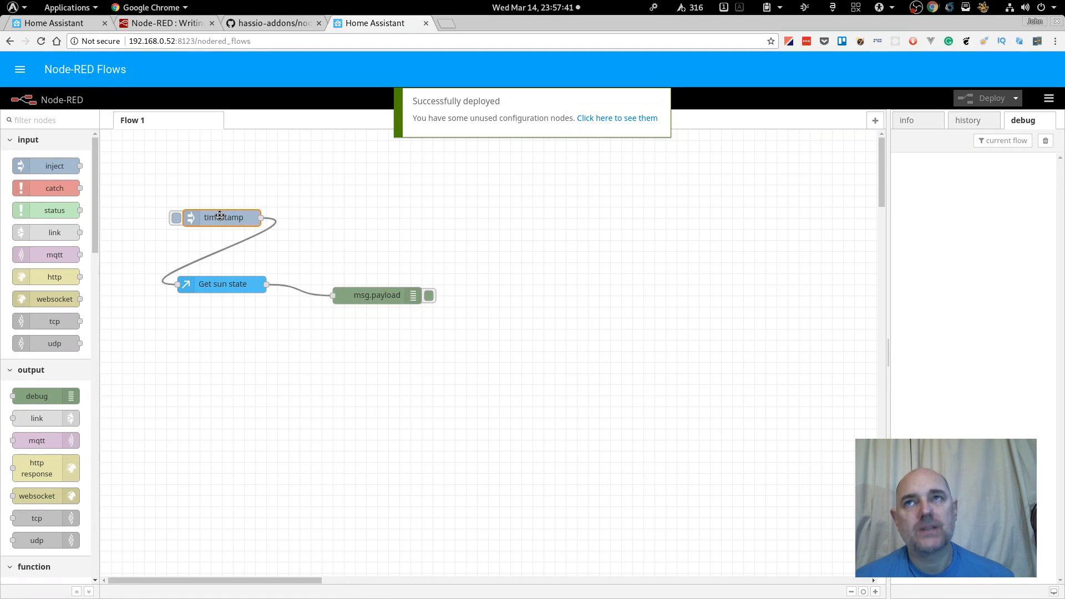
double_click(222, 217)
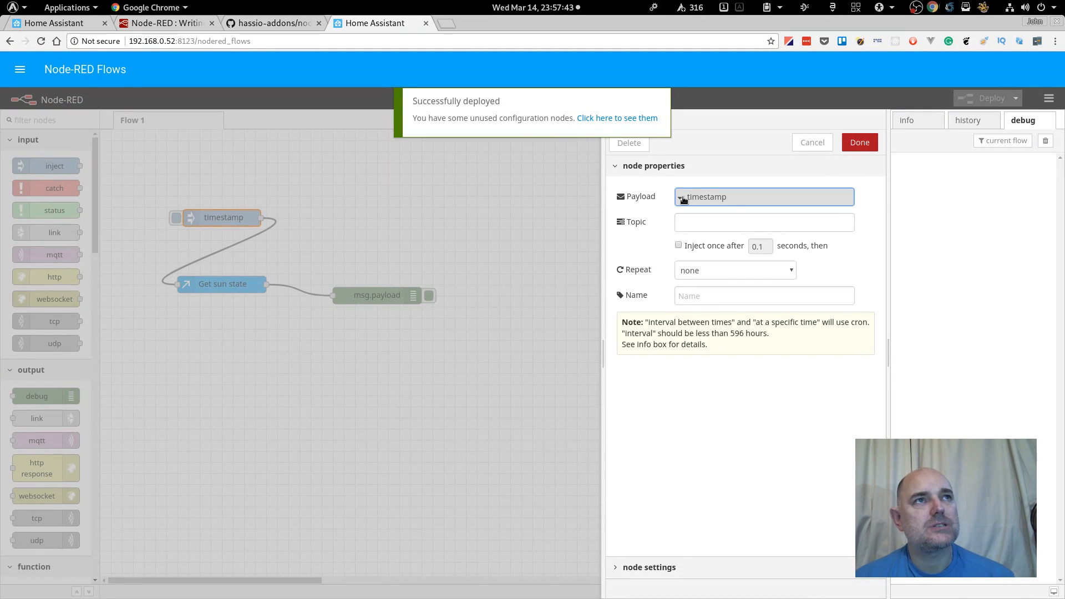
click(681, 196)
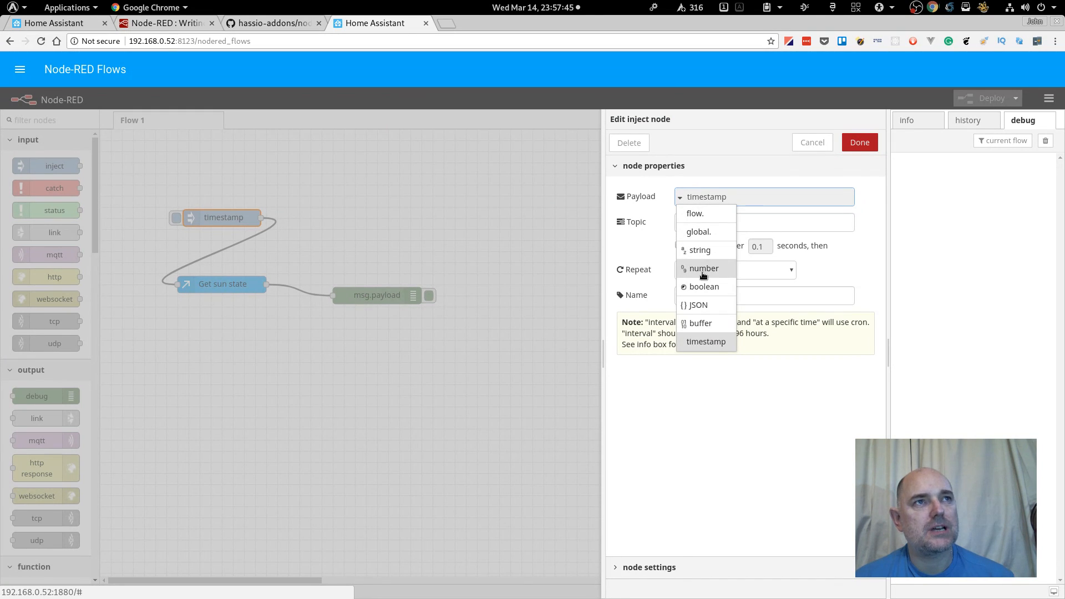
click(706, 341)
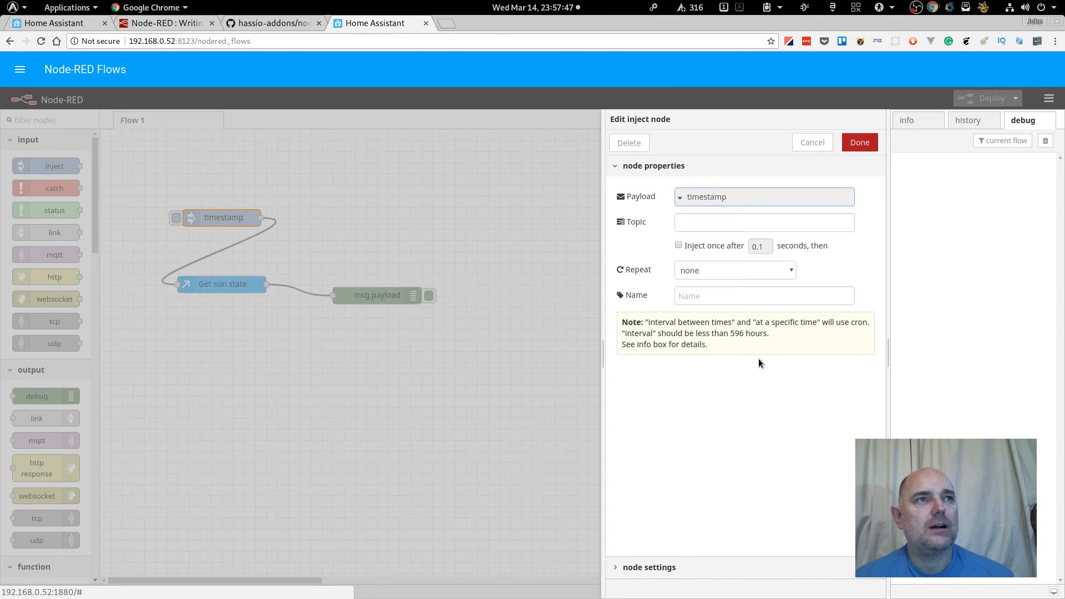
click(733, 270)
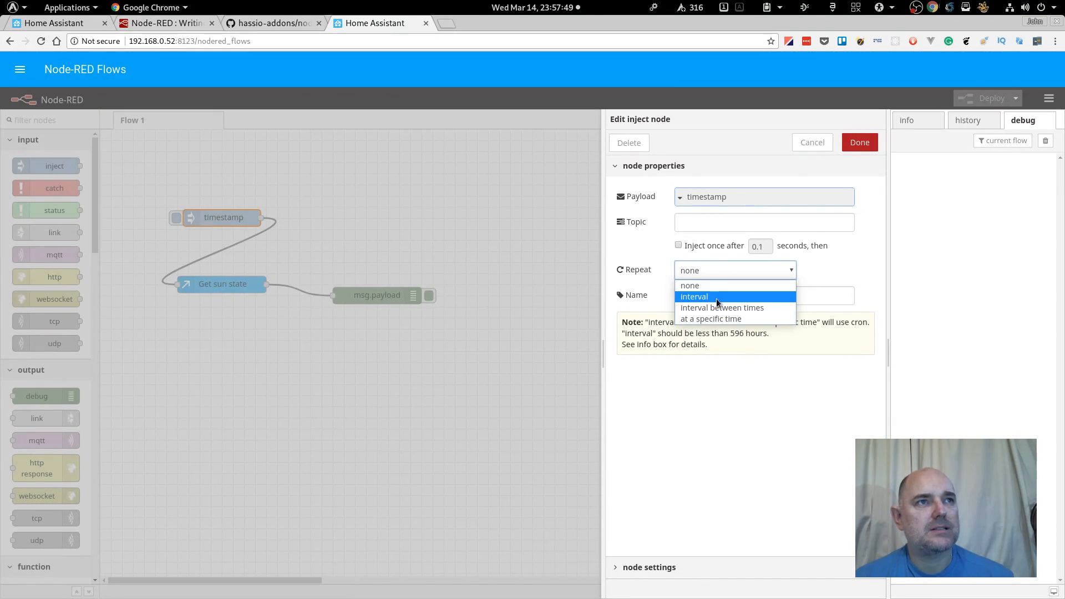
click(689, 285)
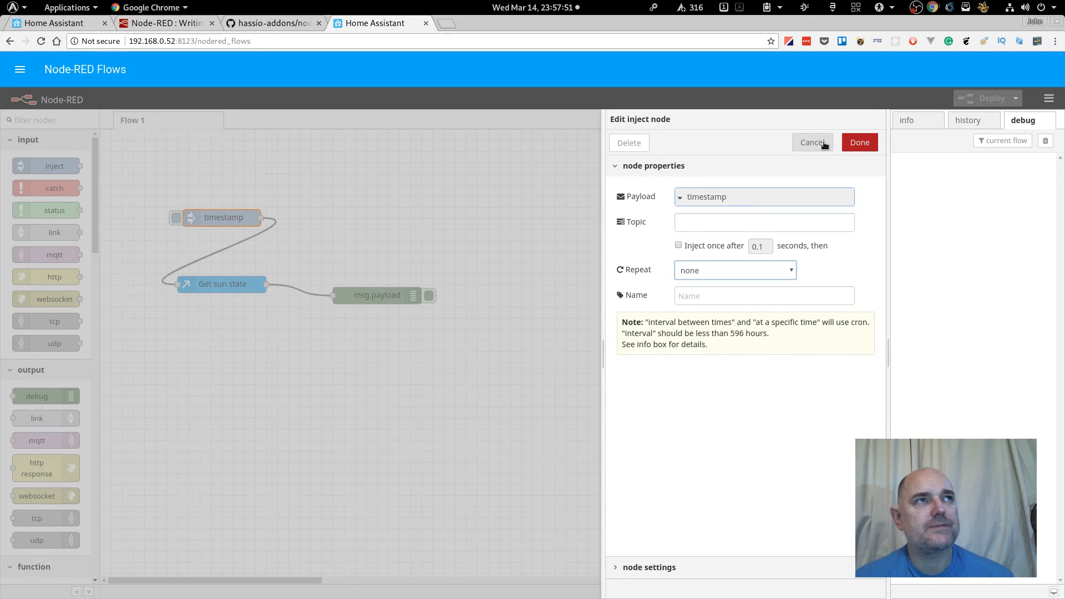
click(812, 142)
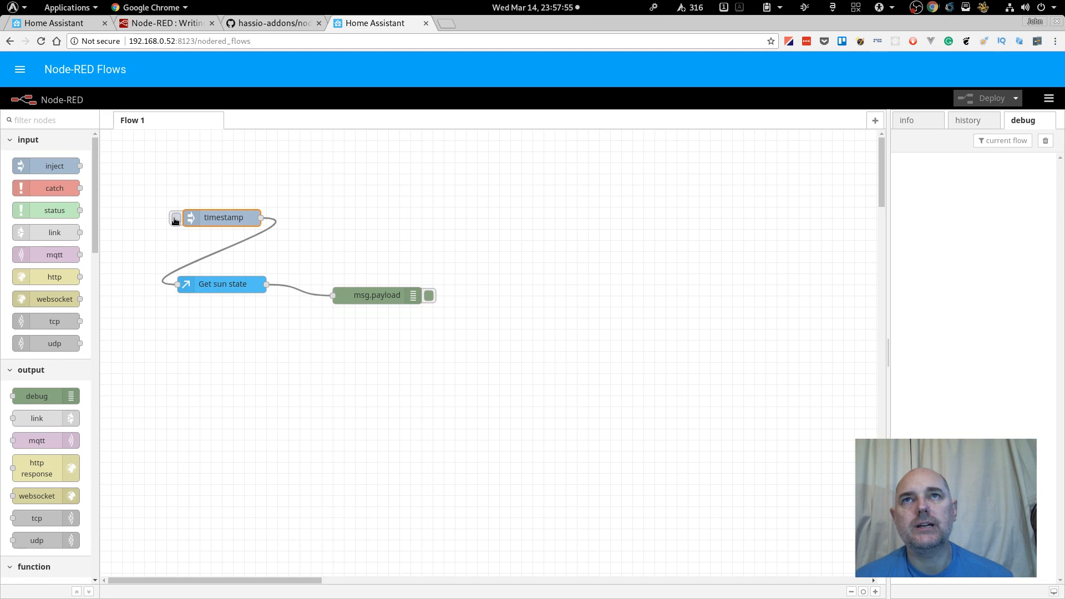
Step: Trigger the timestamp inject node and see sun.sun reported as below_horizon in debug
click(175, 218)
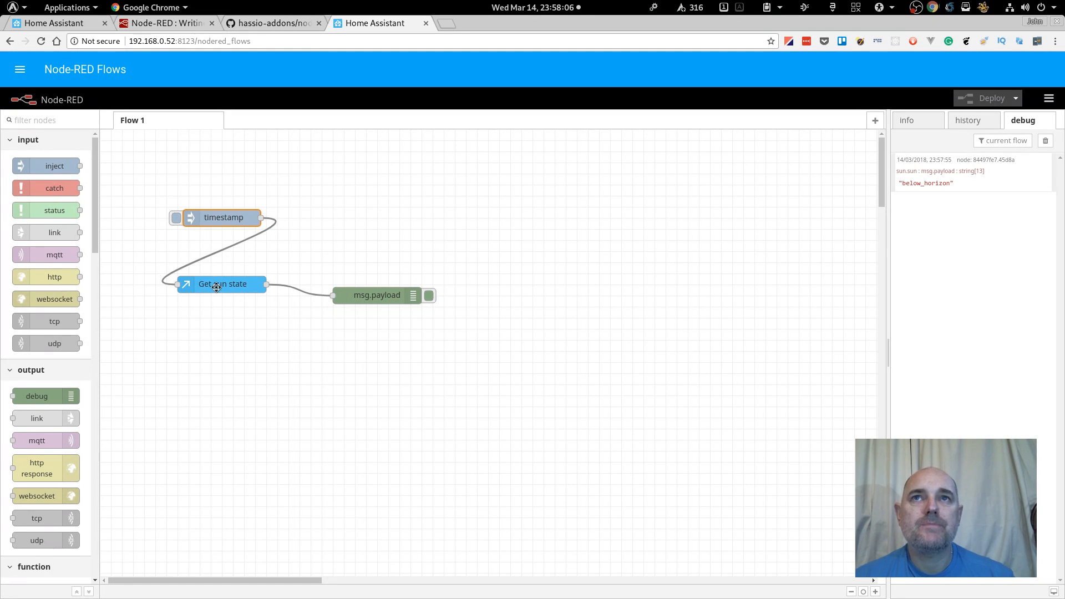
mouse_move(638, 255)
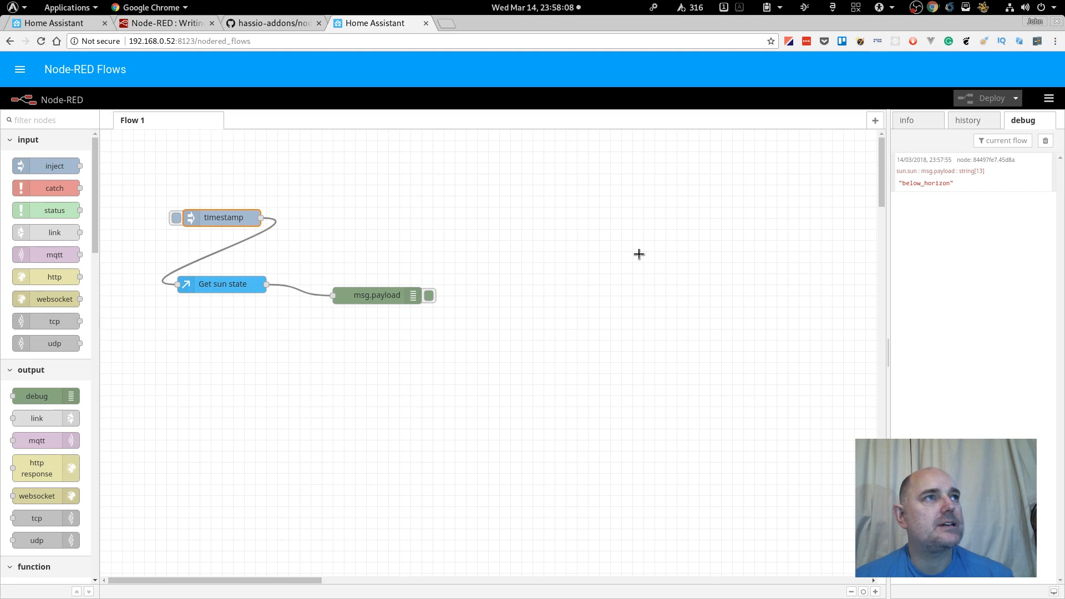